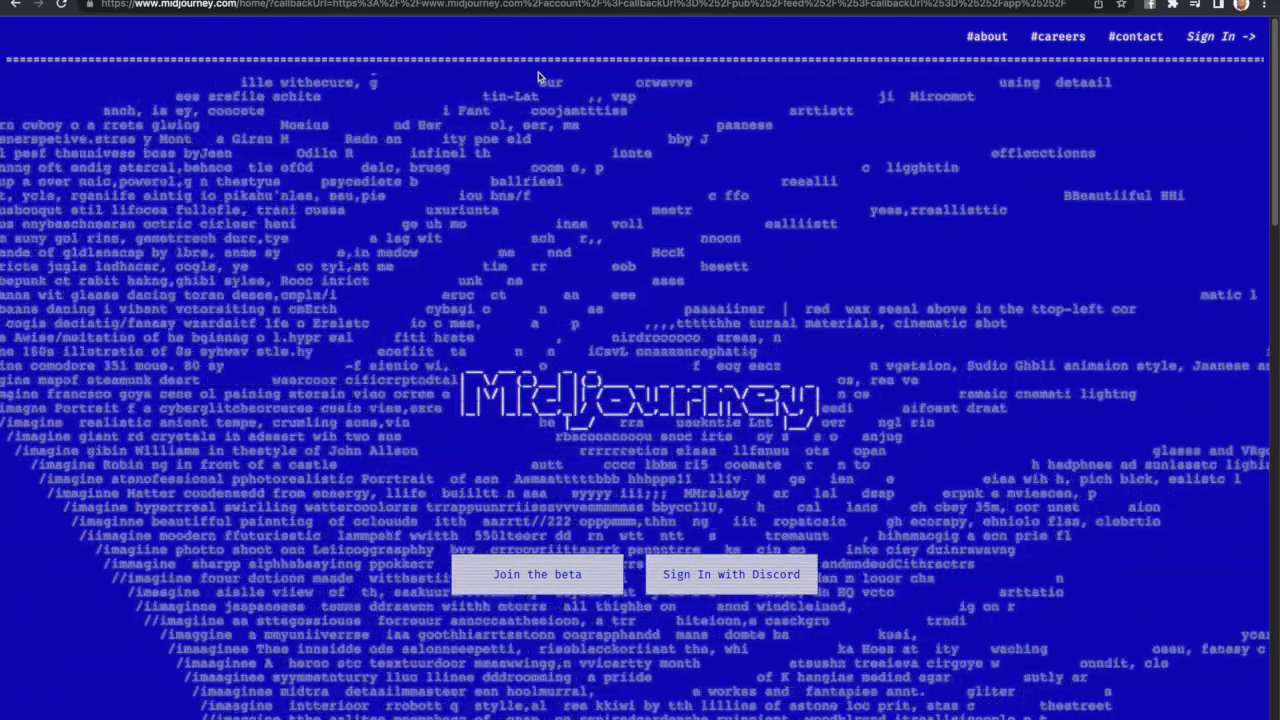
Scroll the Midjourney homepage and choose 'Join the beta'.
scroll(down, 3)
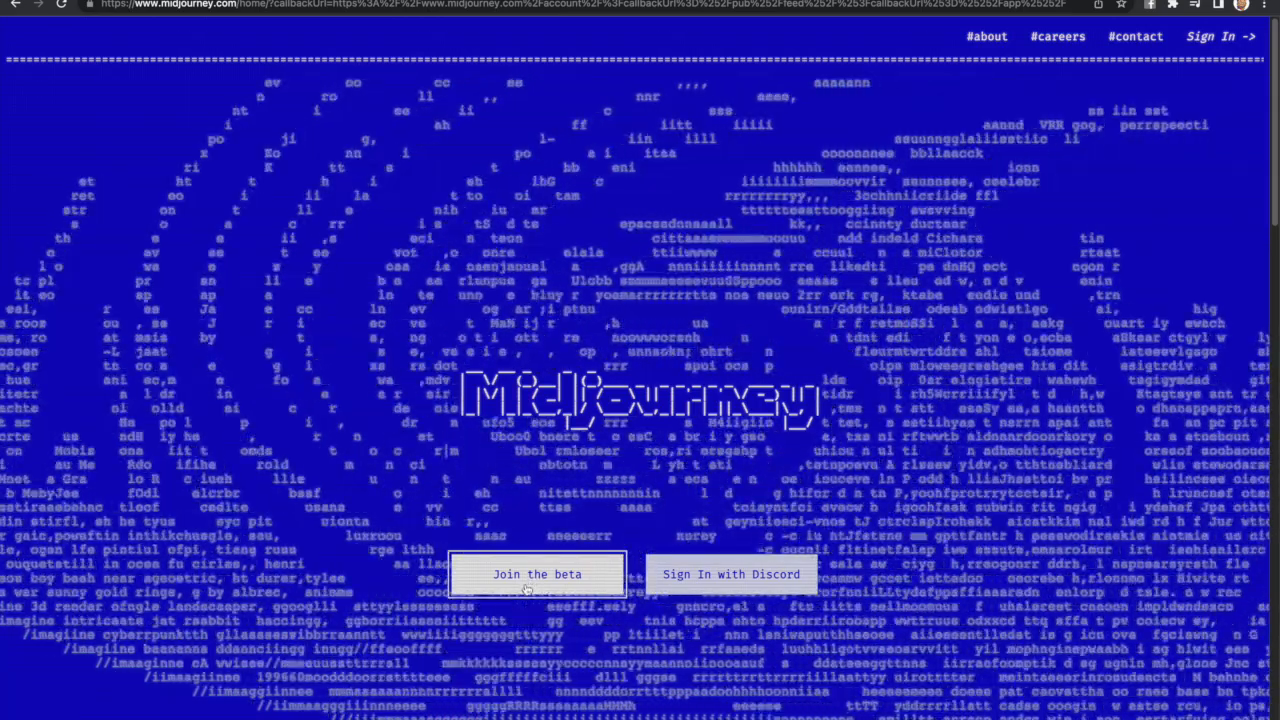
click(731, 574)
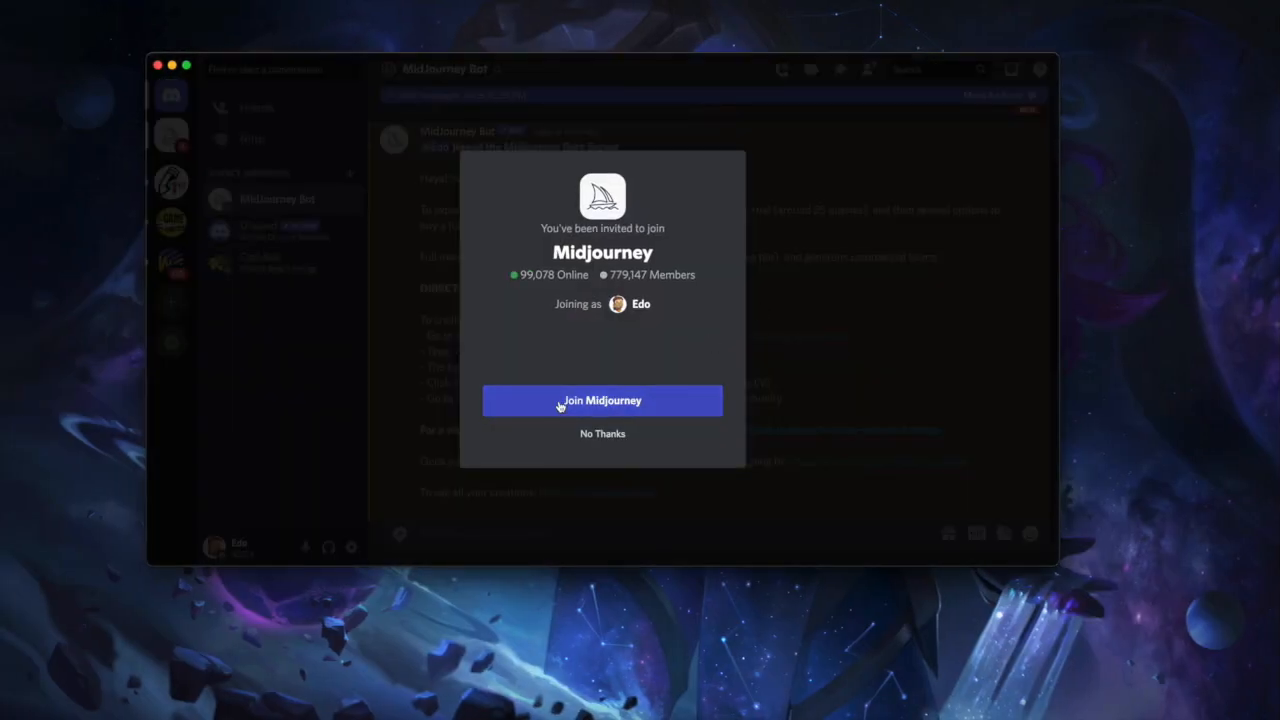
Join the Midjourney server and open the newbies-94 channel.
click(602, 400)
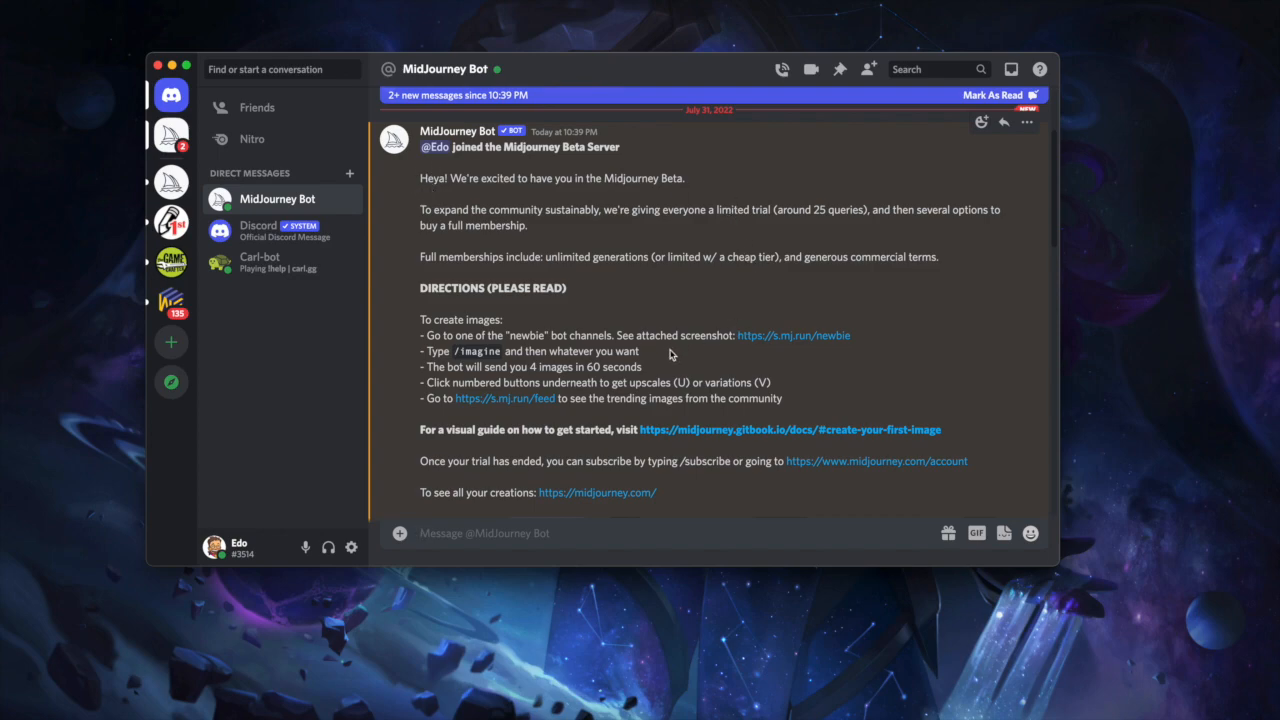
mouse_move(787, 356)
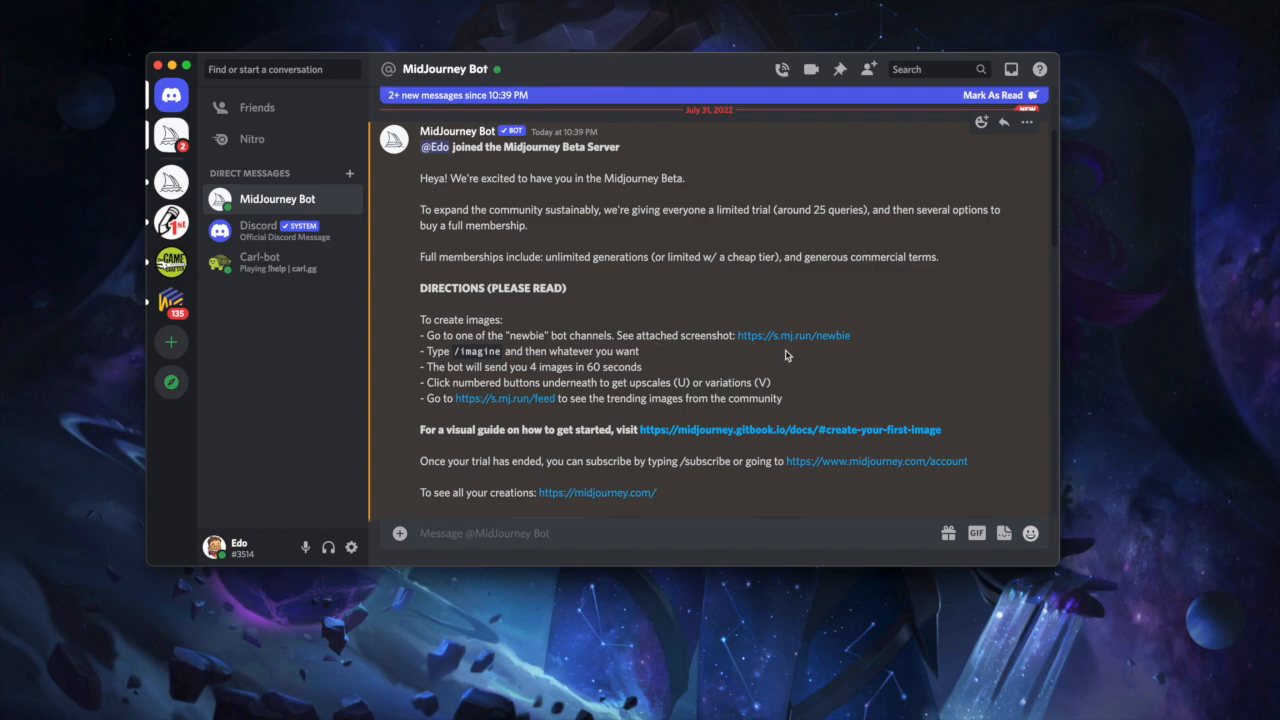
mouse_move(450, 352)
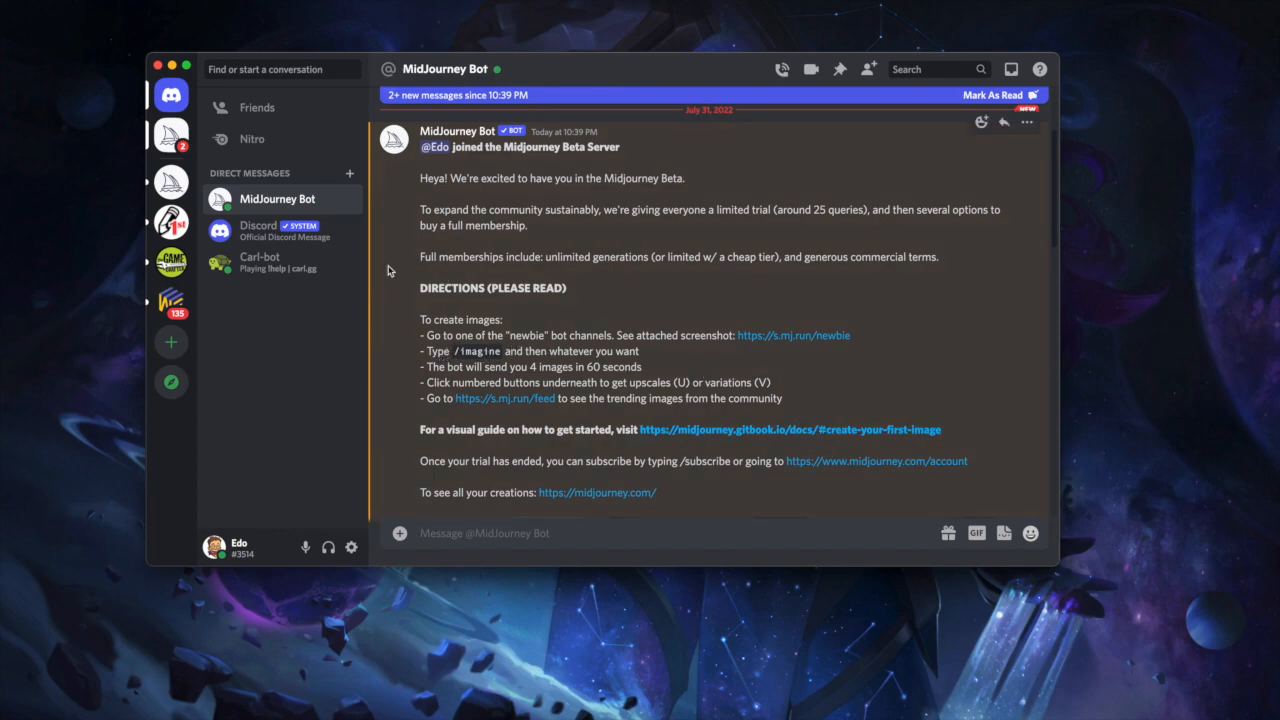
click(170, 180)
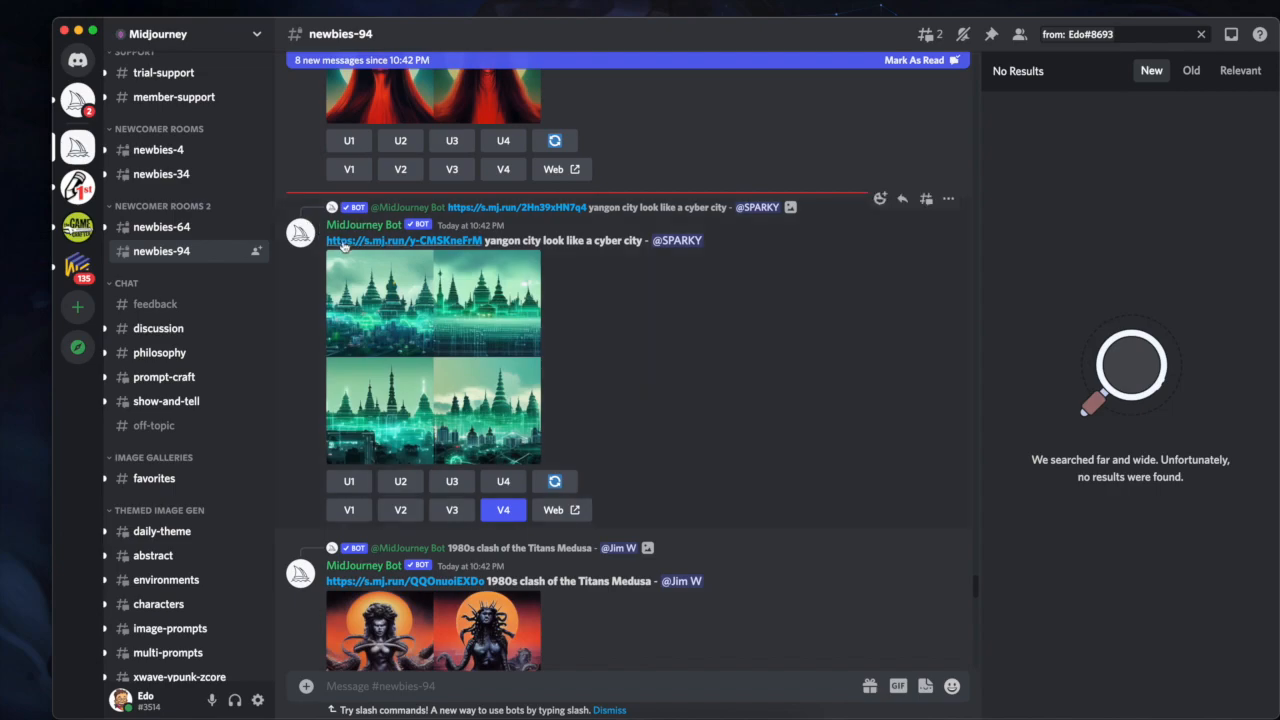
mouse_move(505, 255)
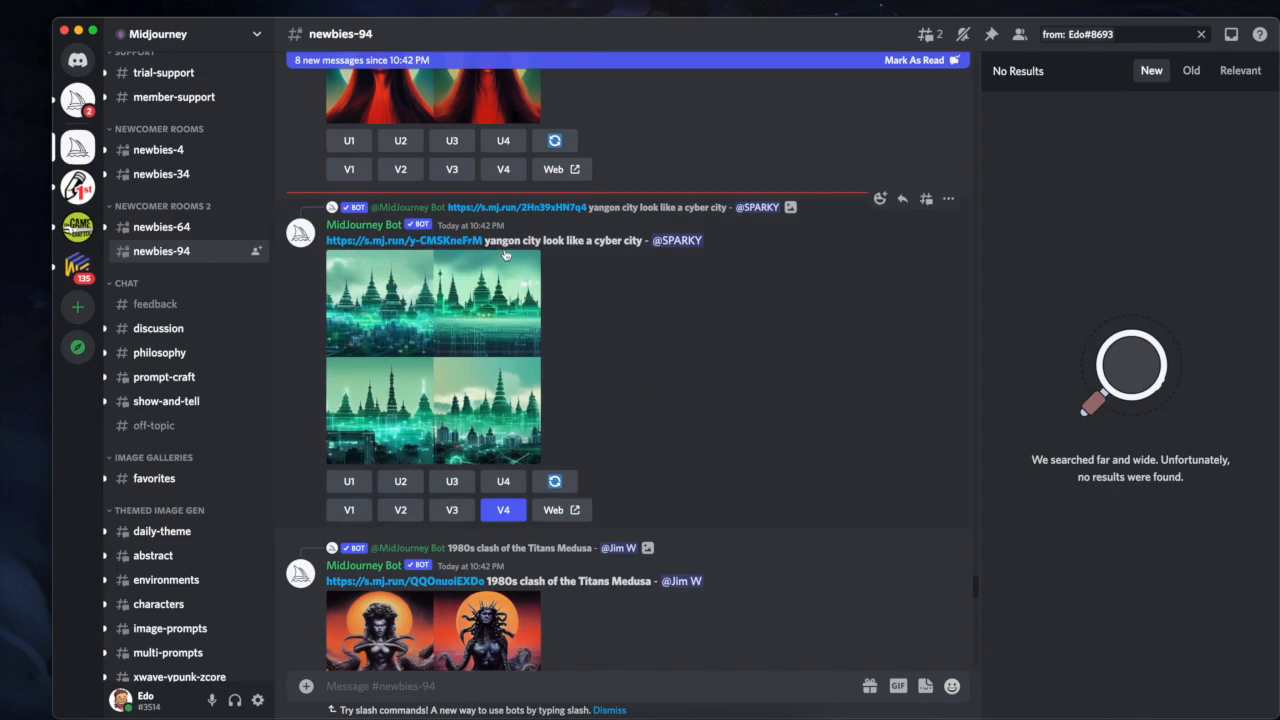
mouse_move(570, 257)
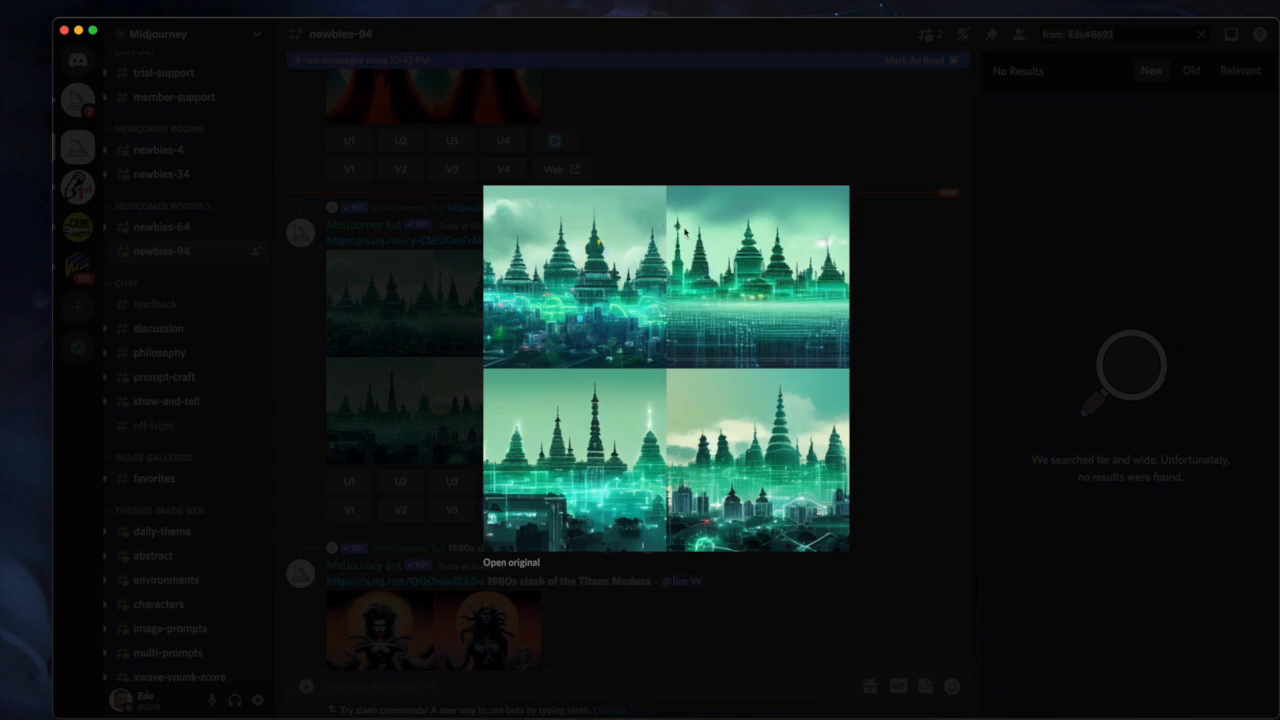
mouse_move(910, 310)
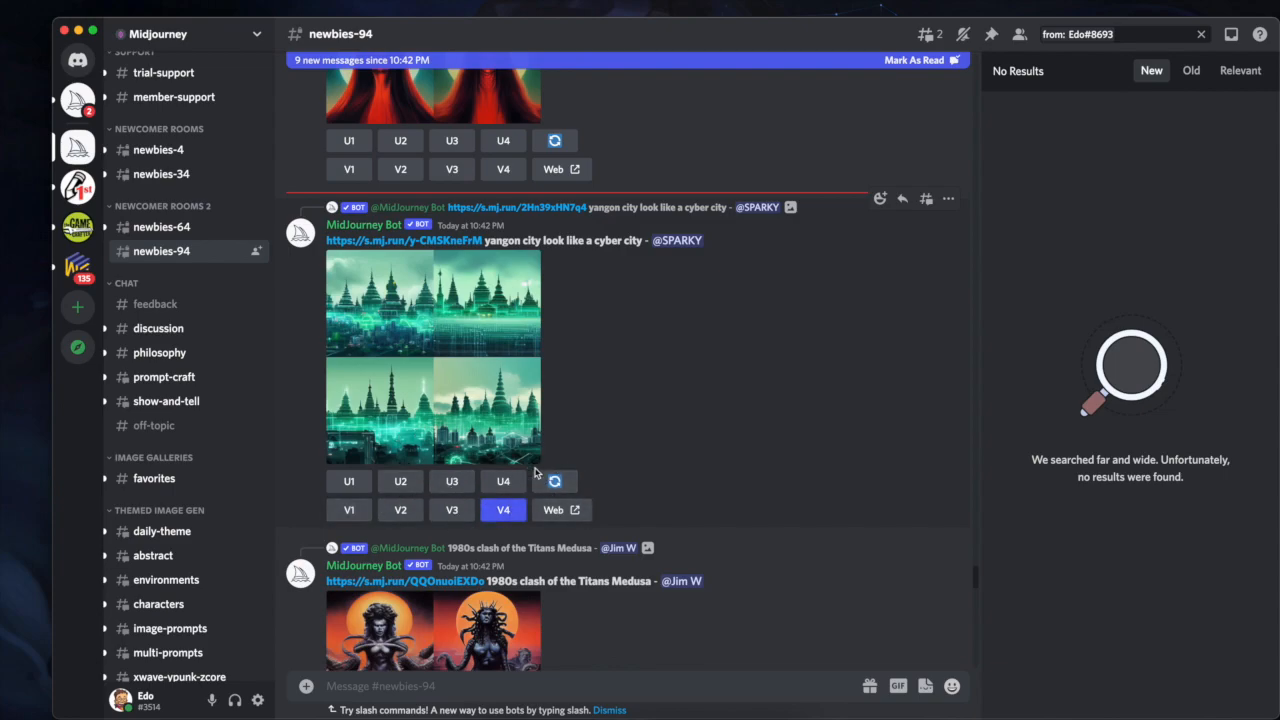
mouse_move(349, 481)
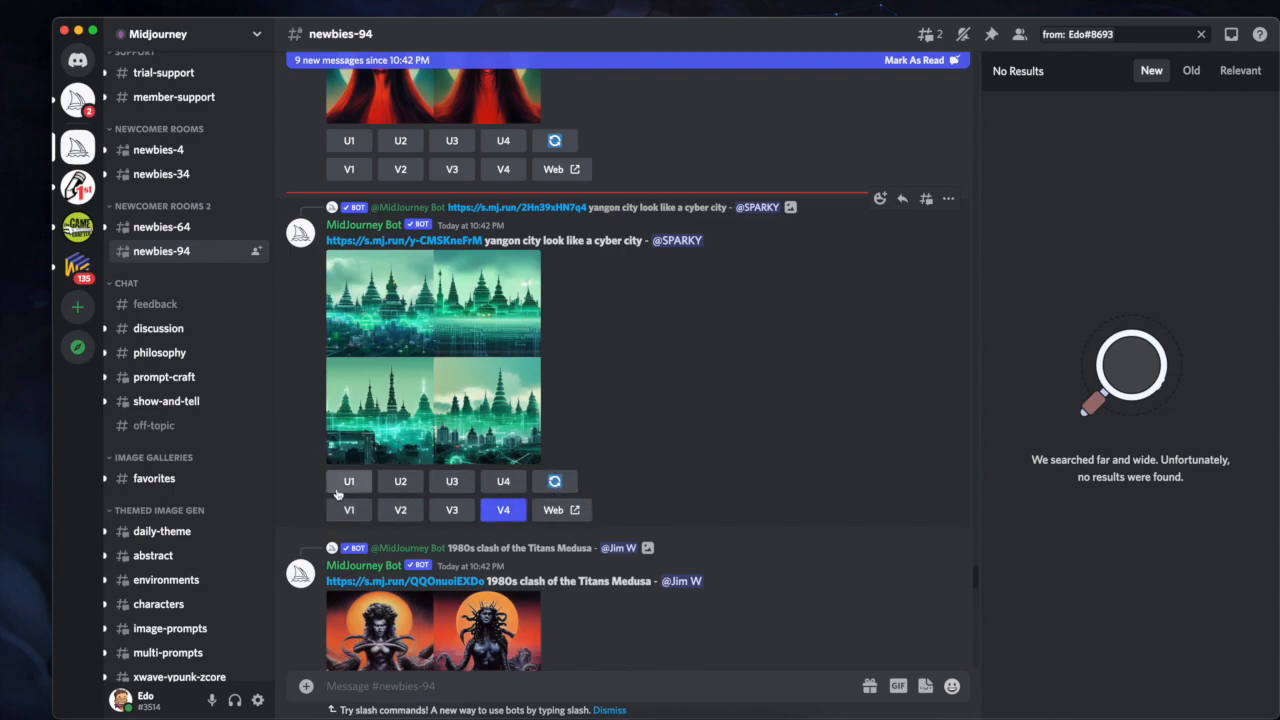
mouse_move(390, 313)
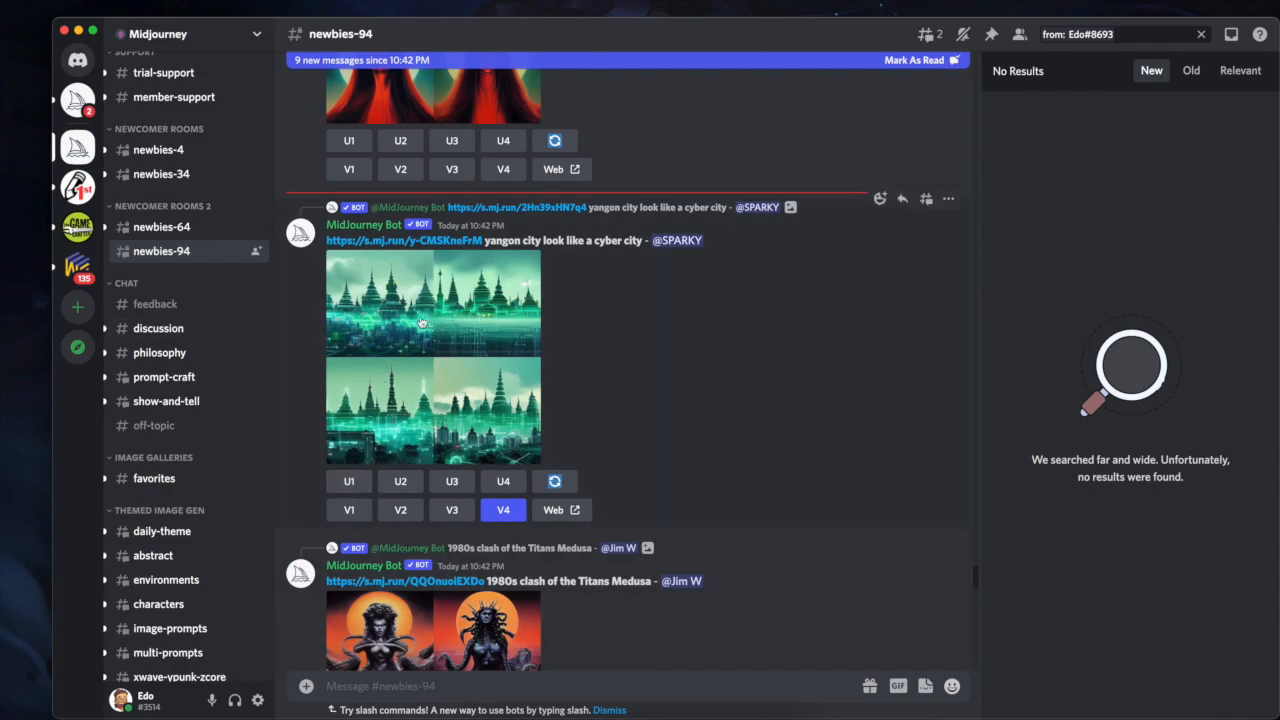
mouse_move(365, 327)
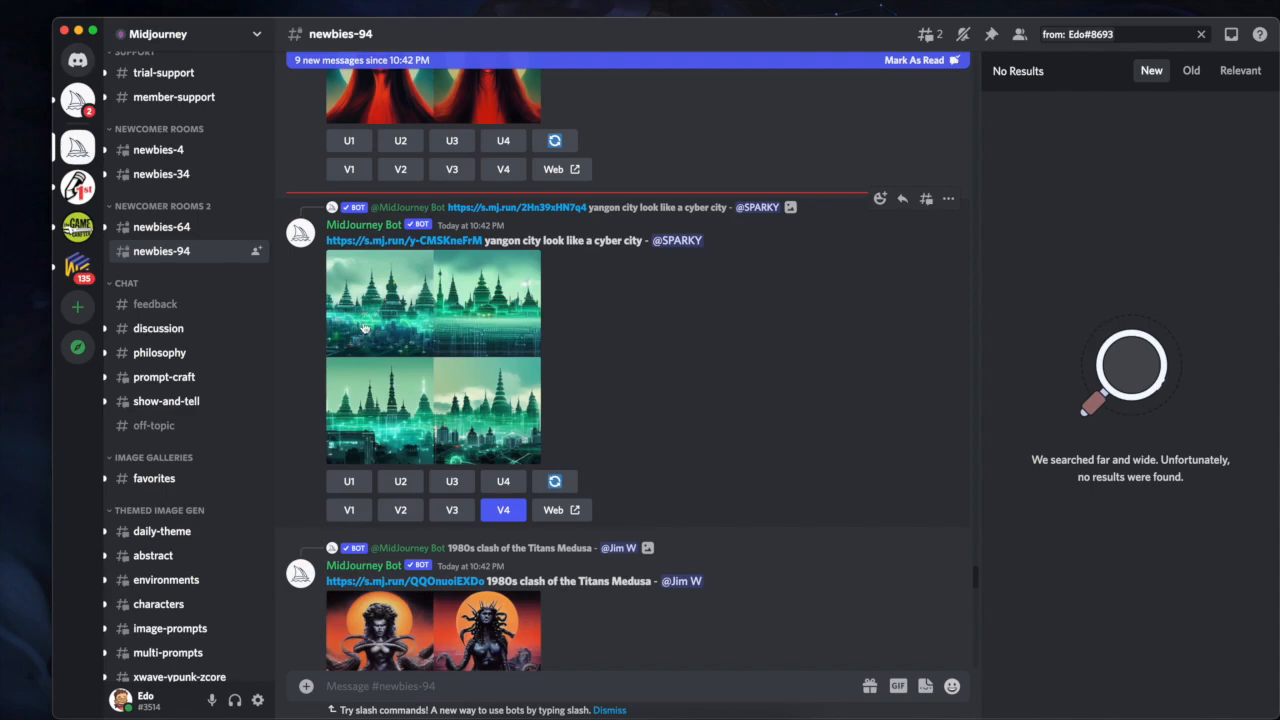
mouse_move(313, 443)
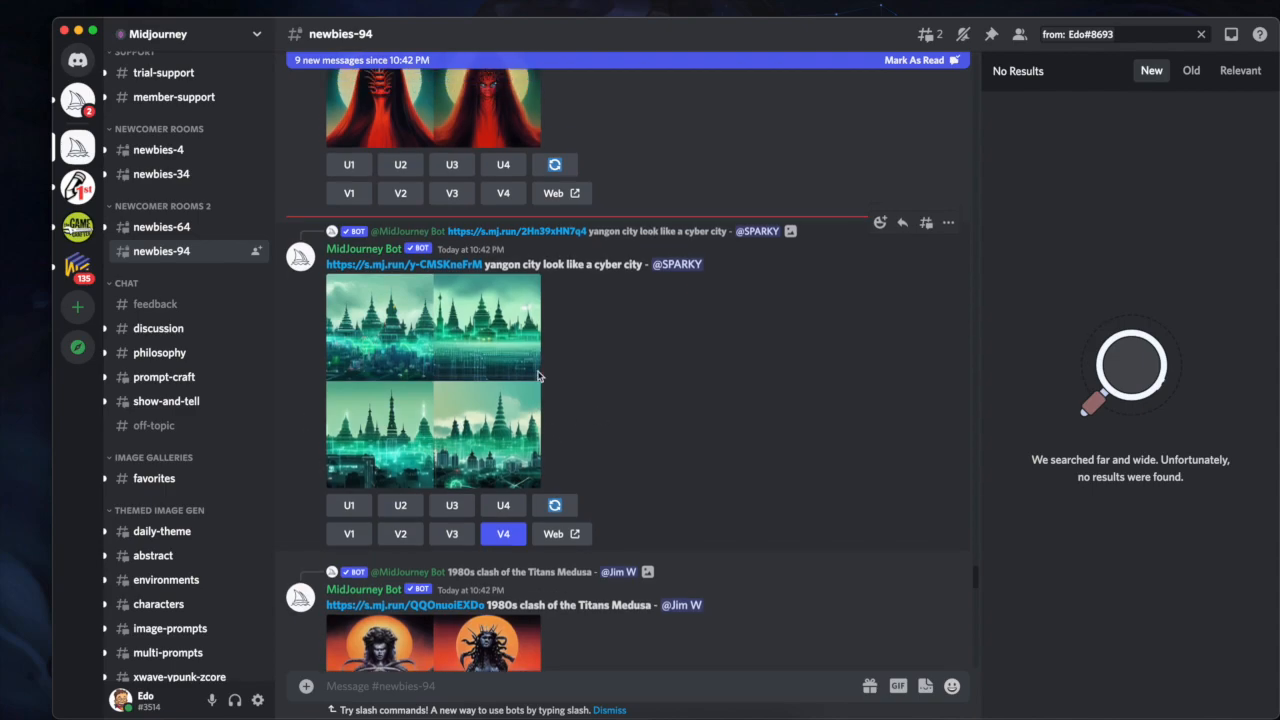
Scroll through newbies-94 and enlarge the upscaled 'city tomb dark sky' image.
scroll(down, 3)
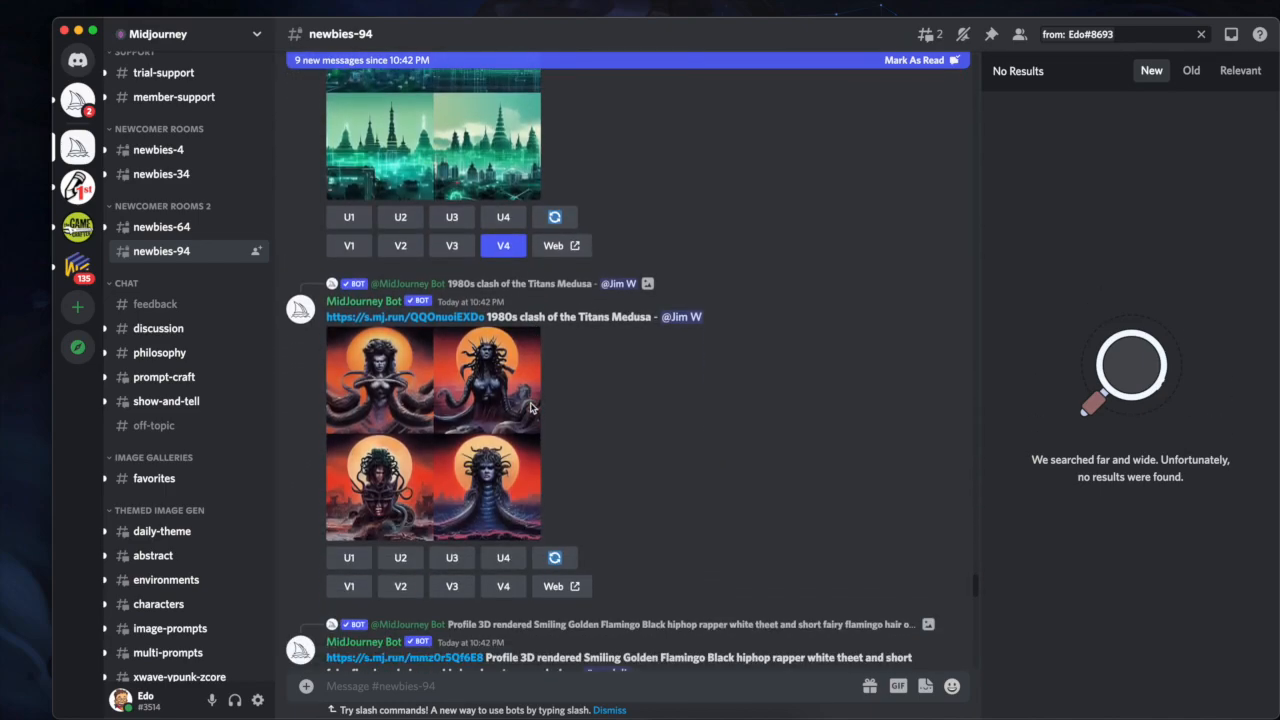
scroll(down, 3)
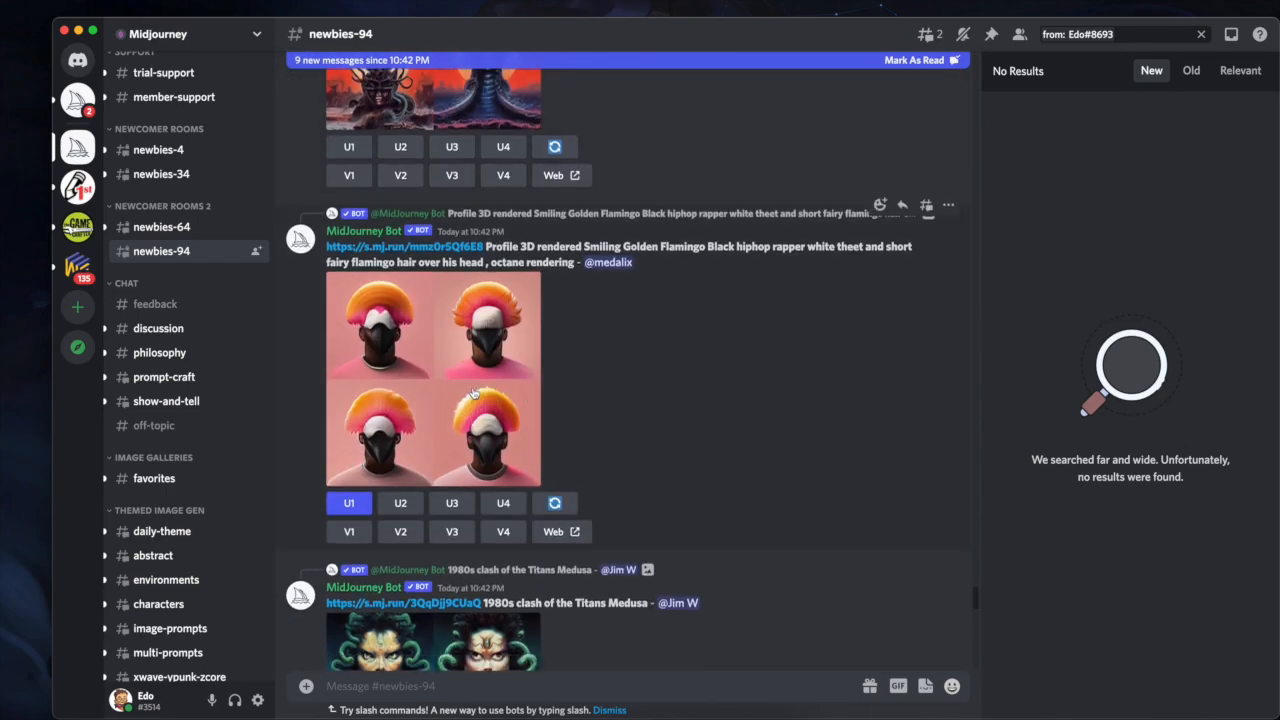
scroll(down, 3)
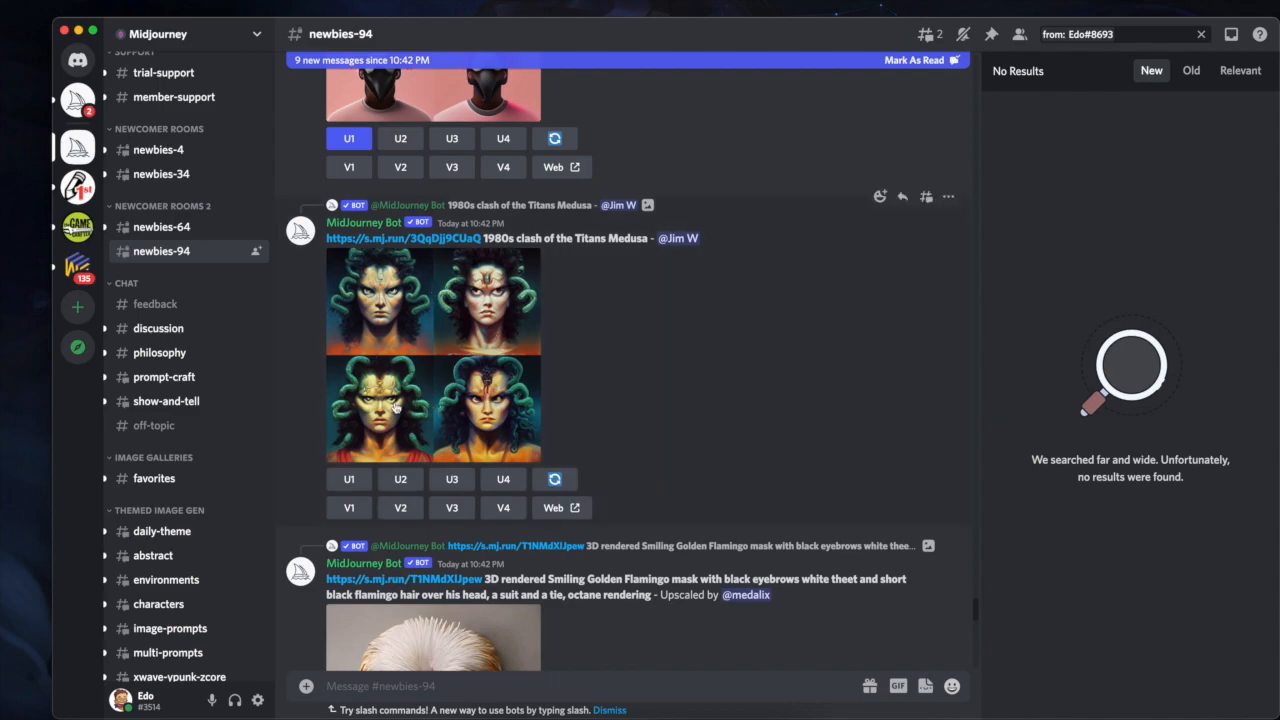
scroll(down, 3)
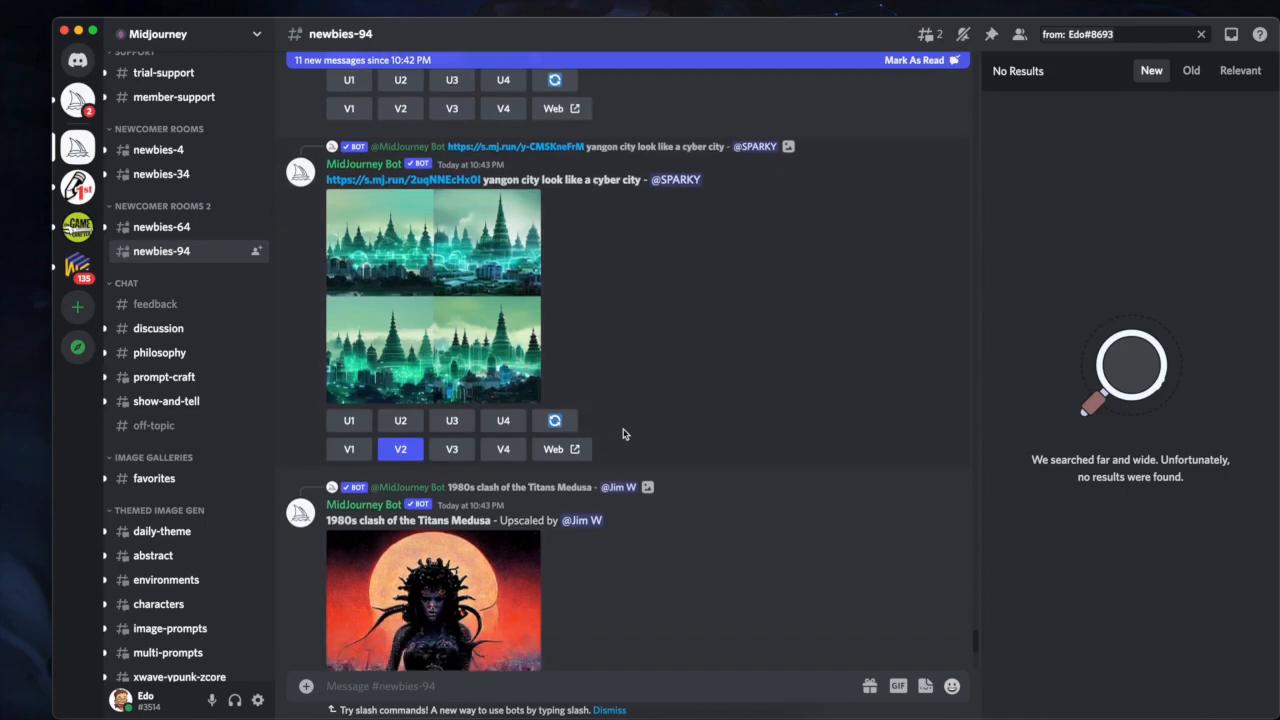
click(433, 600)
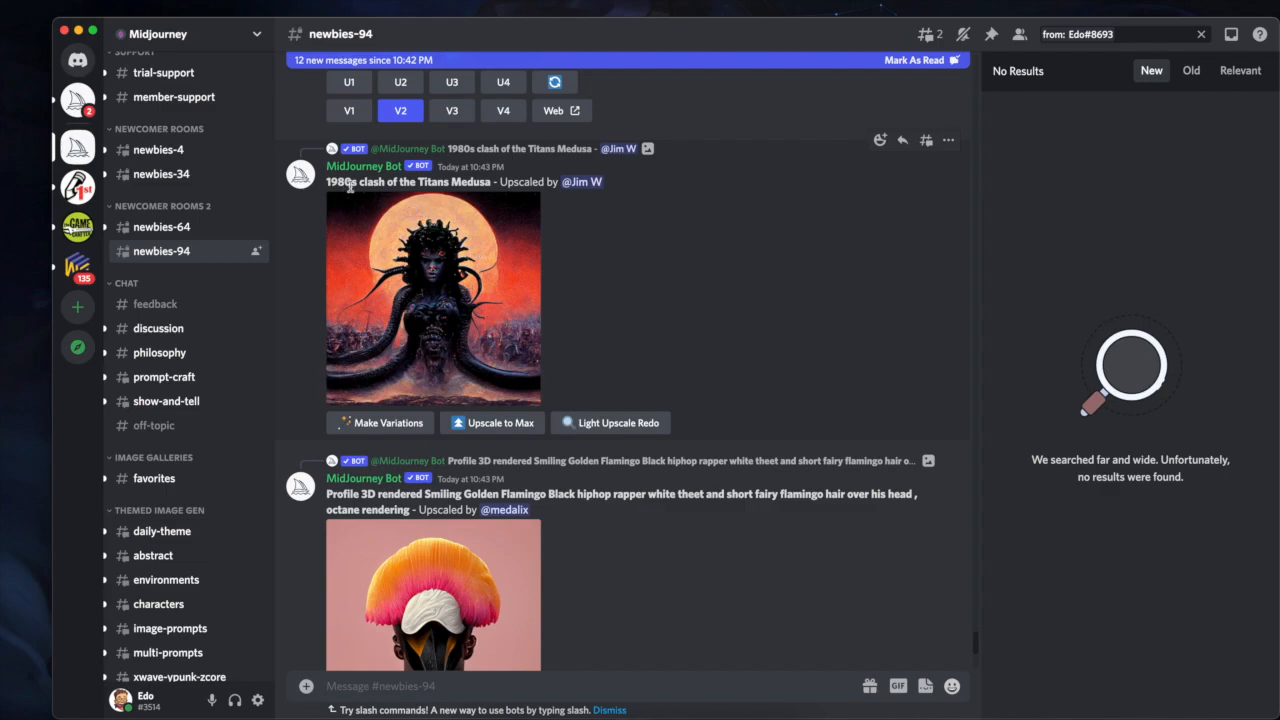
scroll(down, 3)
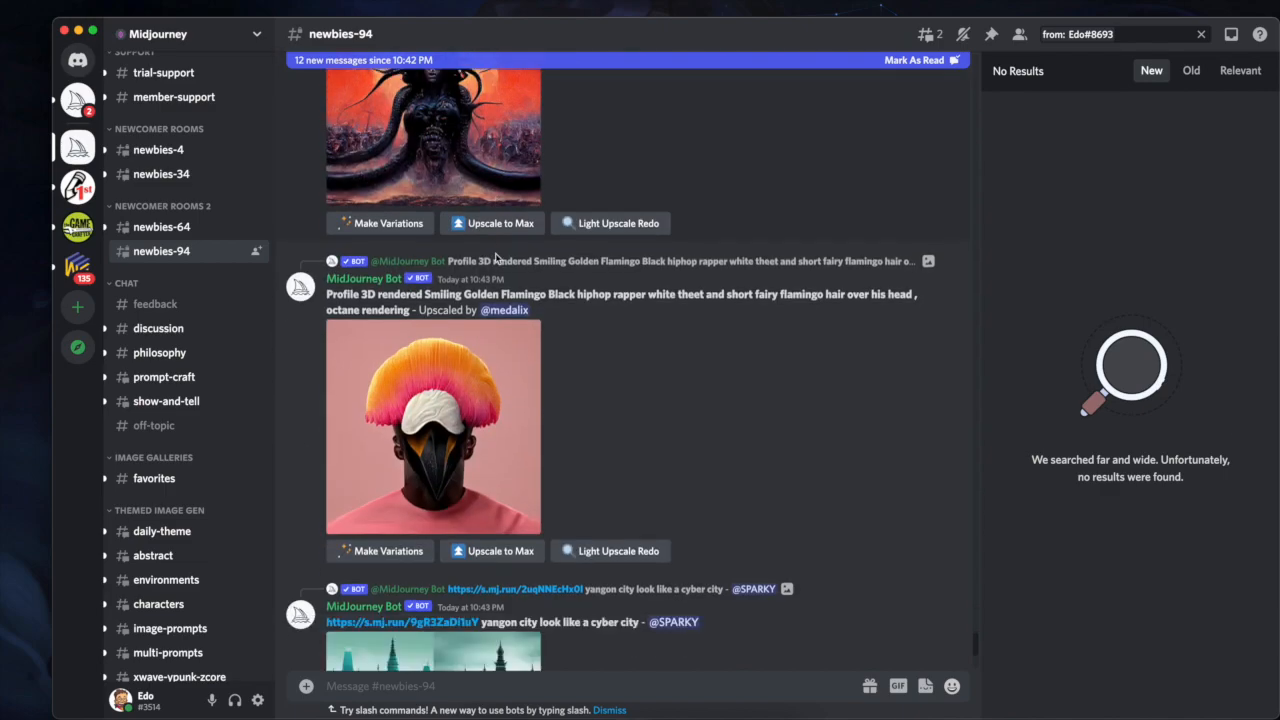
scroll(down, 3)
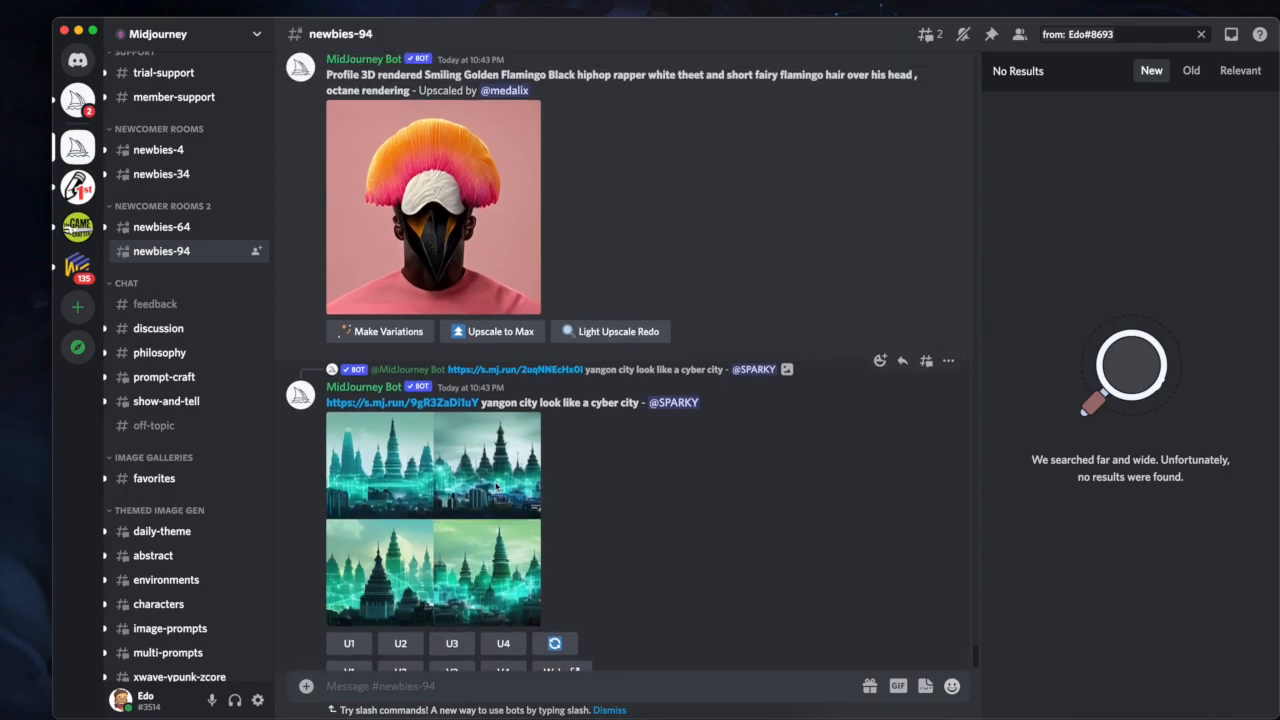
scroll(up, 3)
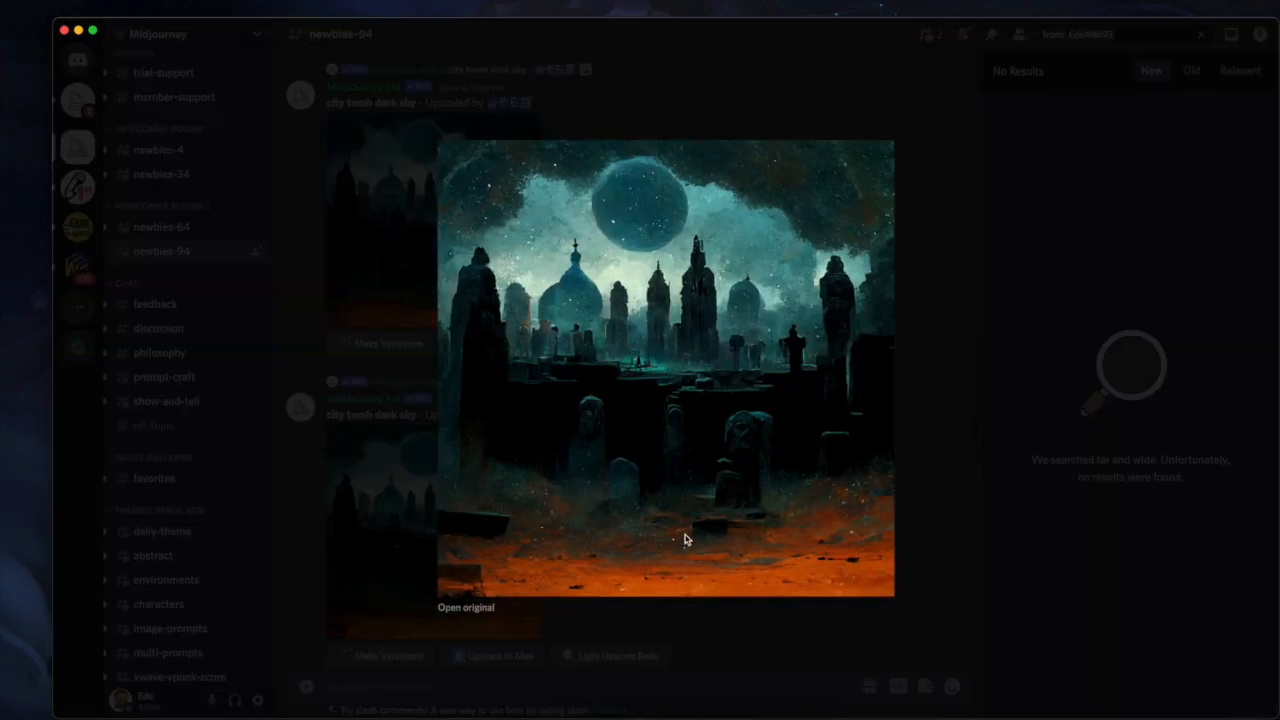
Close the enlarged tomb image and scroll to the 'anime with cute face' grid.
click(685, 540)
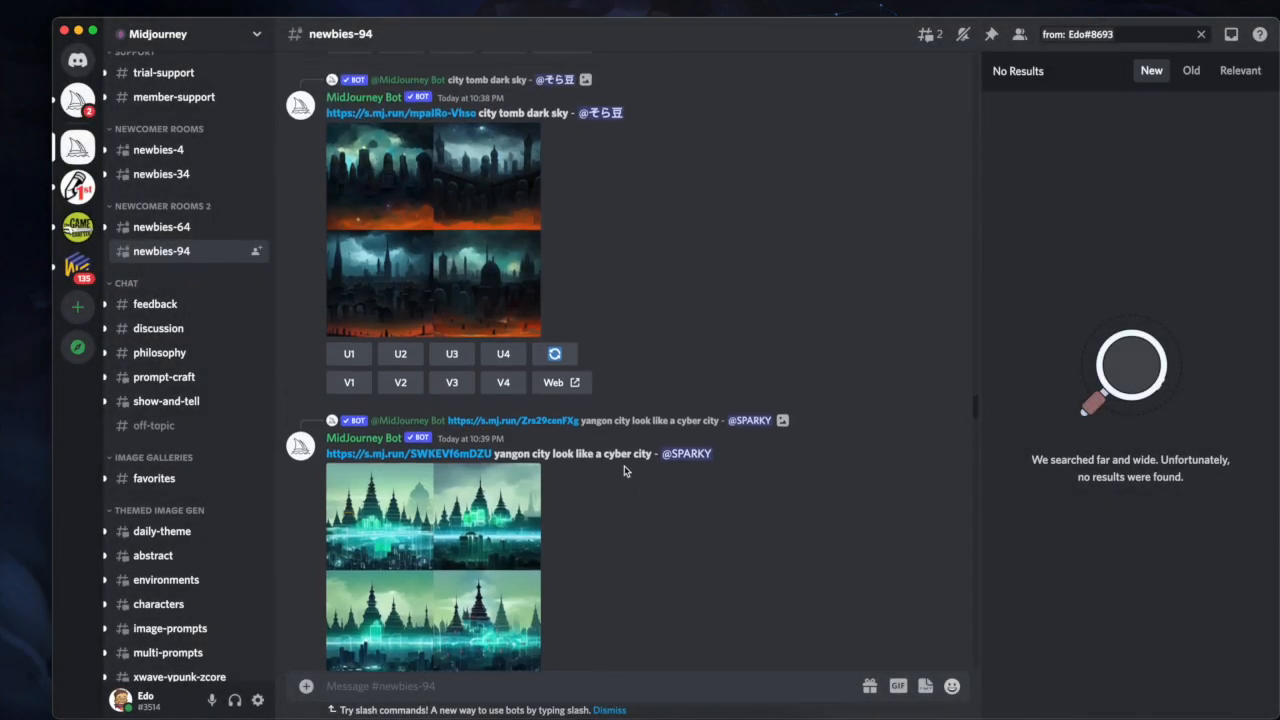
scroll(down, 3)
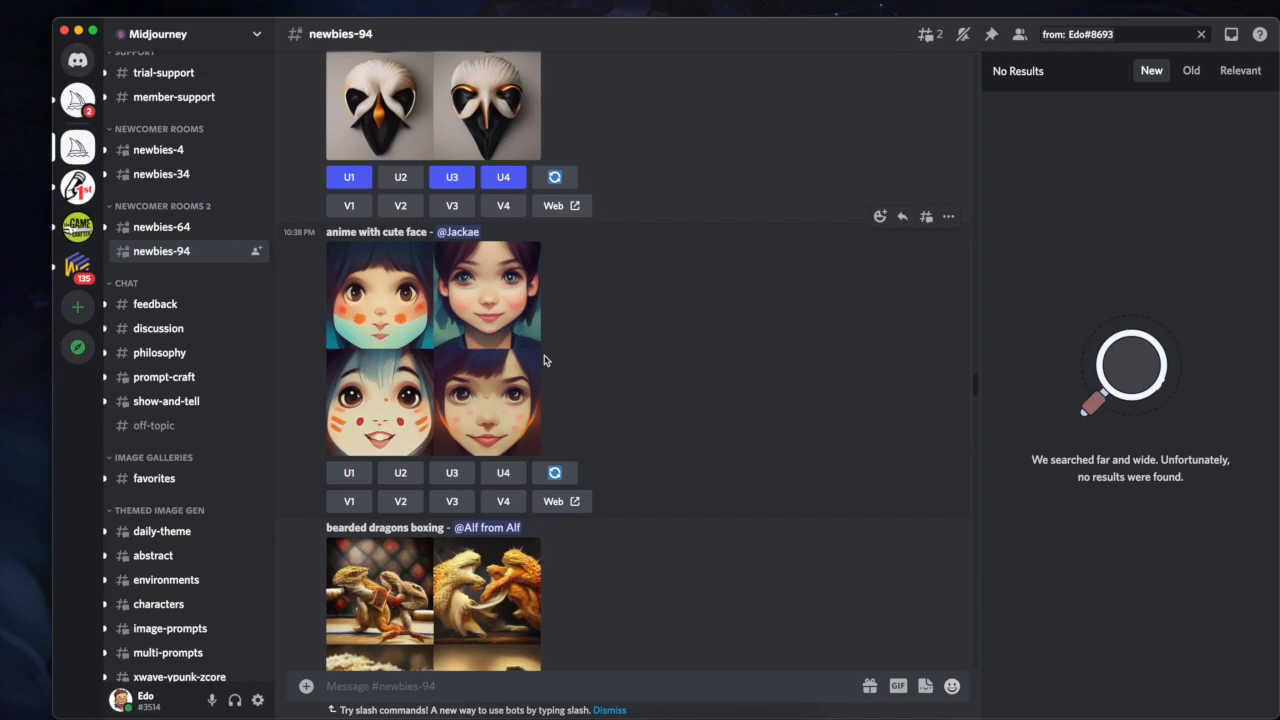
mouse_move(398, 324)
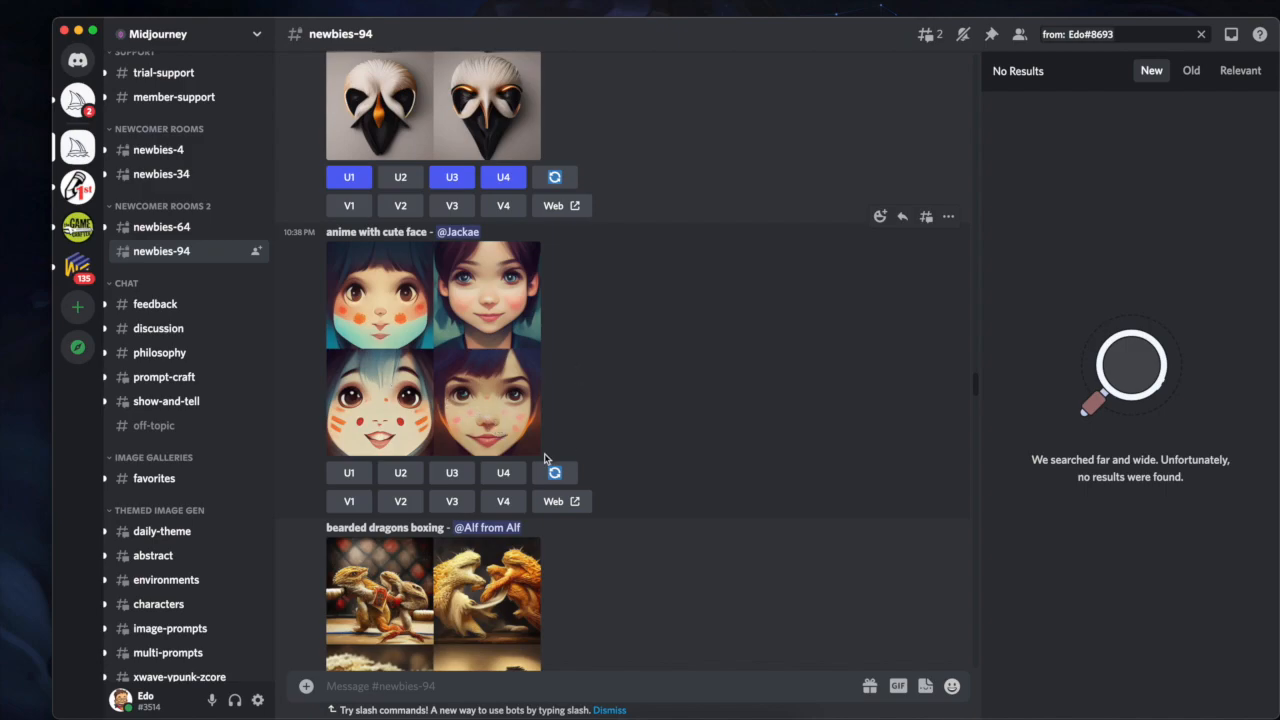
mouse_move(480, 407)
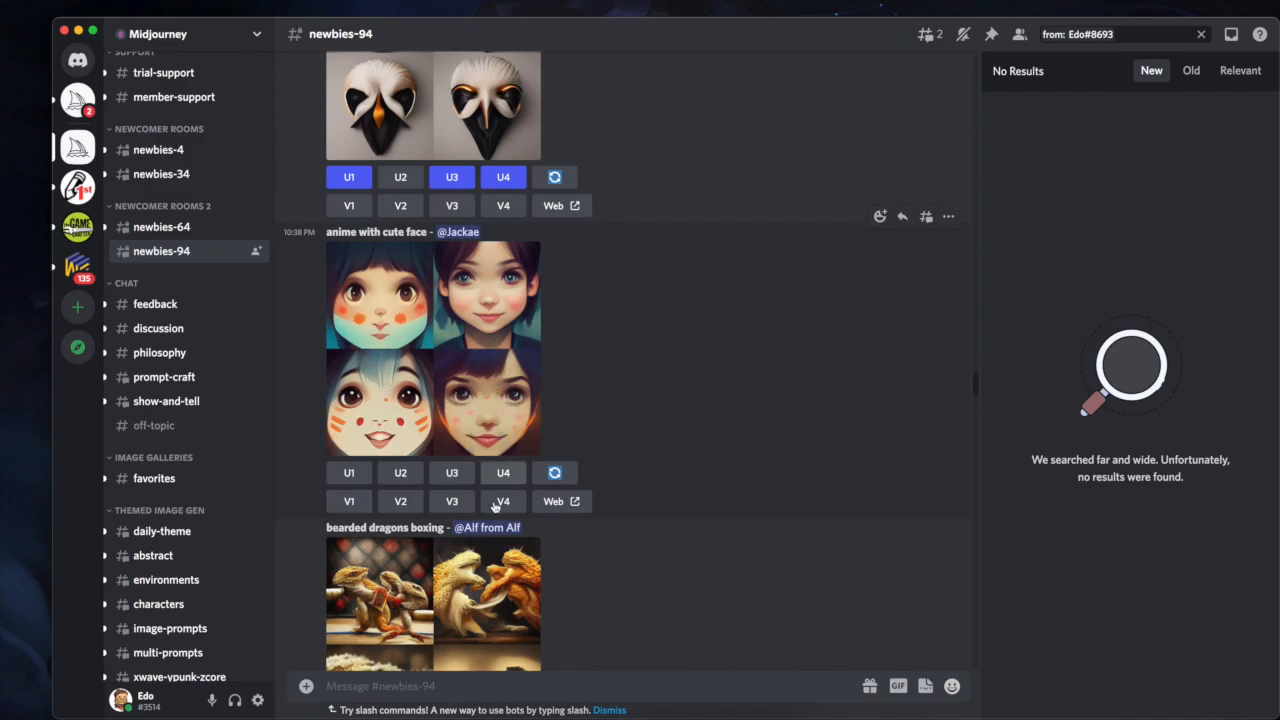
mouse_move(480, 323)
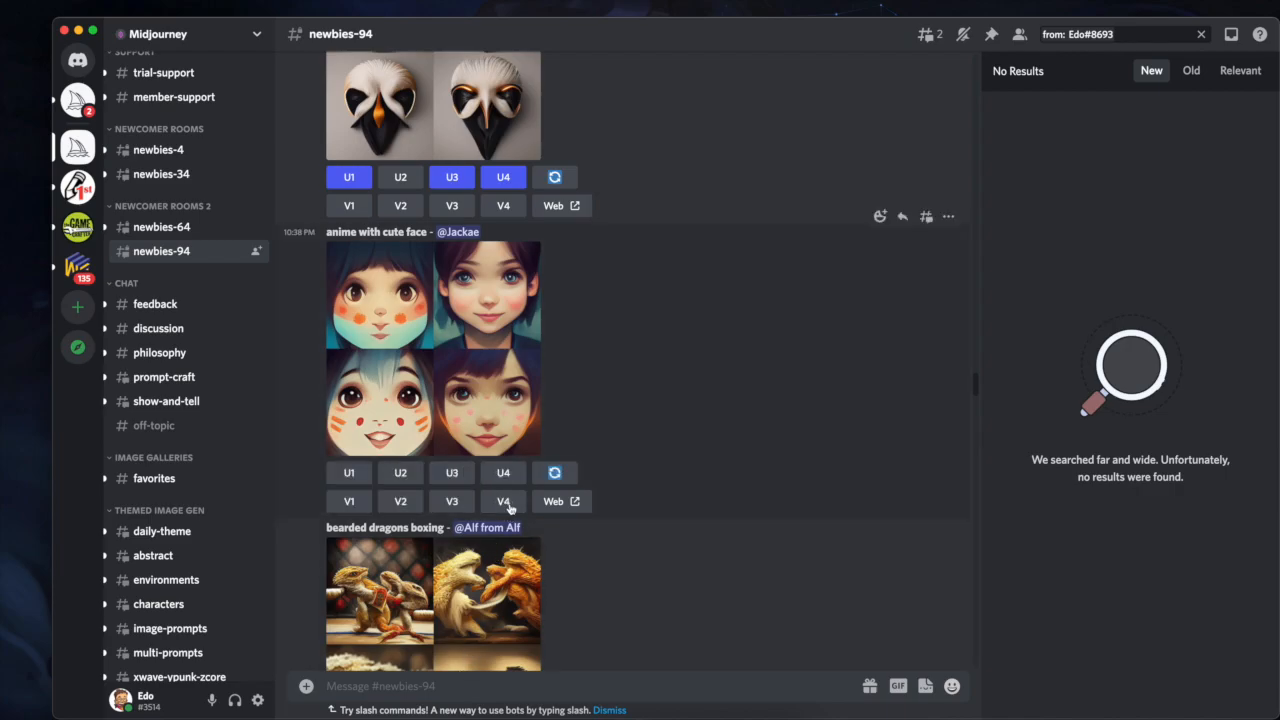
Request variations of the fourth anime face and scroll while the job renders.
click(503, 501)
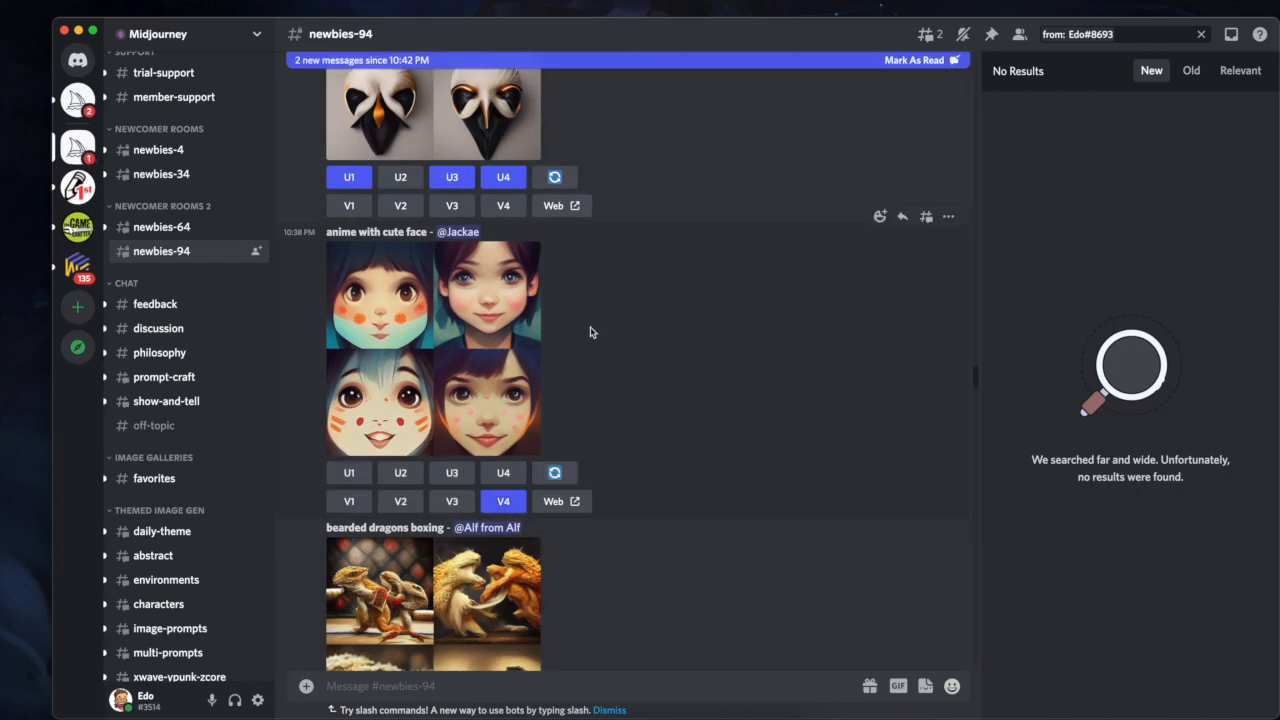
scroll(down, 3)
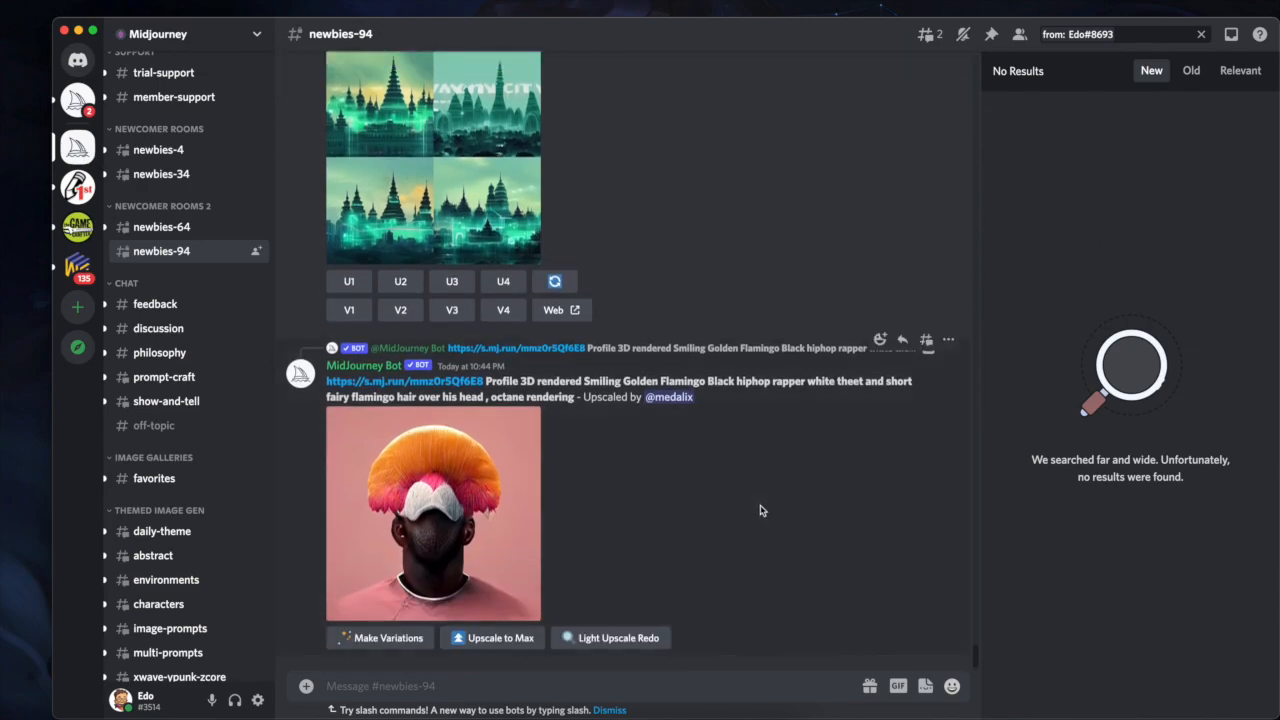
mouse_move(950, 607)
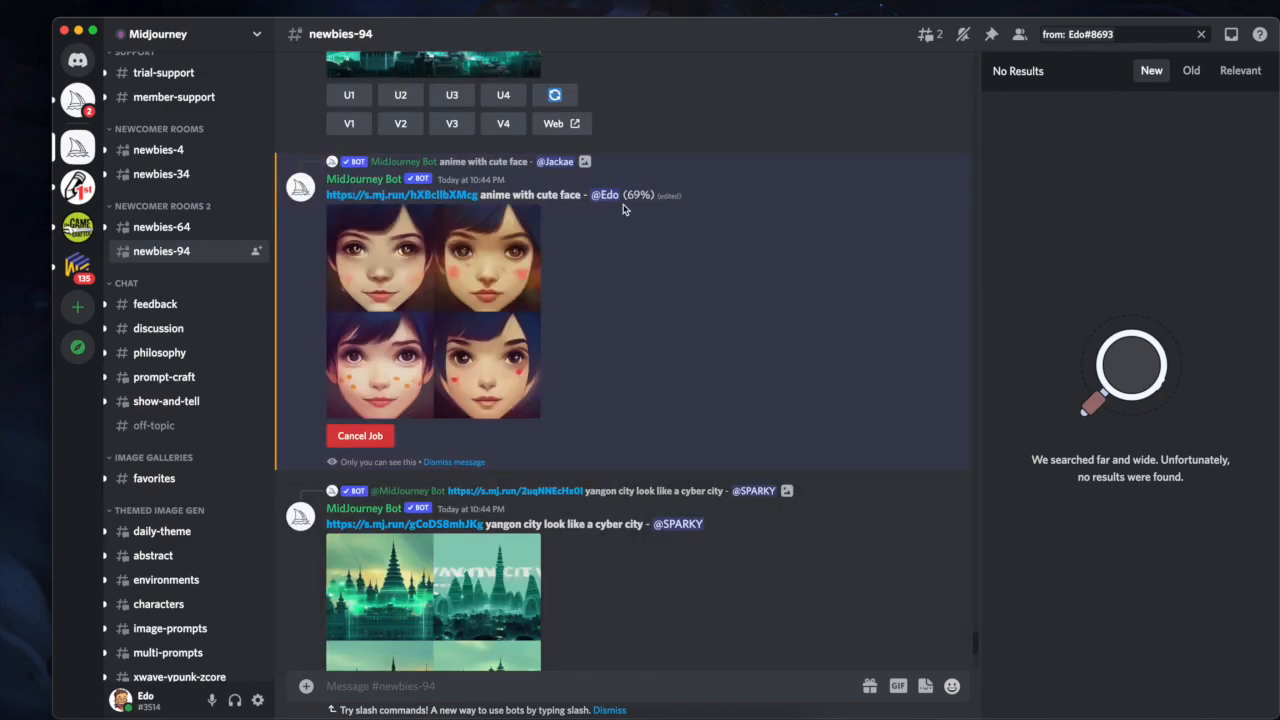
mouse_move(636, 201)
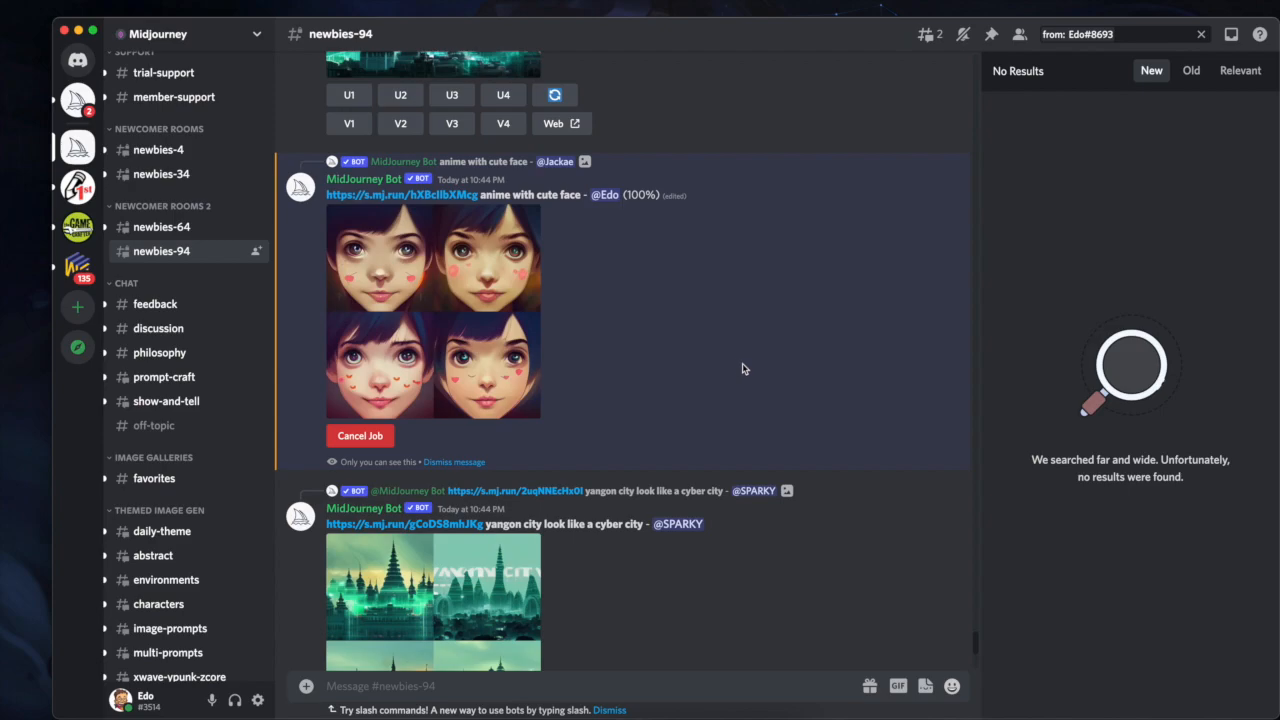
mouse_move(532, 417)
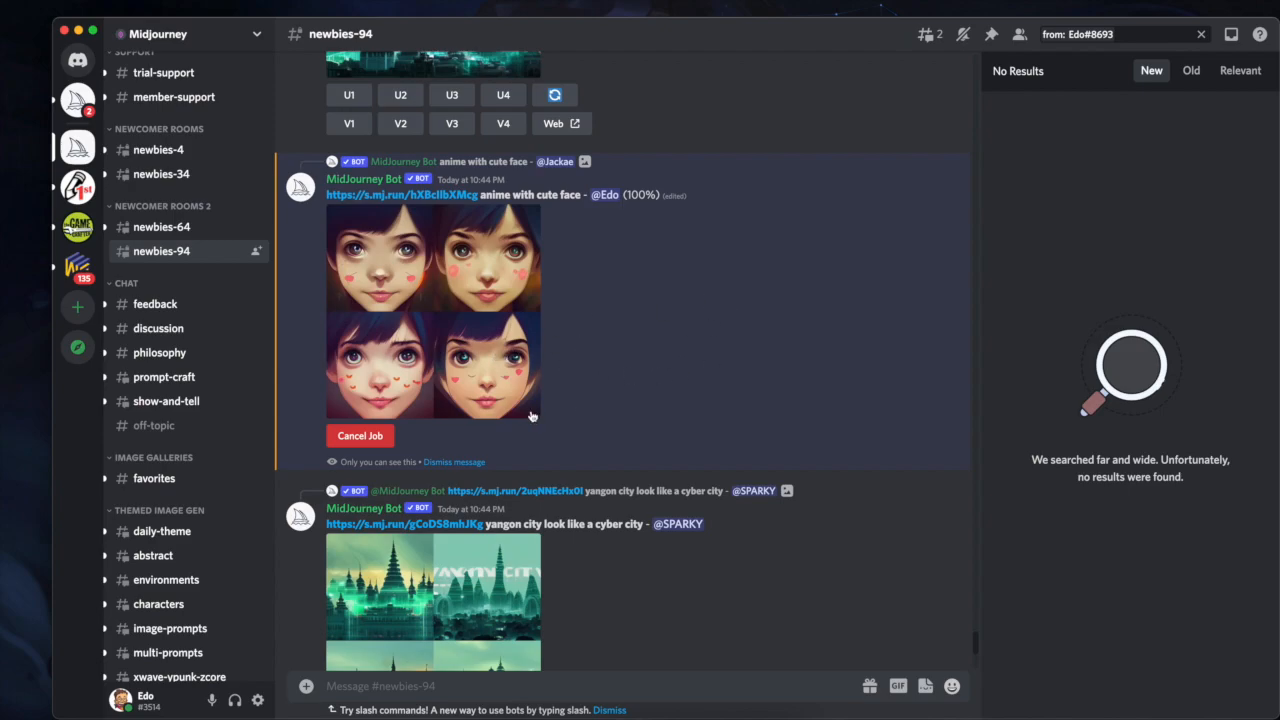
mouse_move(456, 330)
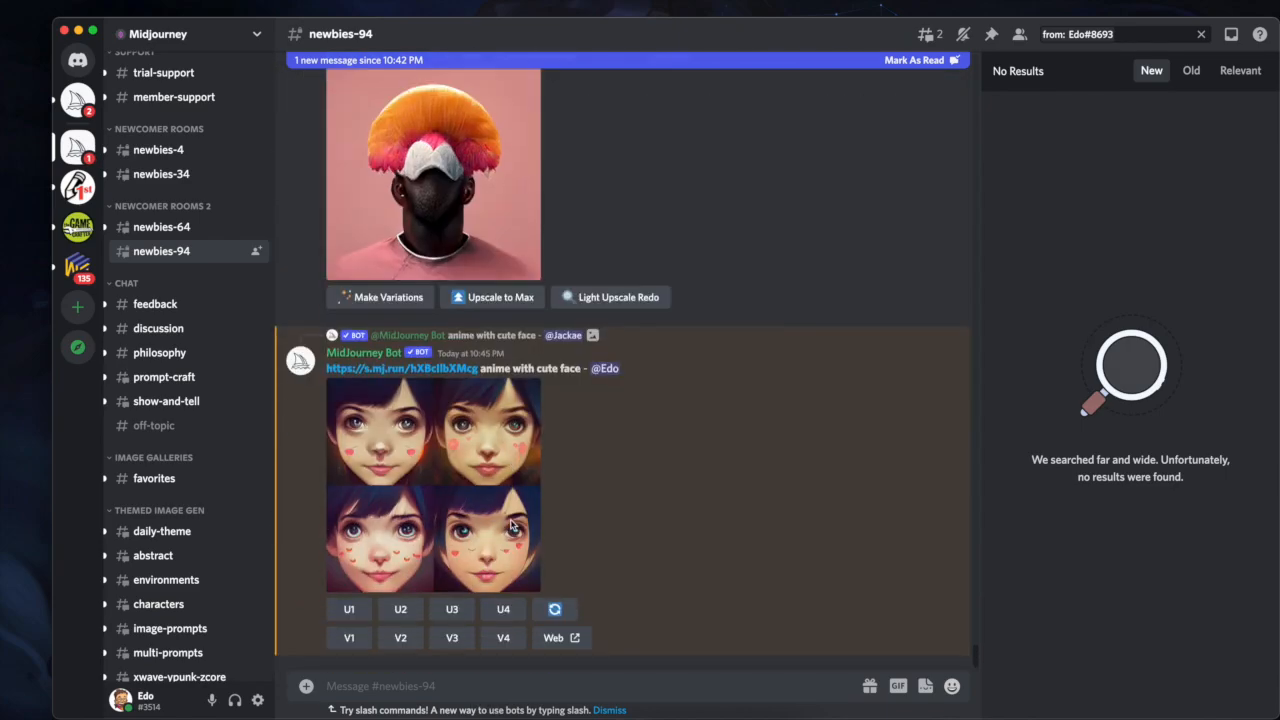
Enlarge the new four-face anime variation grid.
click(490, 540)
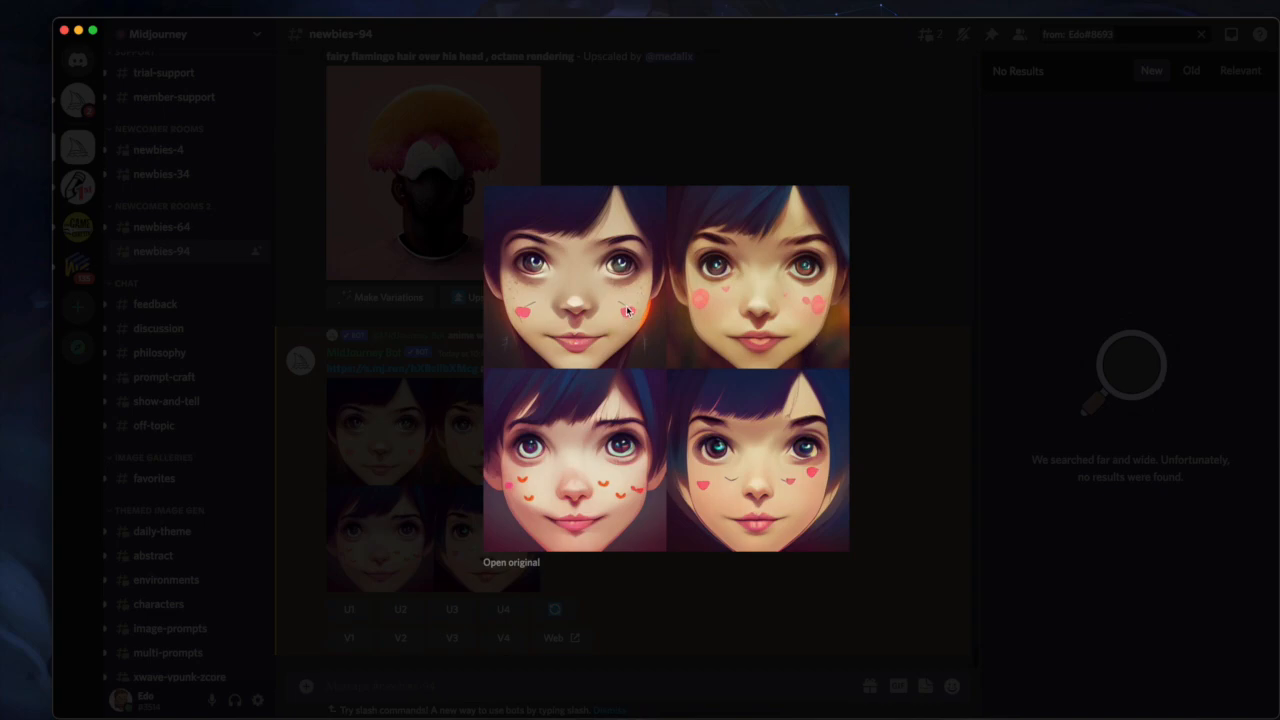
mouse_move(770, 598)
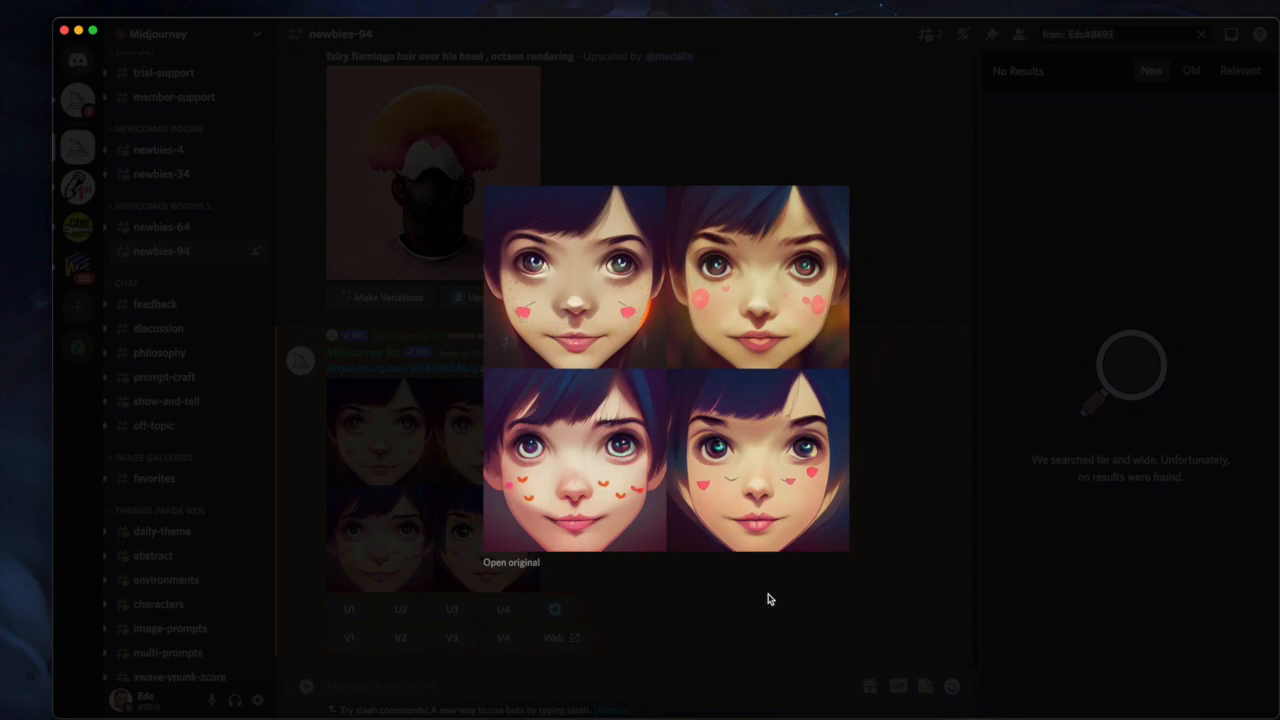
mouse_move(482, 318)
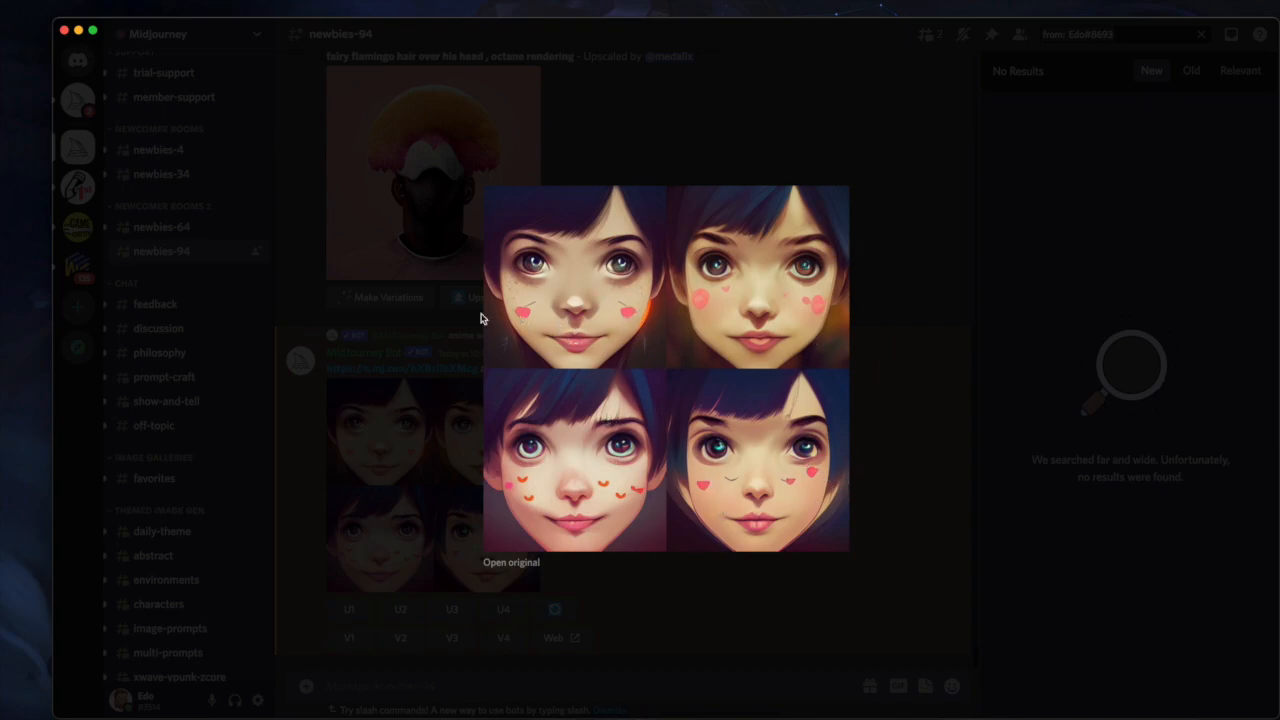
mouse_move(583, 358)
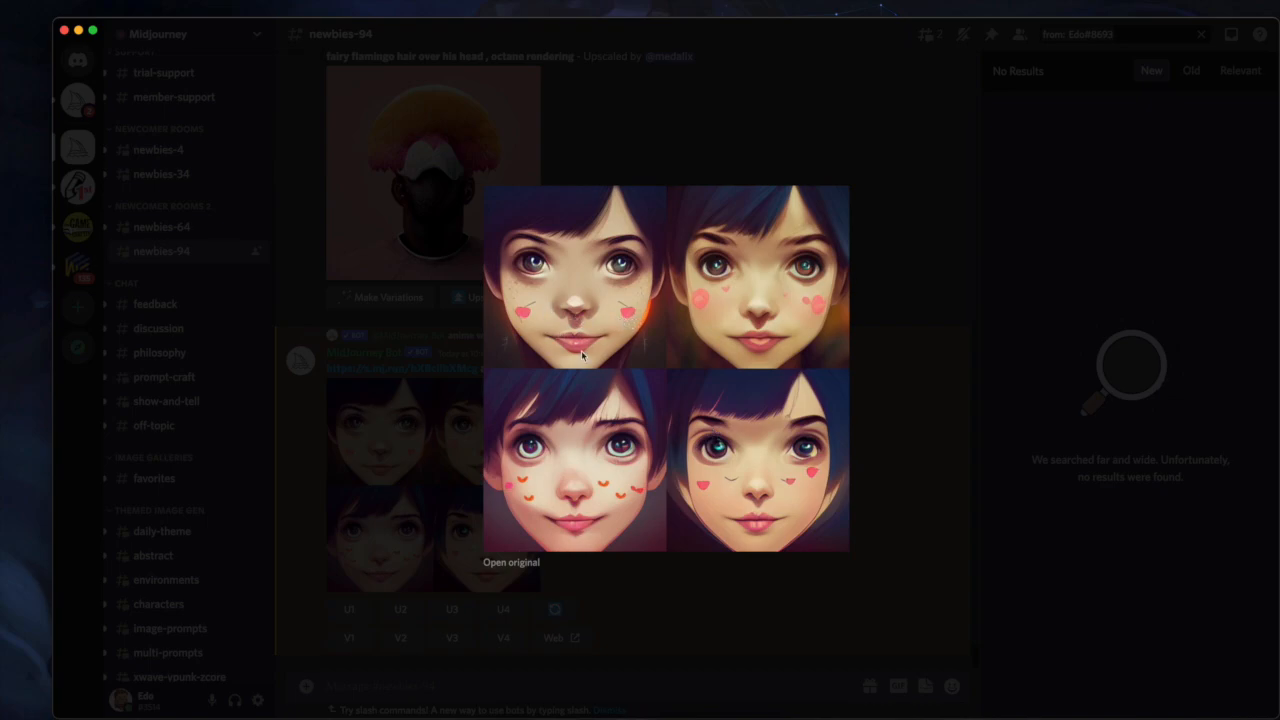
mouse_move(768, 483)
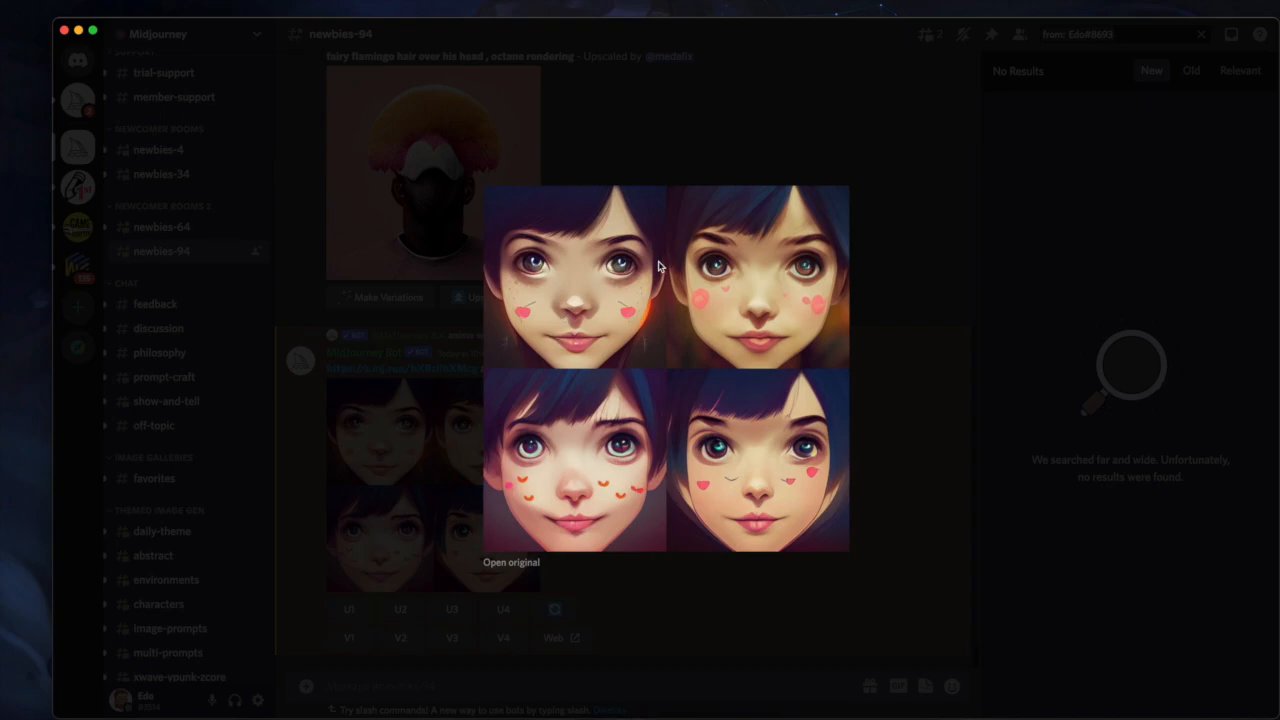
mouse_move(755, 500)
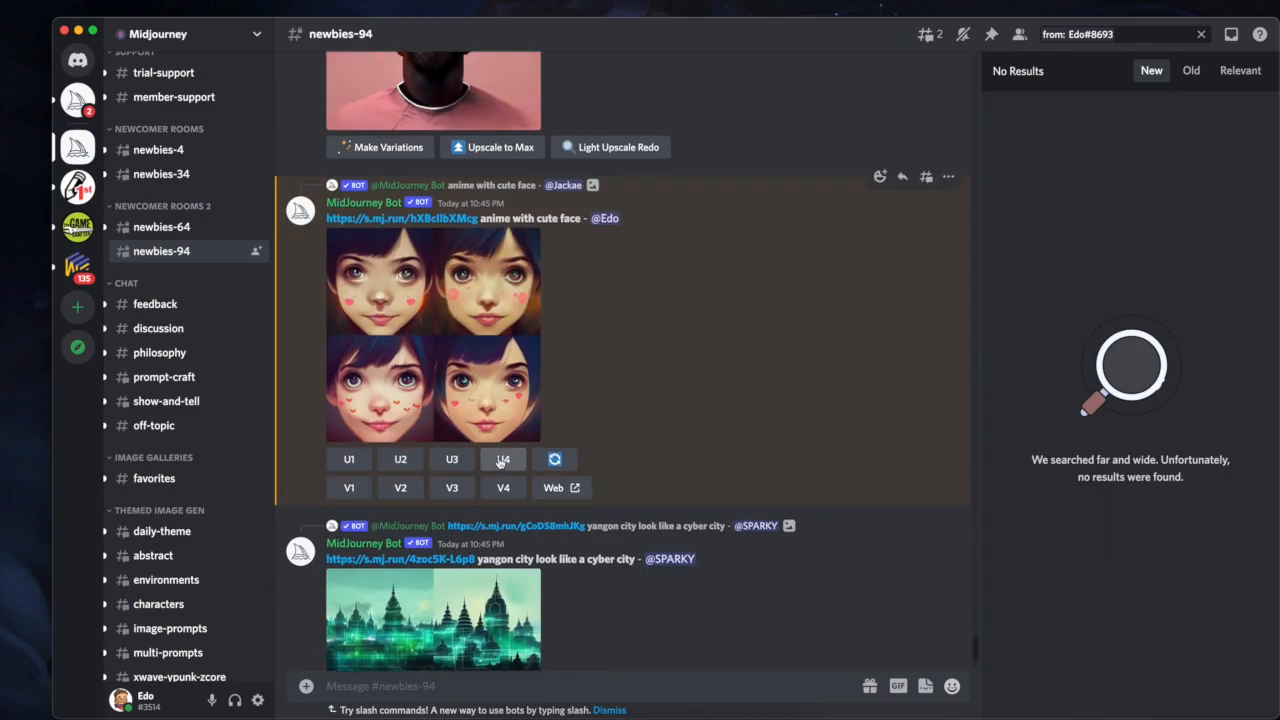
Upscale the fourth anime face (U4), close the empty search results, and scroll the feed.
click(503, 459)
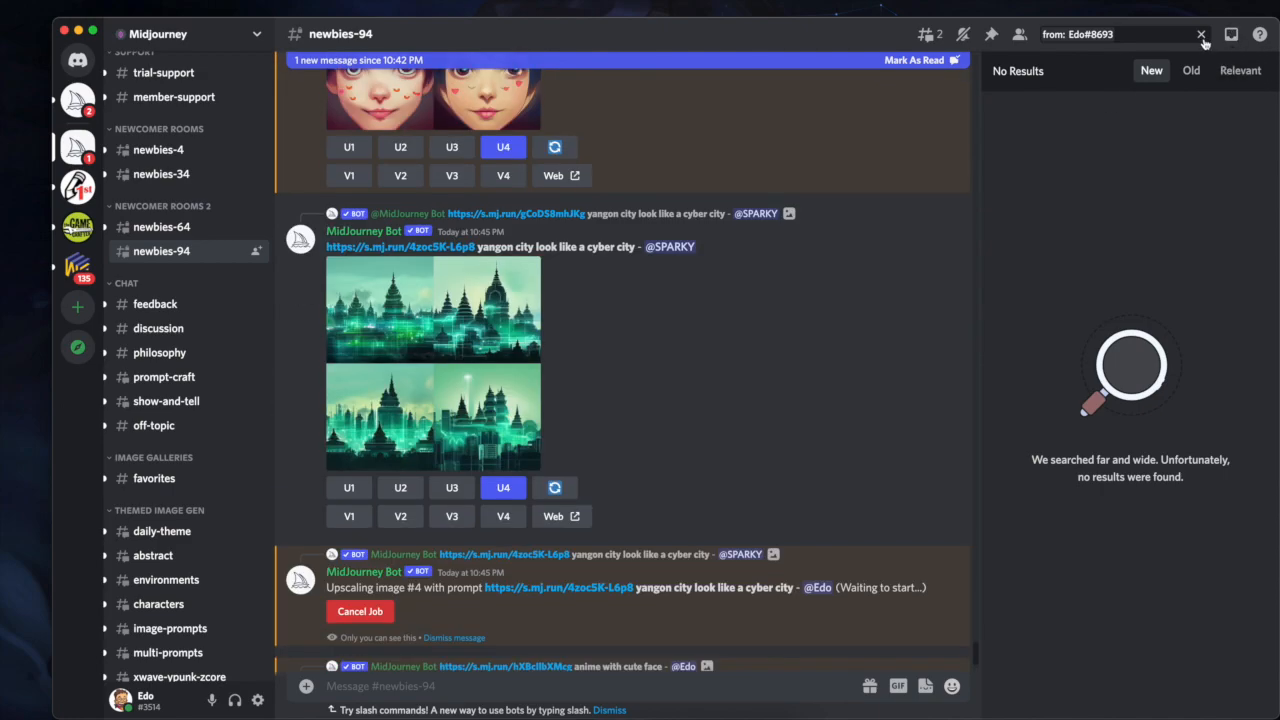
click(1202, 34)
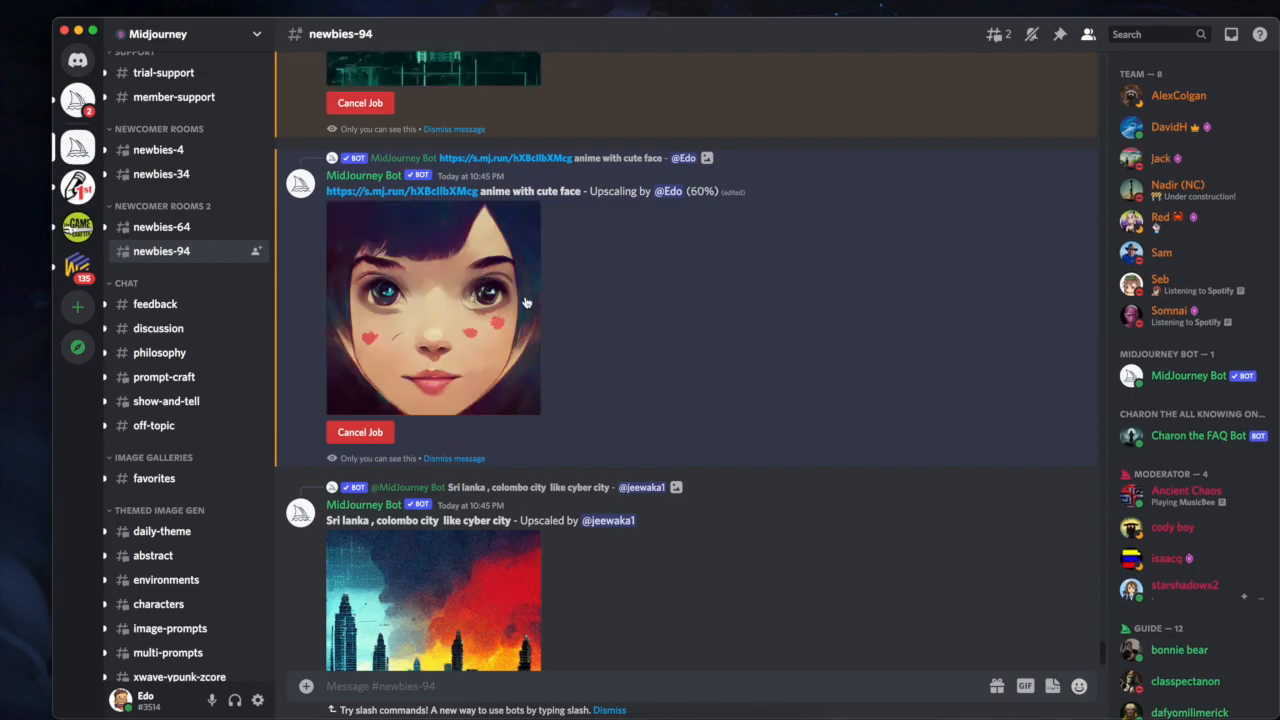
scroll(down, 3)
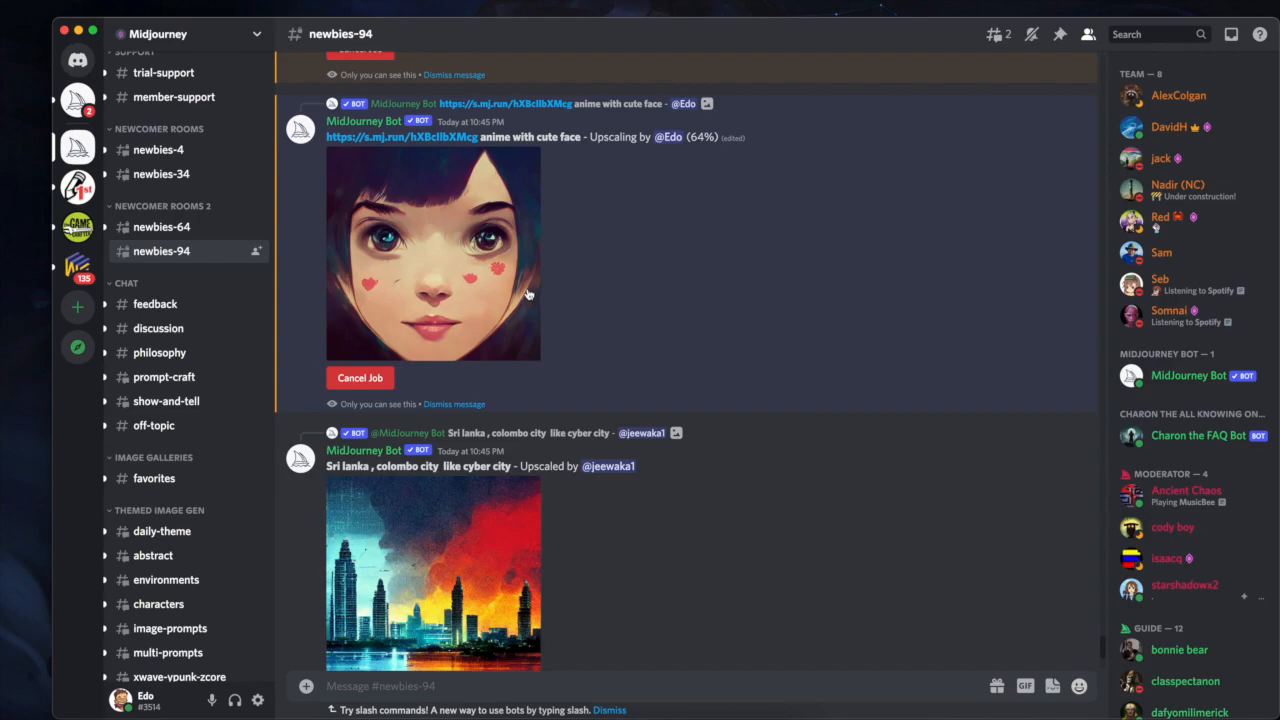
scroll(down, 3)
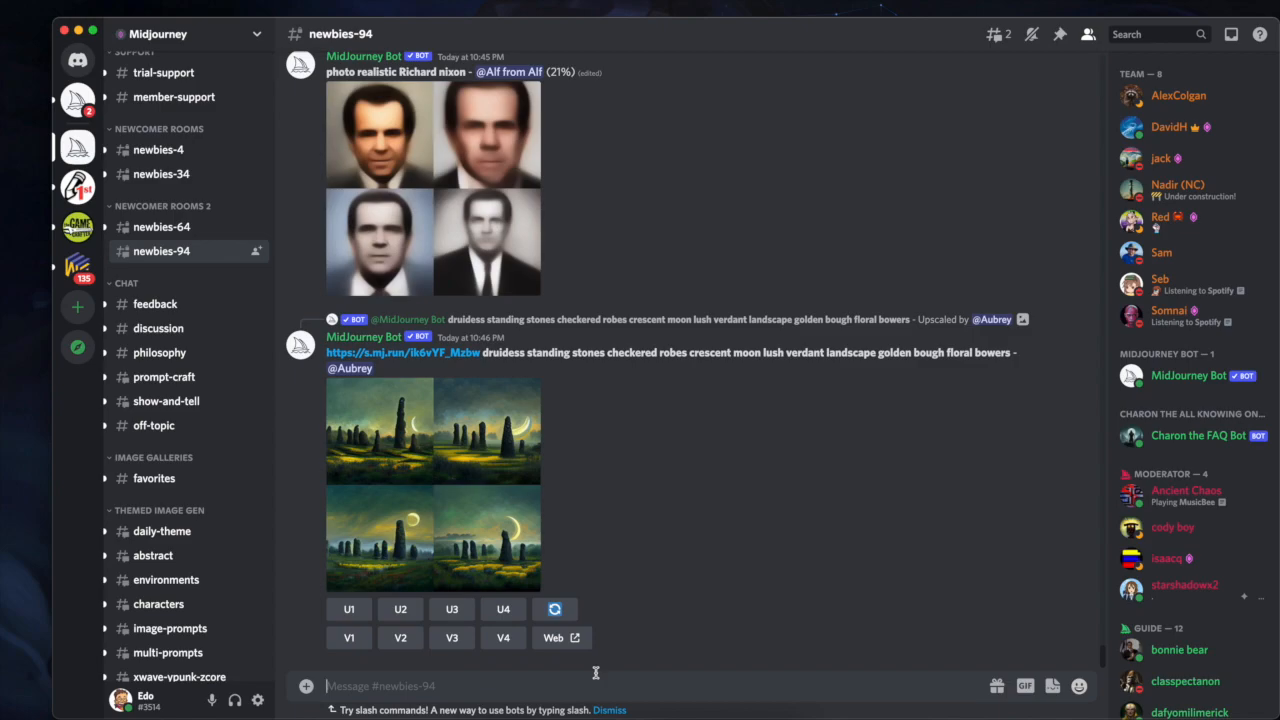
Send an /imagine prompt 'cartoony elves in a field' to the Midjourney bot.
text(/ima)
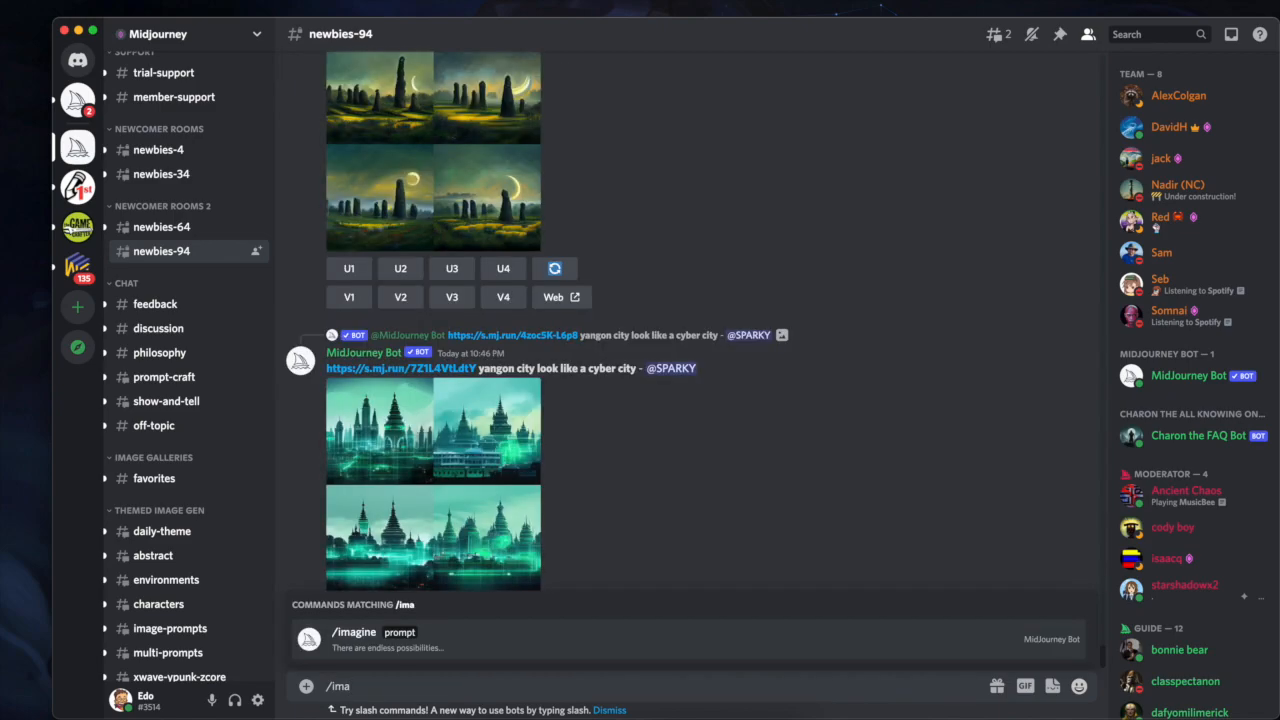
mouse_move(401, 646)
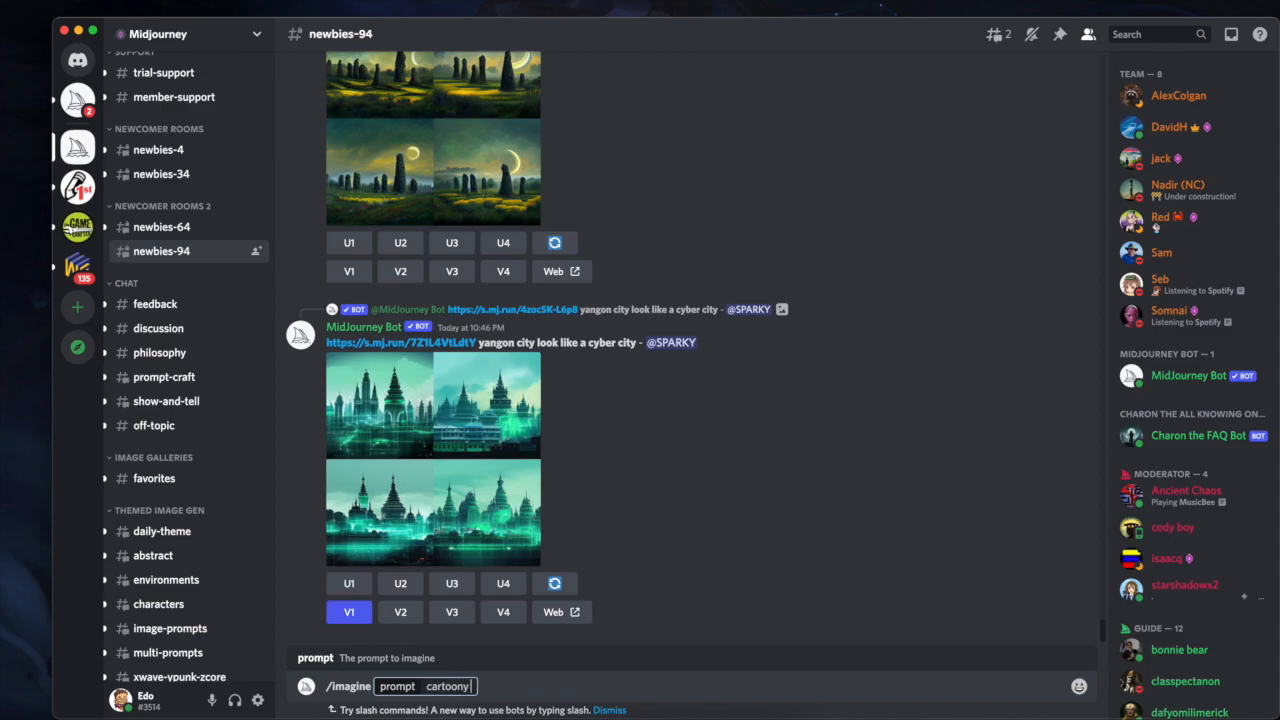
text(elves in a)
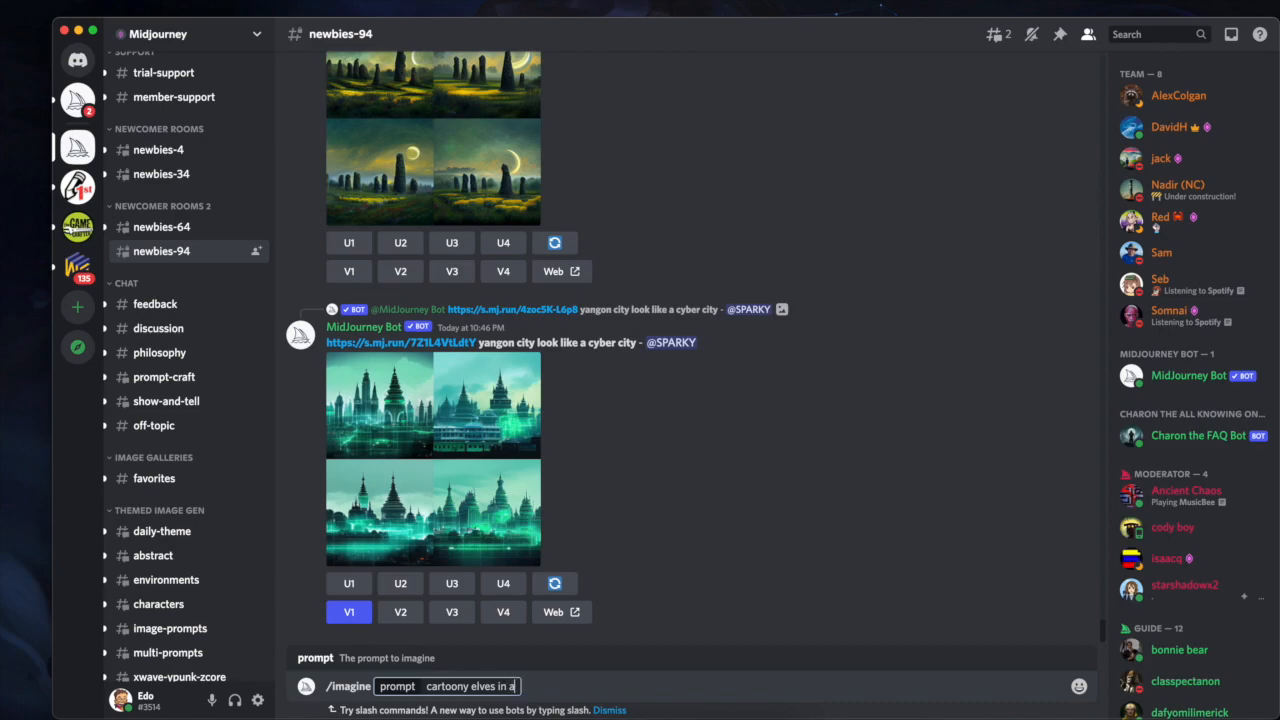
text(field)
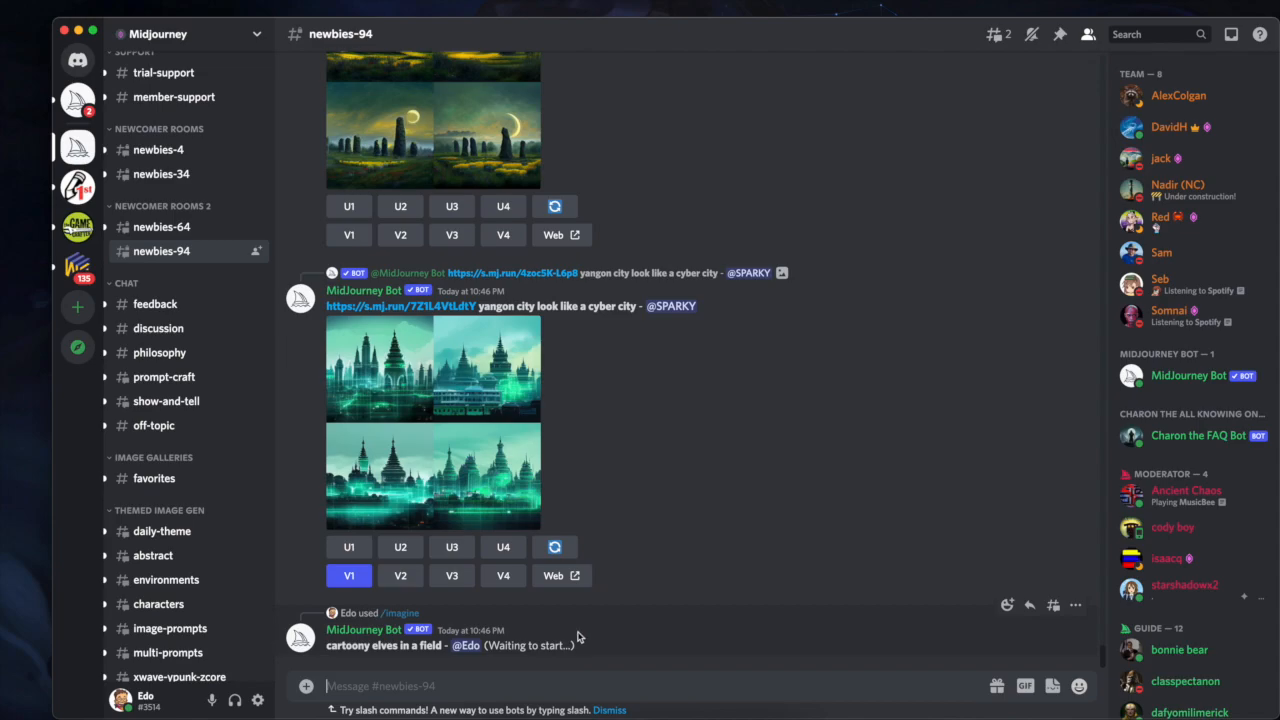
mouse_move(633, 605)
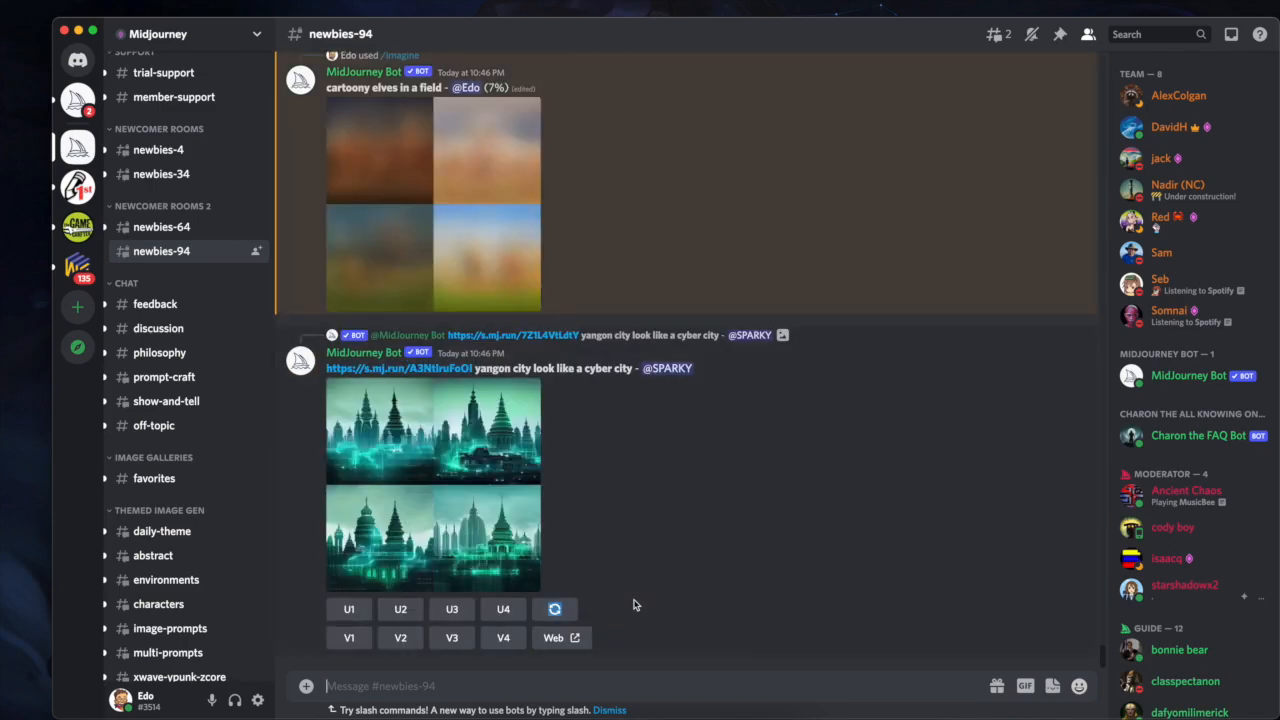
Scroll the channel toward another user's Nixon portraits and the finished upscales.
scroll(down, 3)
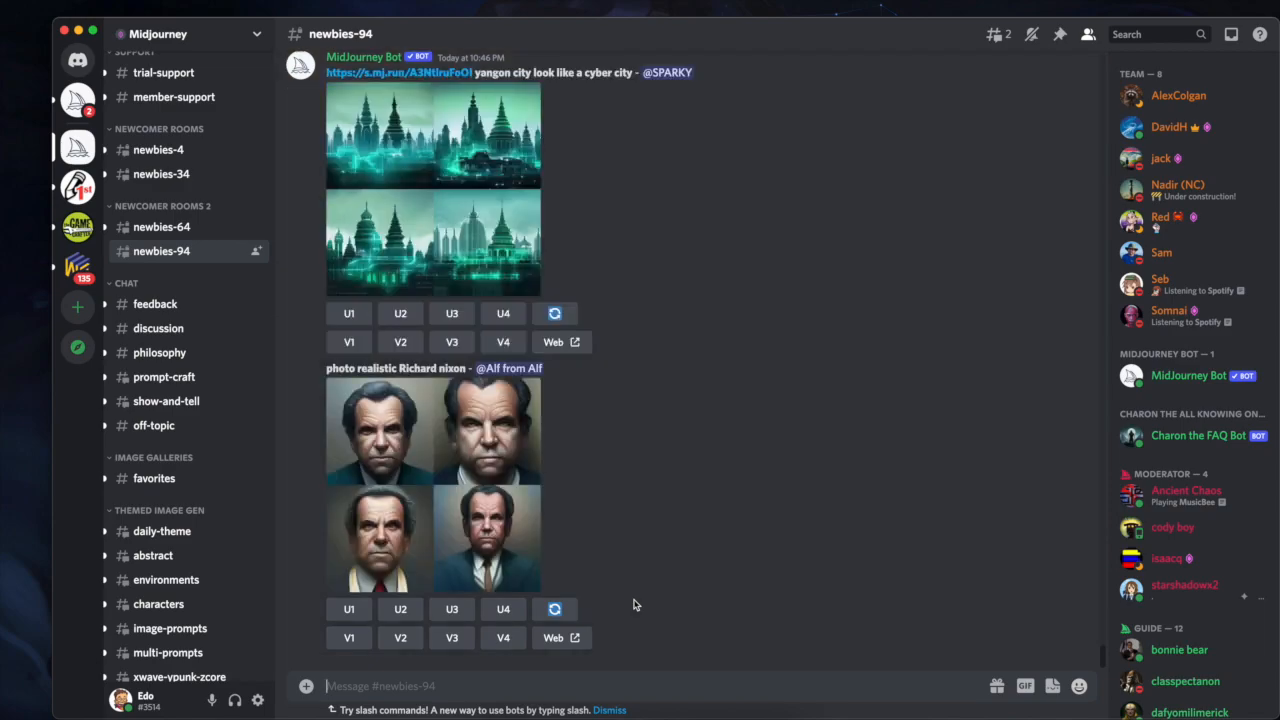
scroll(down, 3)
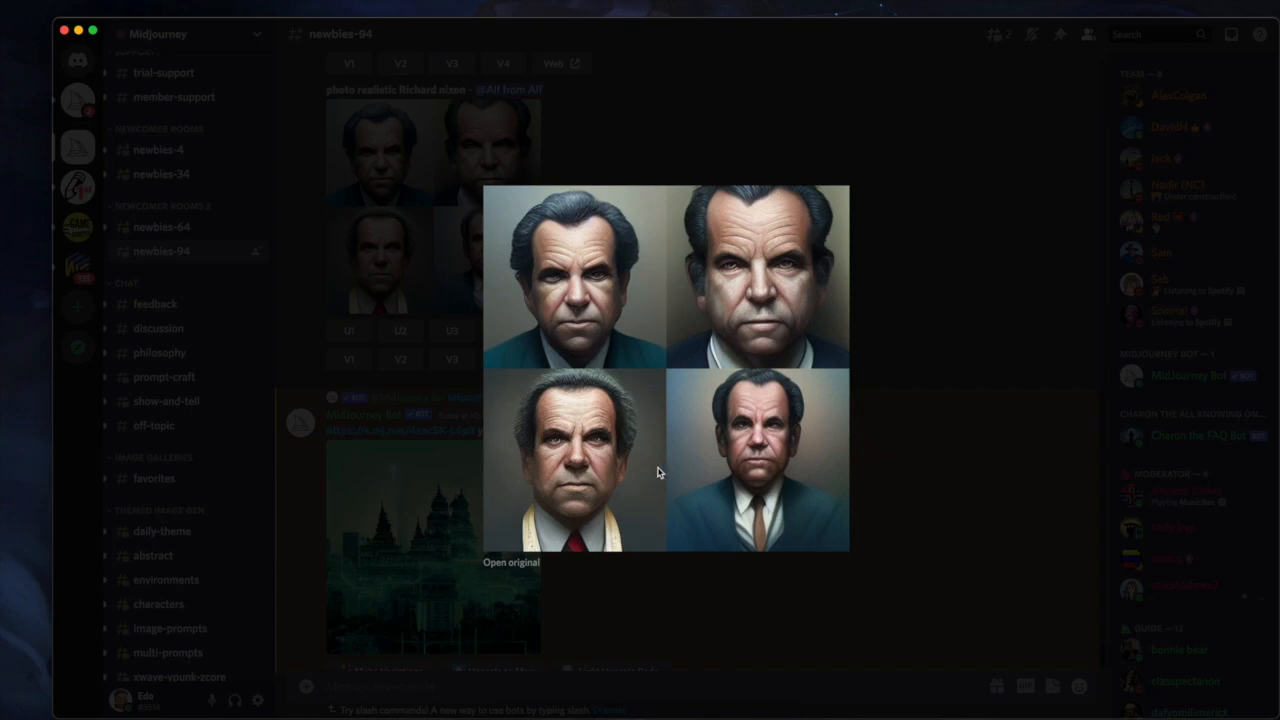
mouse_move(687, 347)
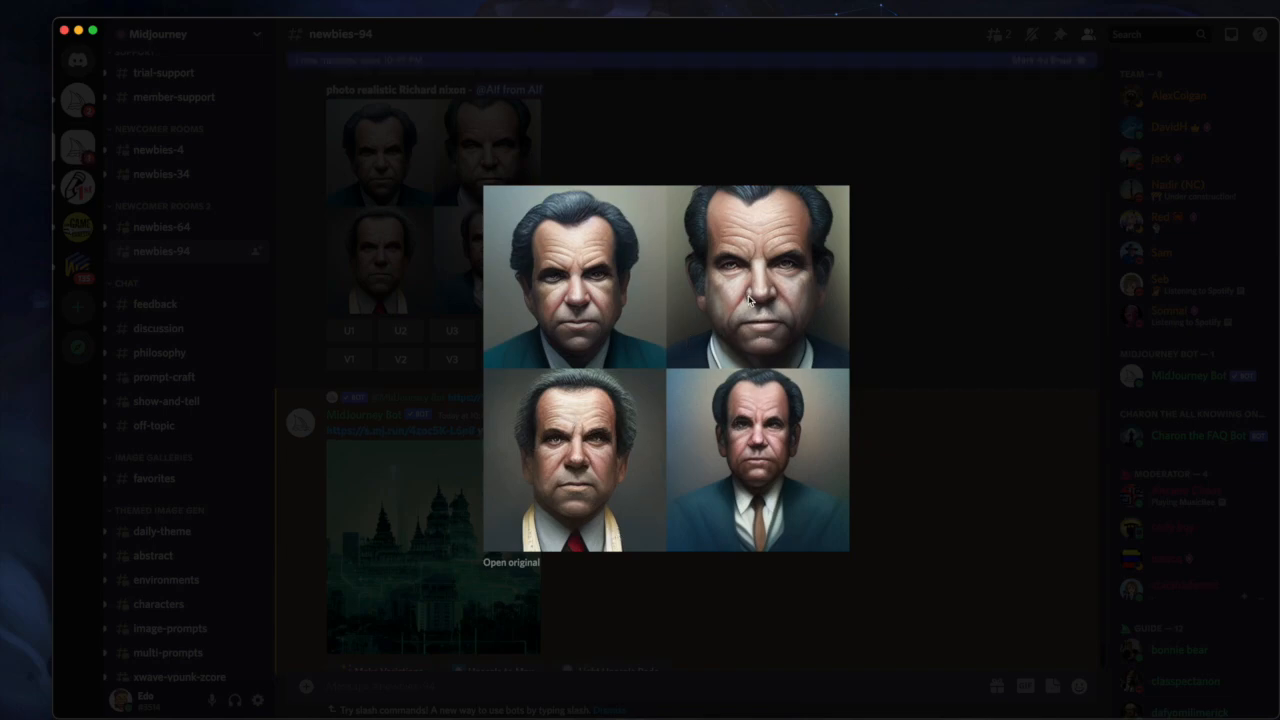
mouse_move(882, 287)
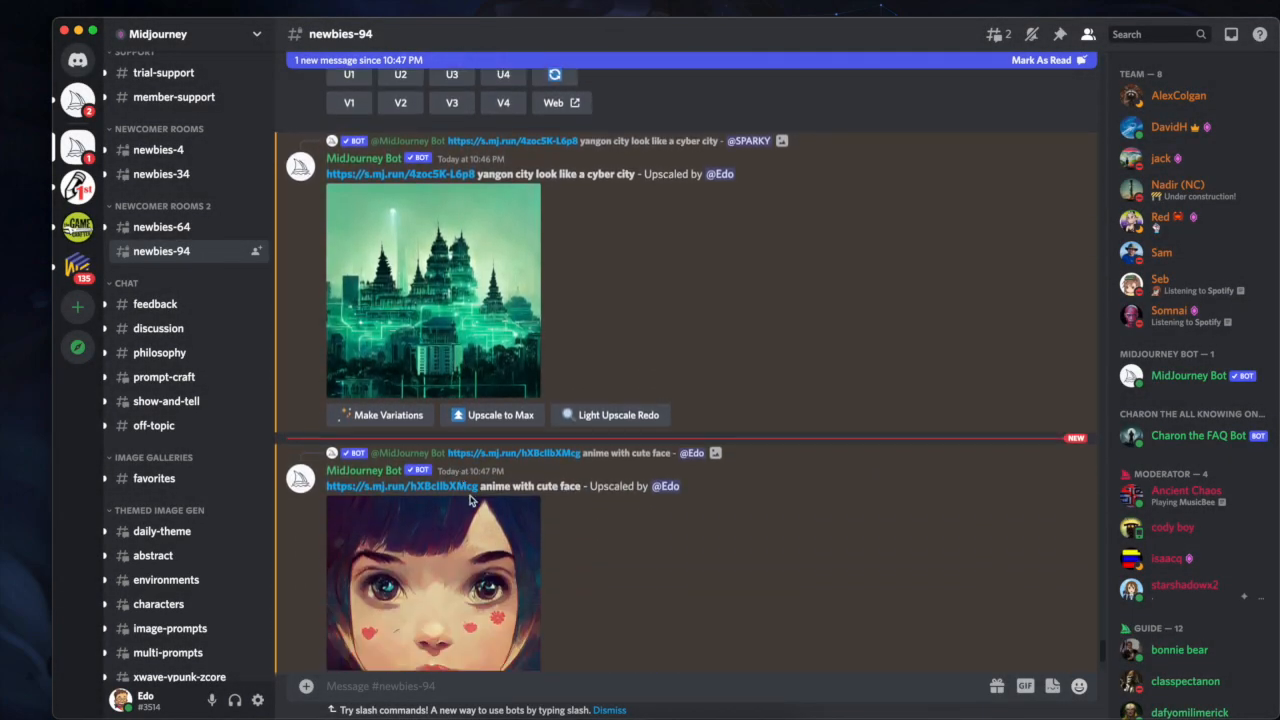
Scroll down to follow the cartoony elves grid rendering to completion.
scroll(down, 3)
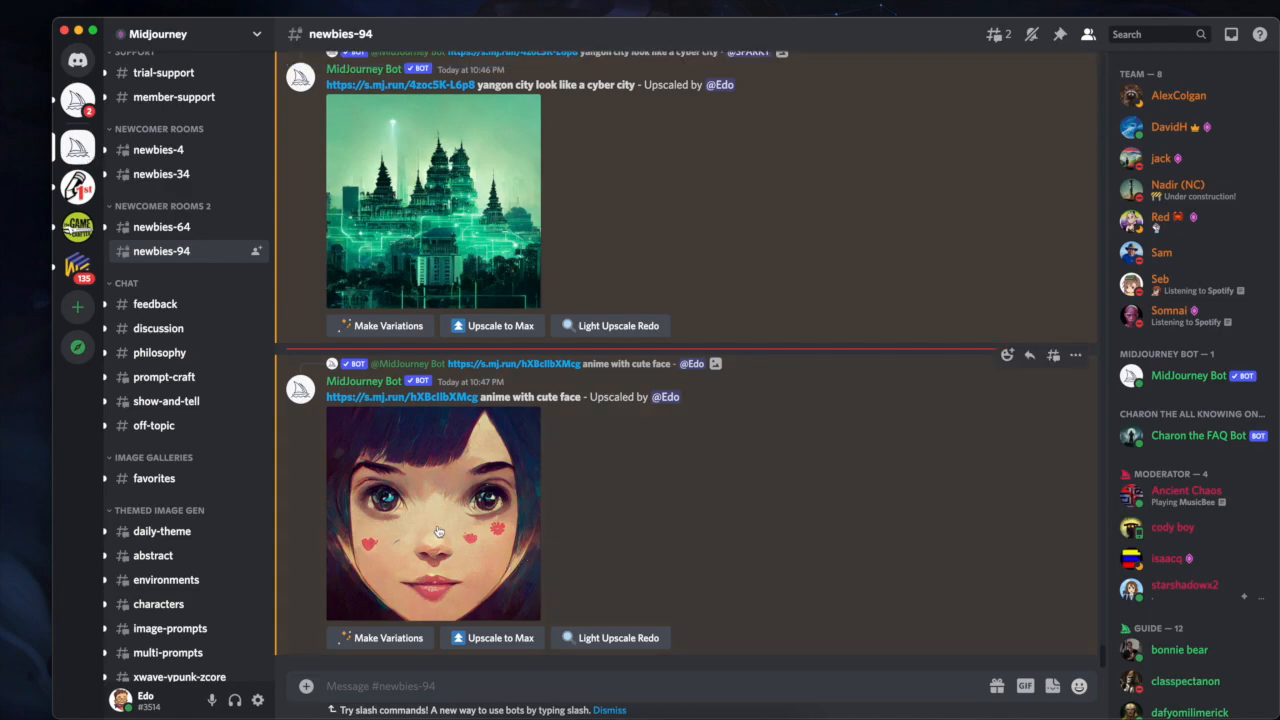
mouse_move(492, 467)
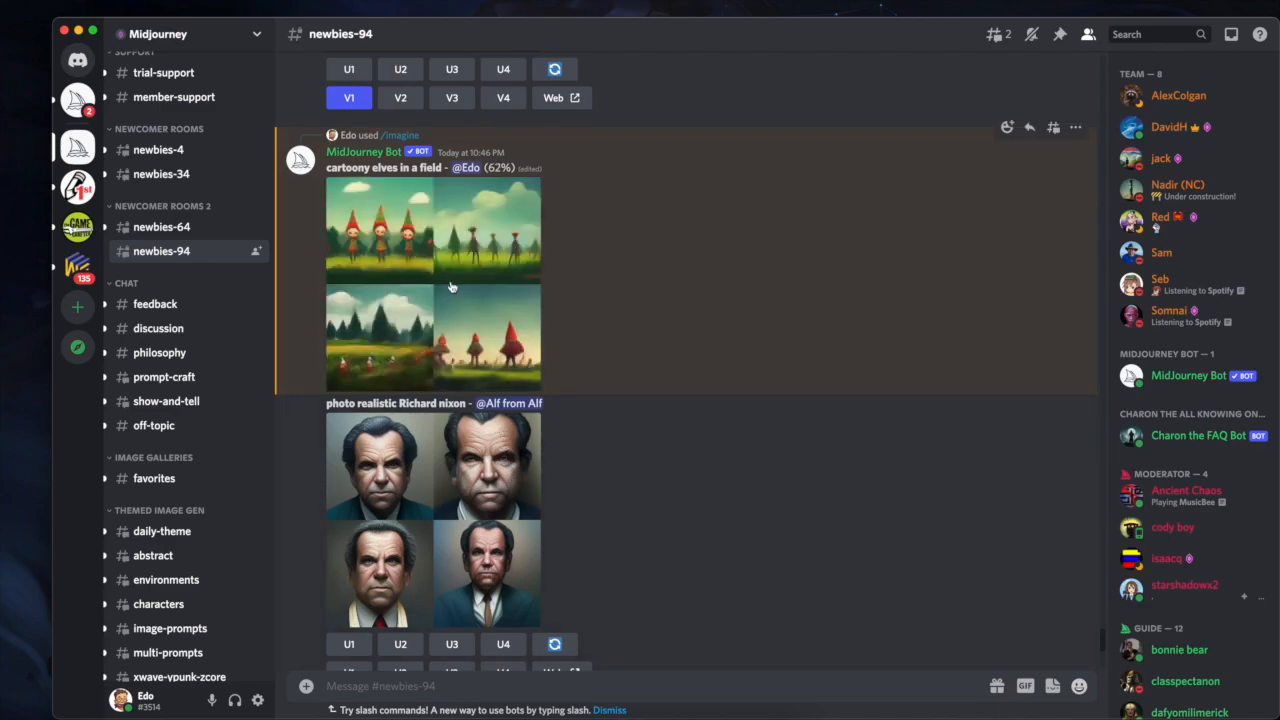
scroll(down, 3)
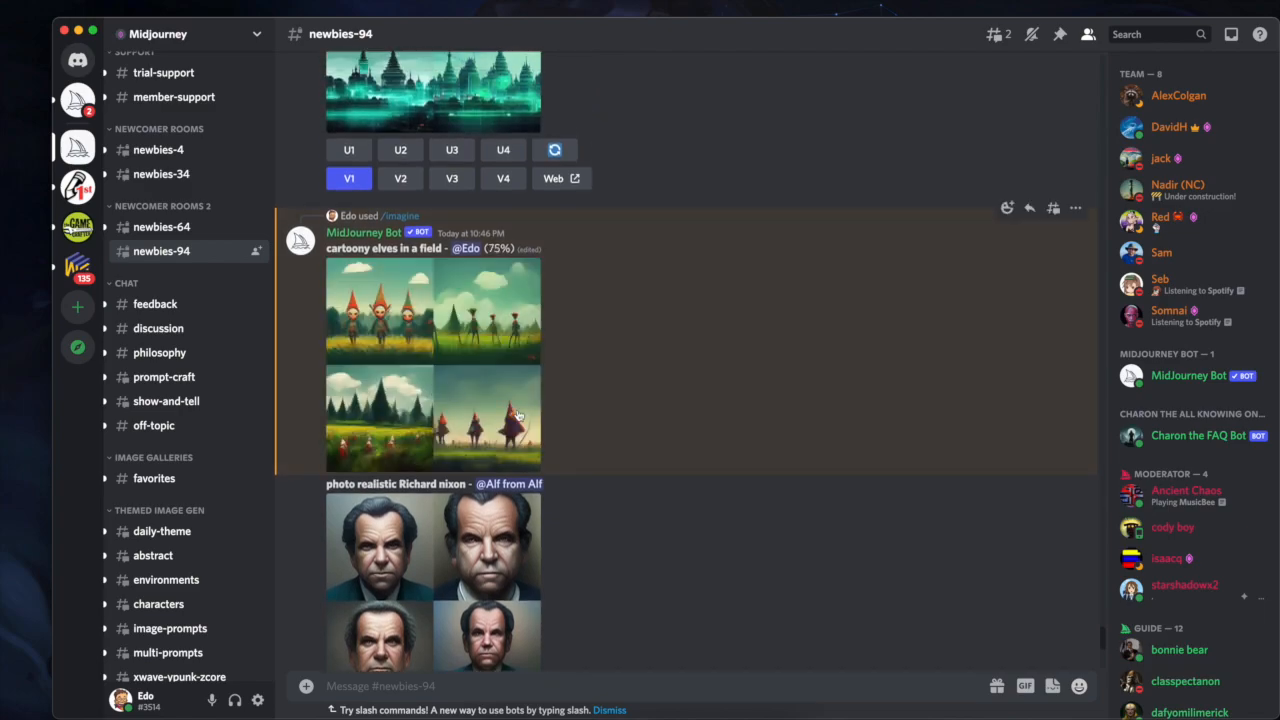
mouse_move(513, 387)
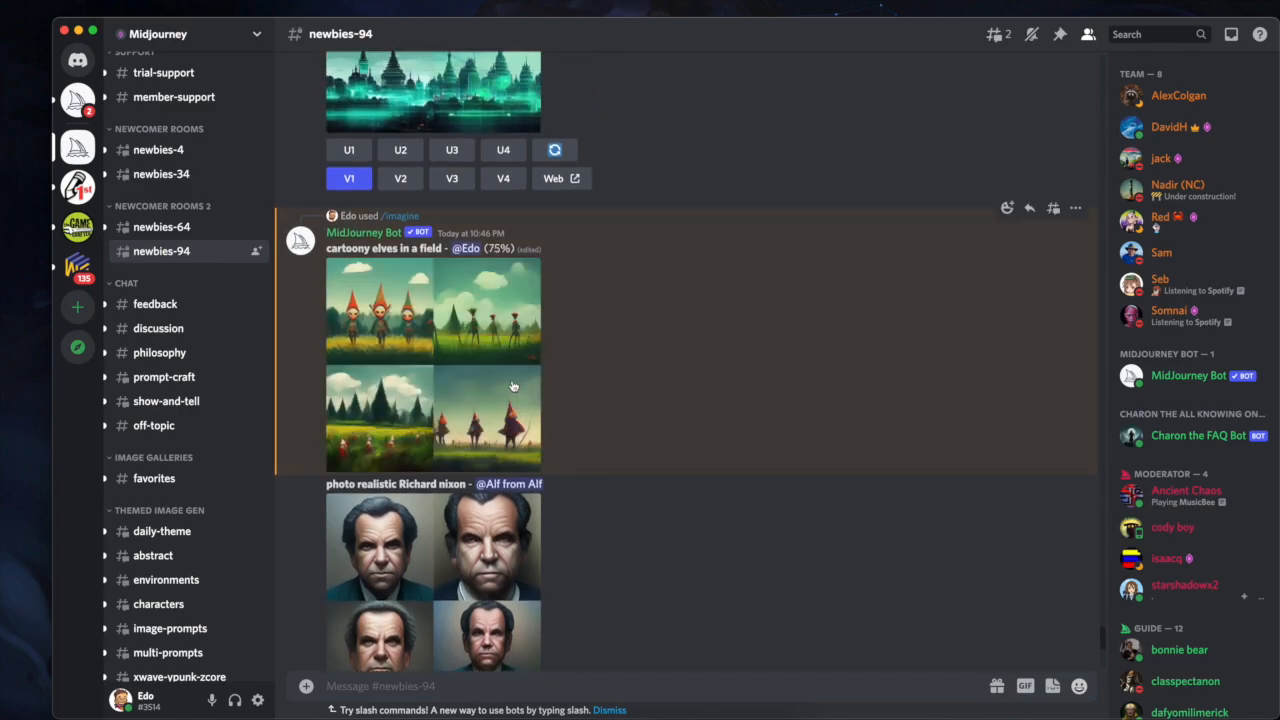
mouse_move(512, 383)
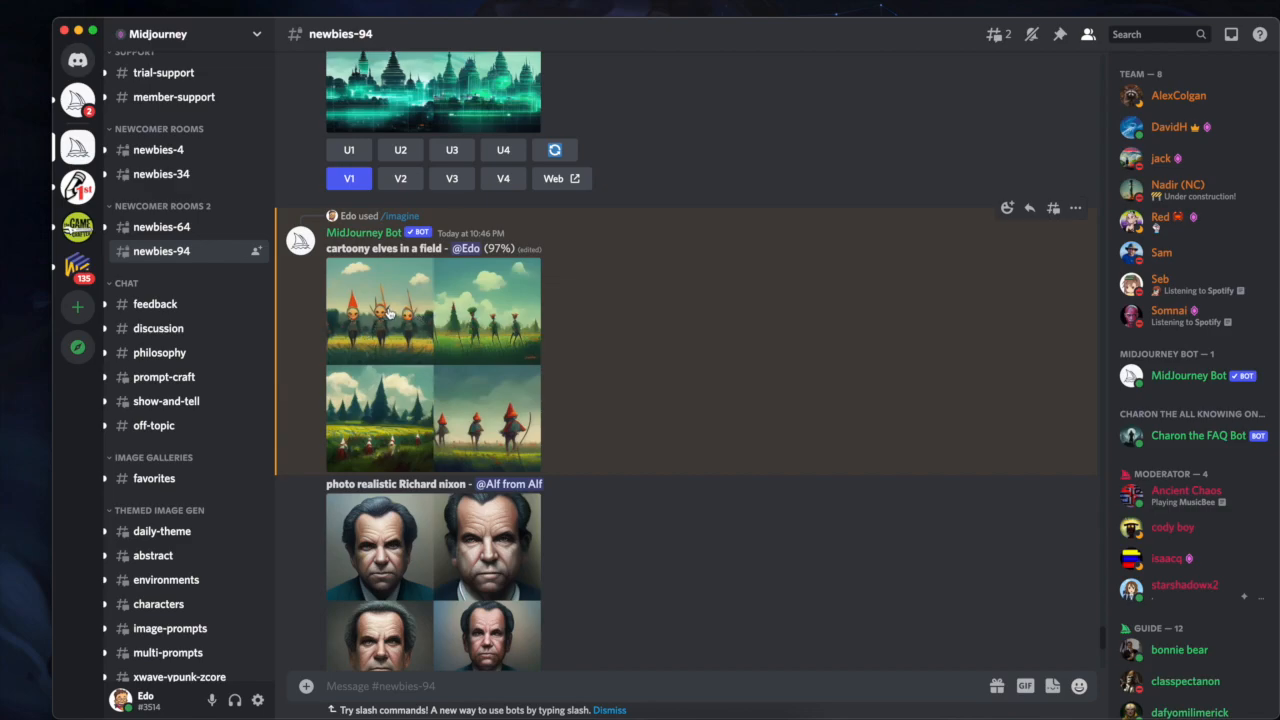
scroll(down, 3)
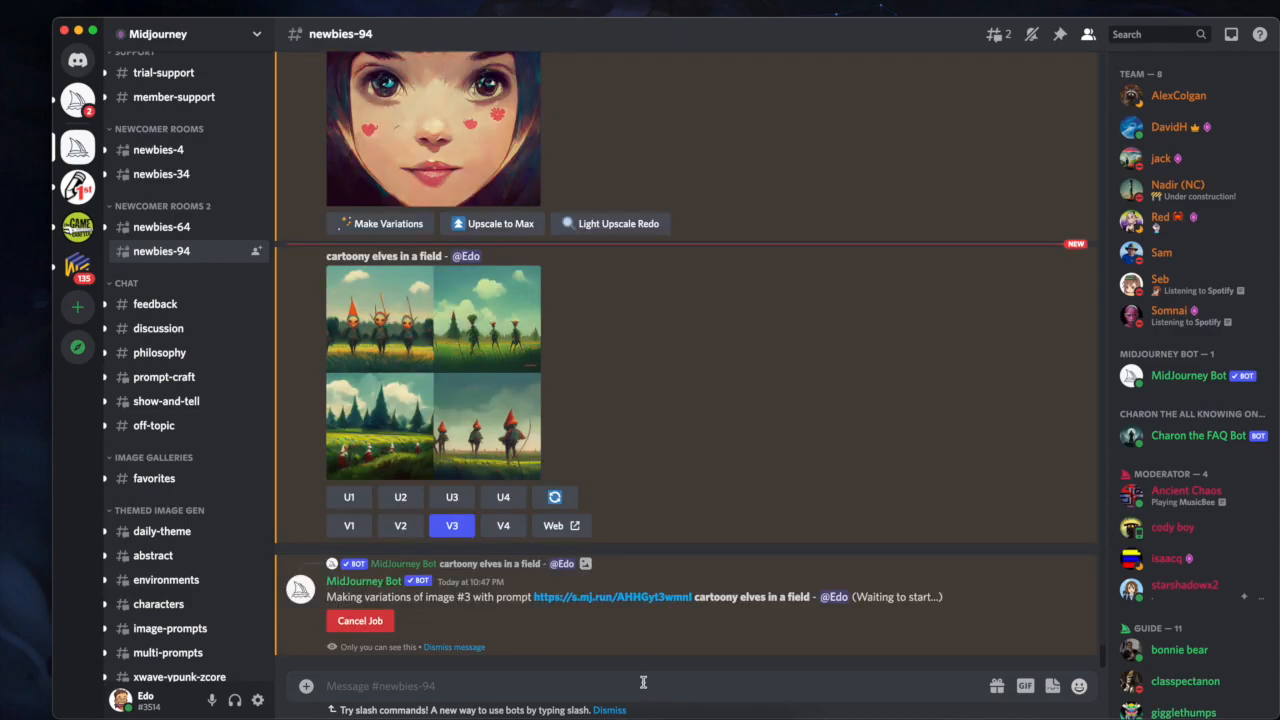
mouse_move(624, 648)
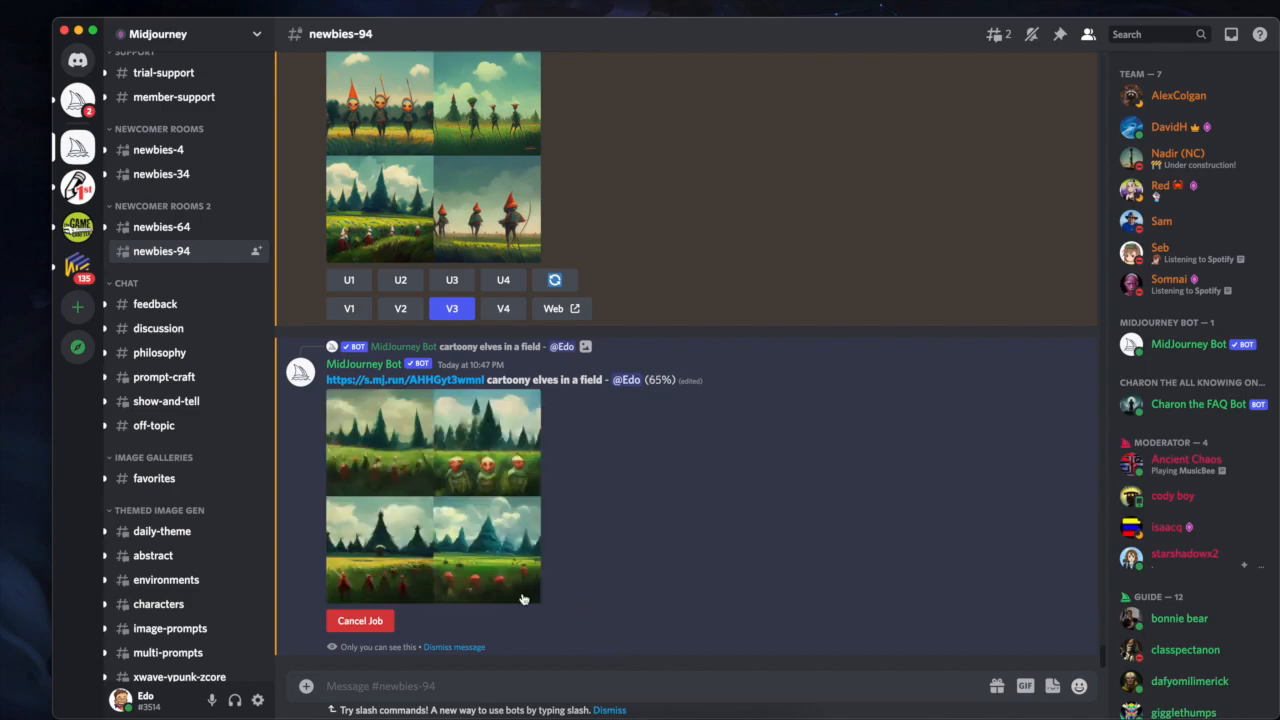
mouse_move(587, 570)
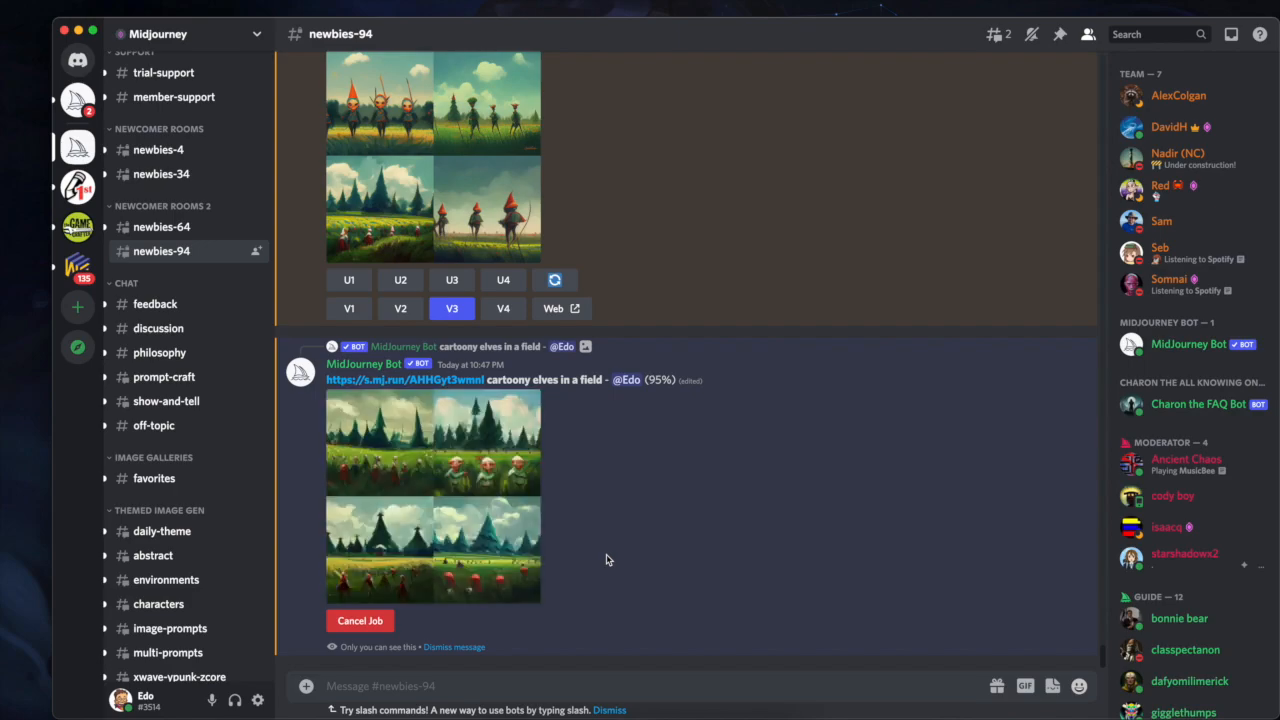
mouse_move(600, 557)
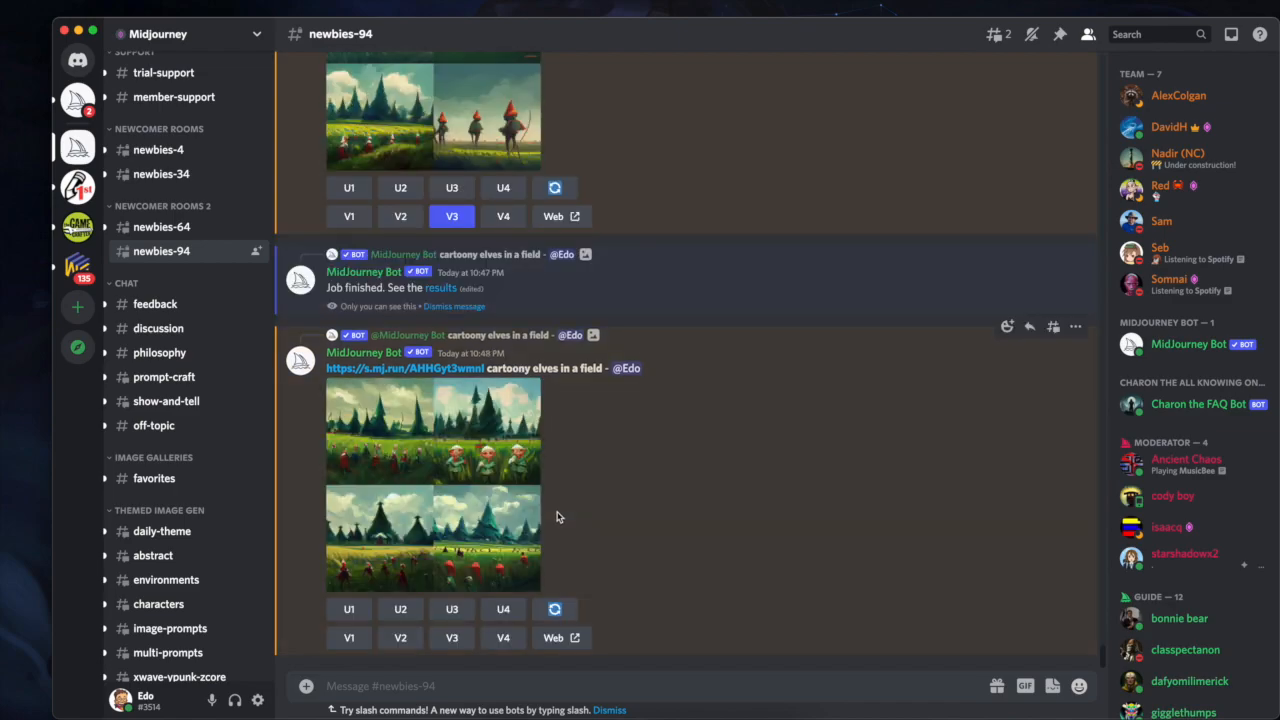
Scroll past the finished cartoony elves variation grid to other users' newer generations.
scroll(down, 3)
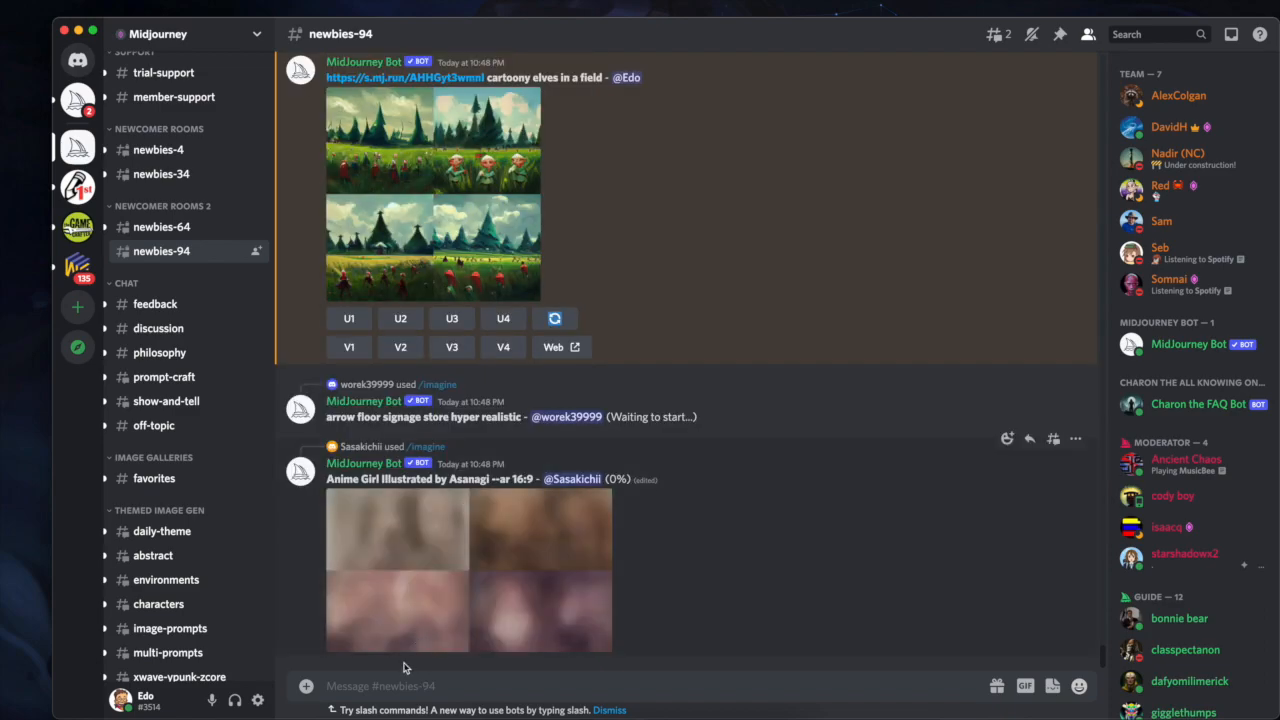
scroll(down, 3)
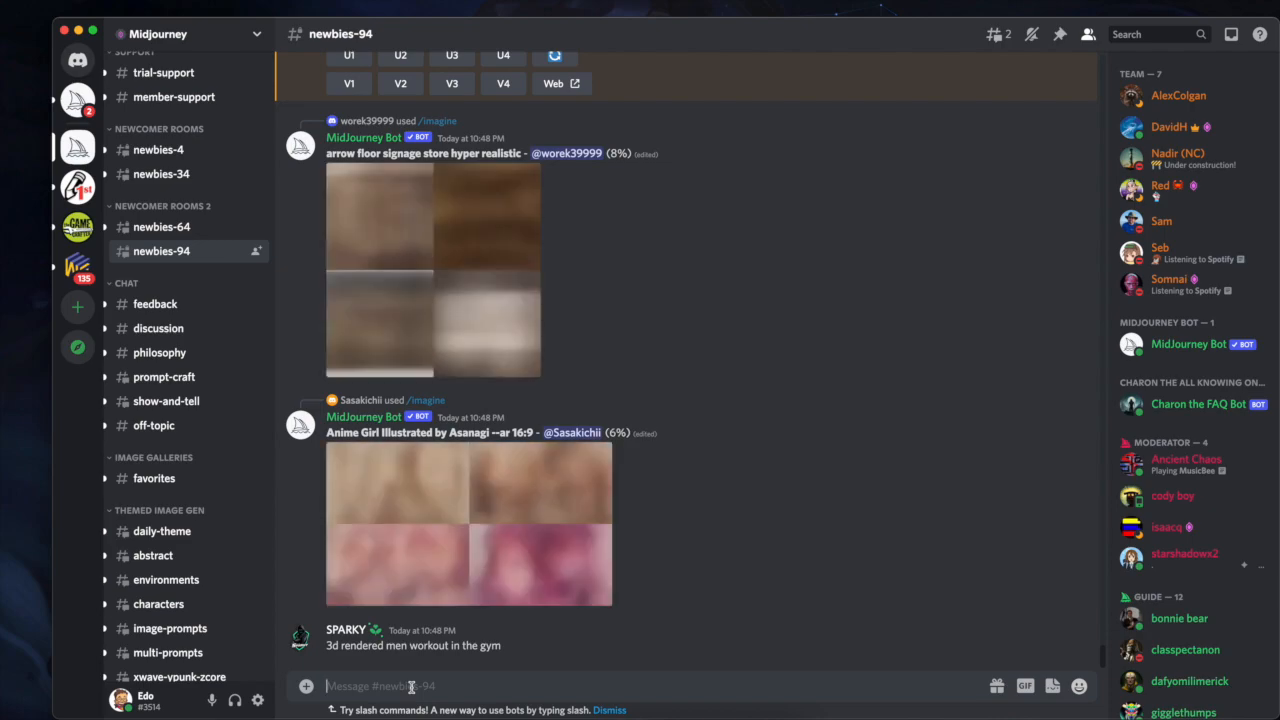
Send the Midjourney bot an /imagine prompt 'Rogue, Cyberpunk, 8k'.
text(rop)
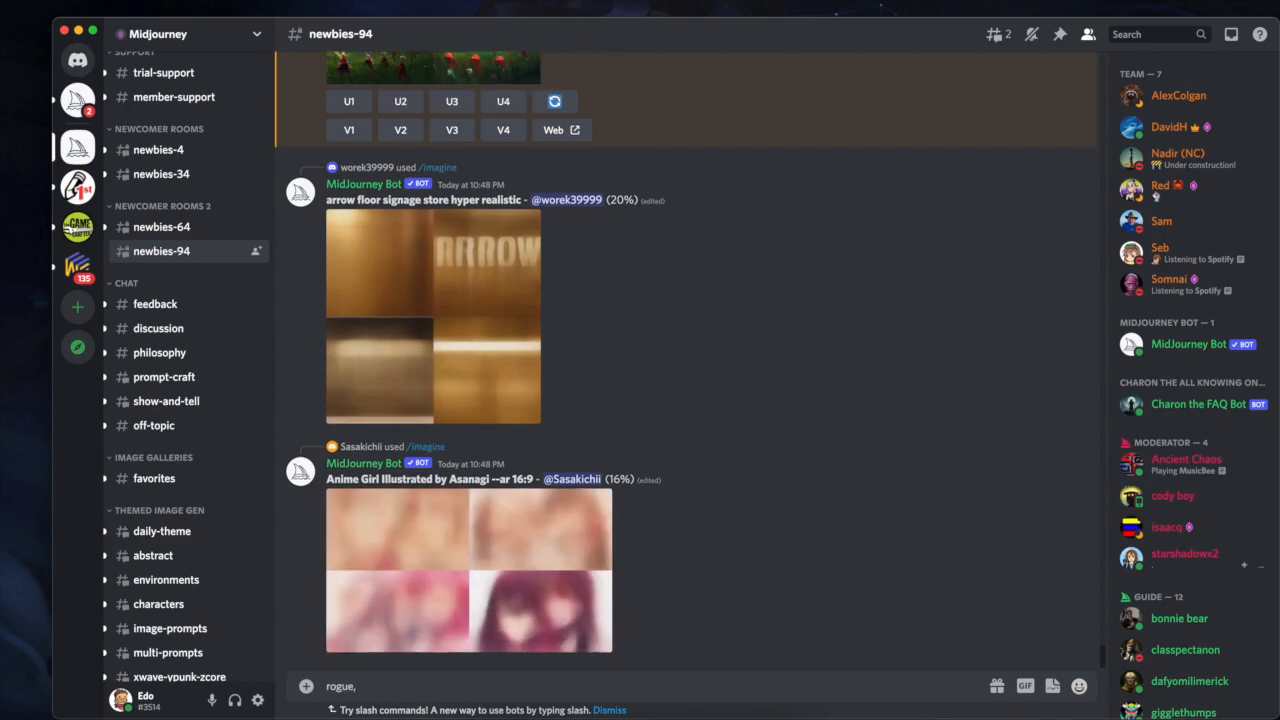
text(cybe)
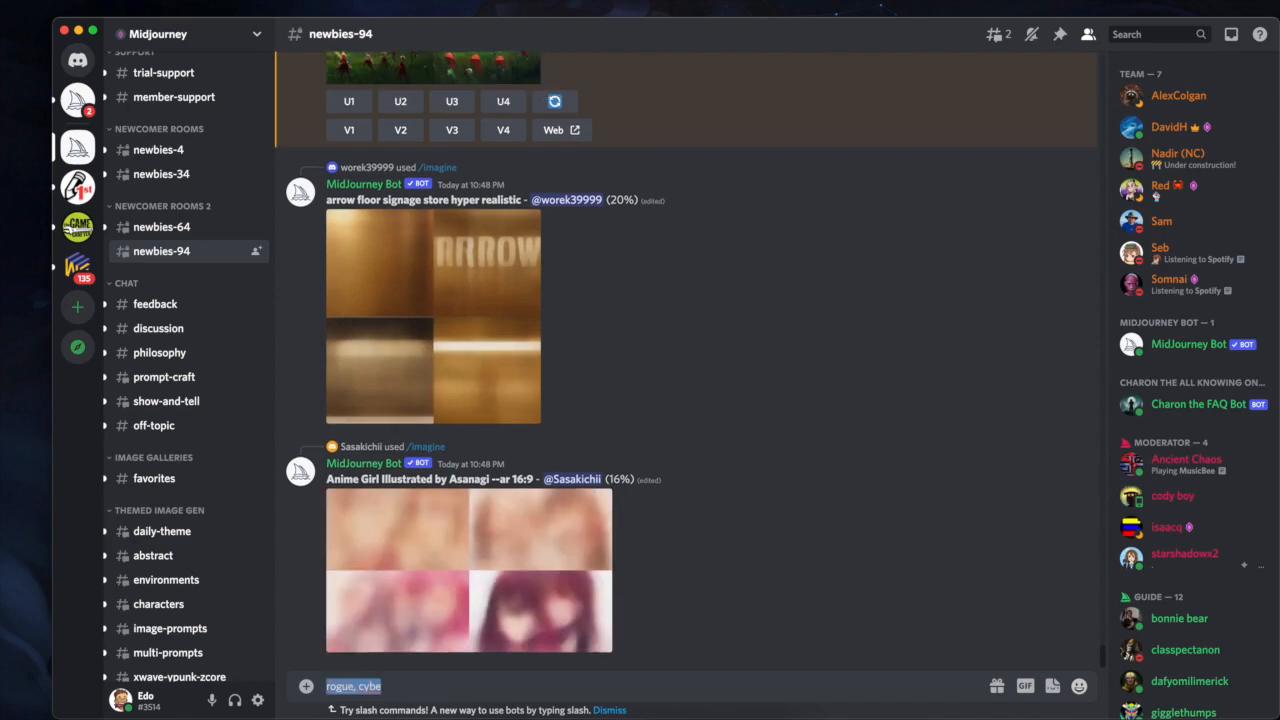
text(/imagine prompt)
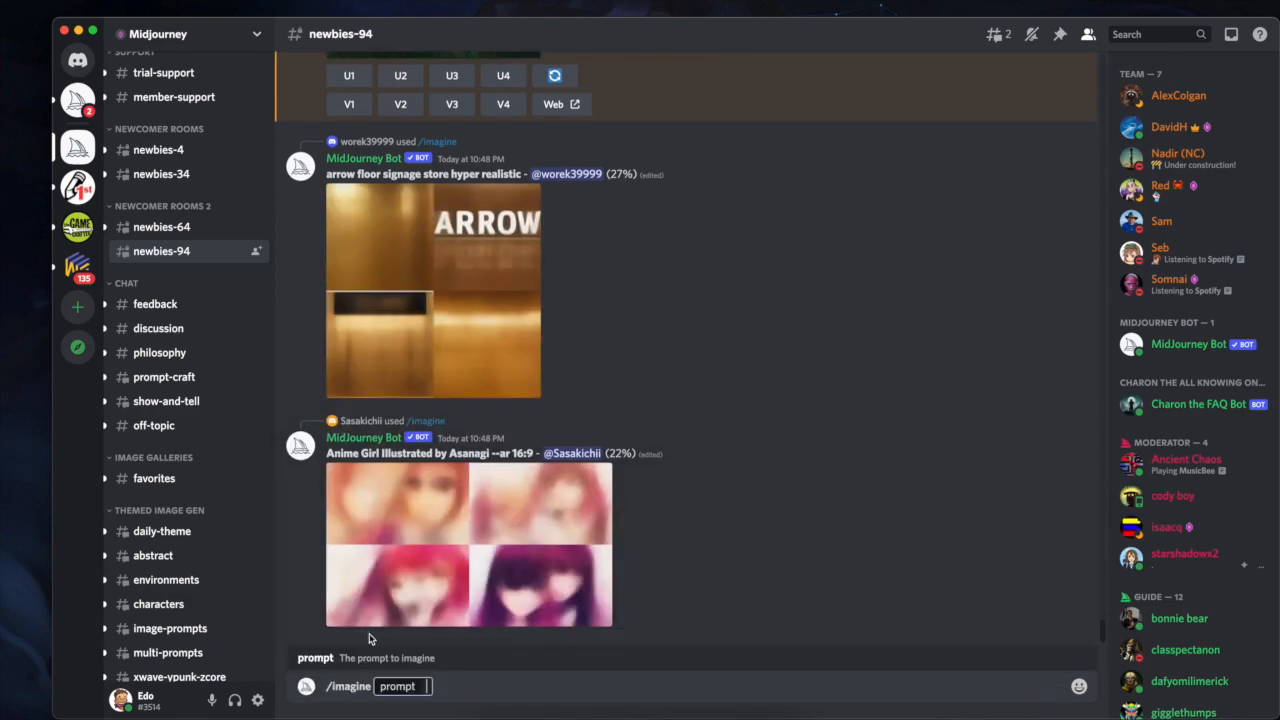
text(Rogue.)
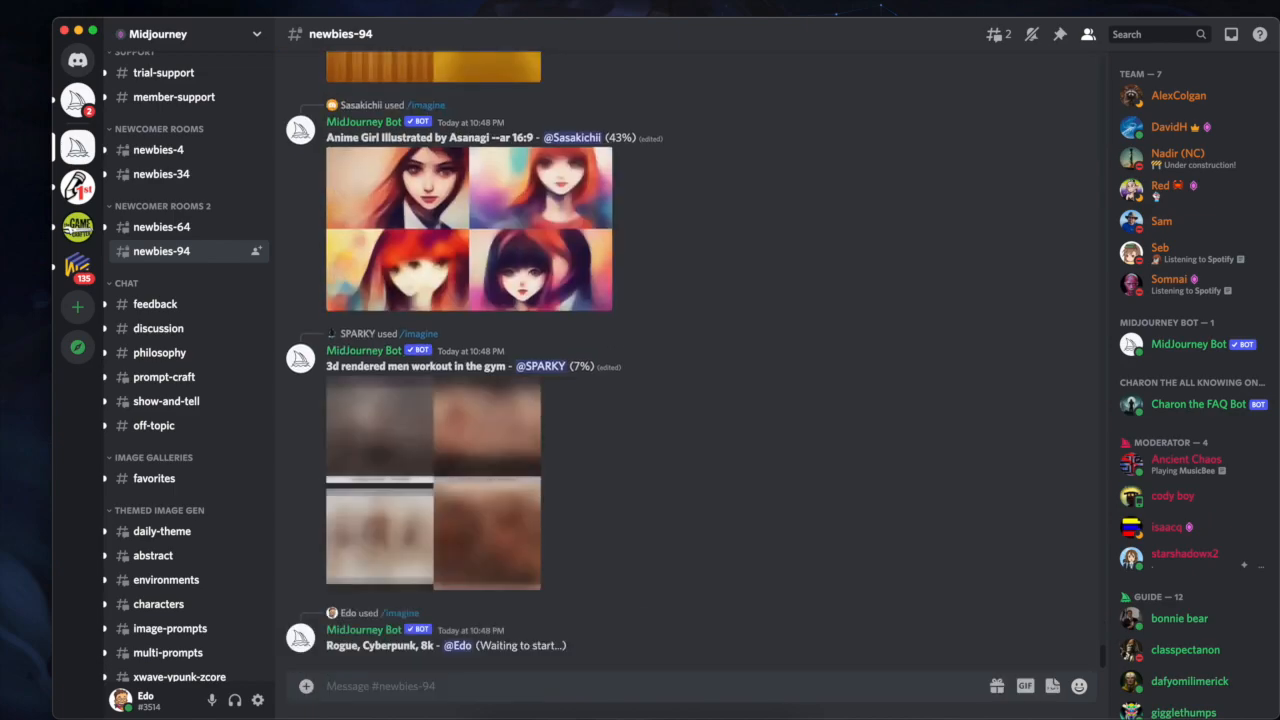
mouse_move(465, 521)
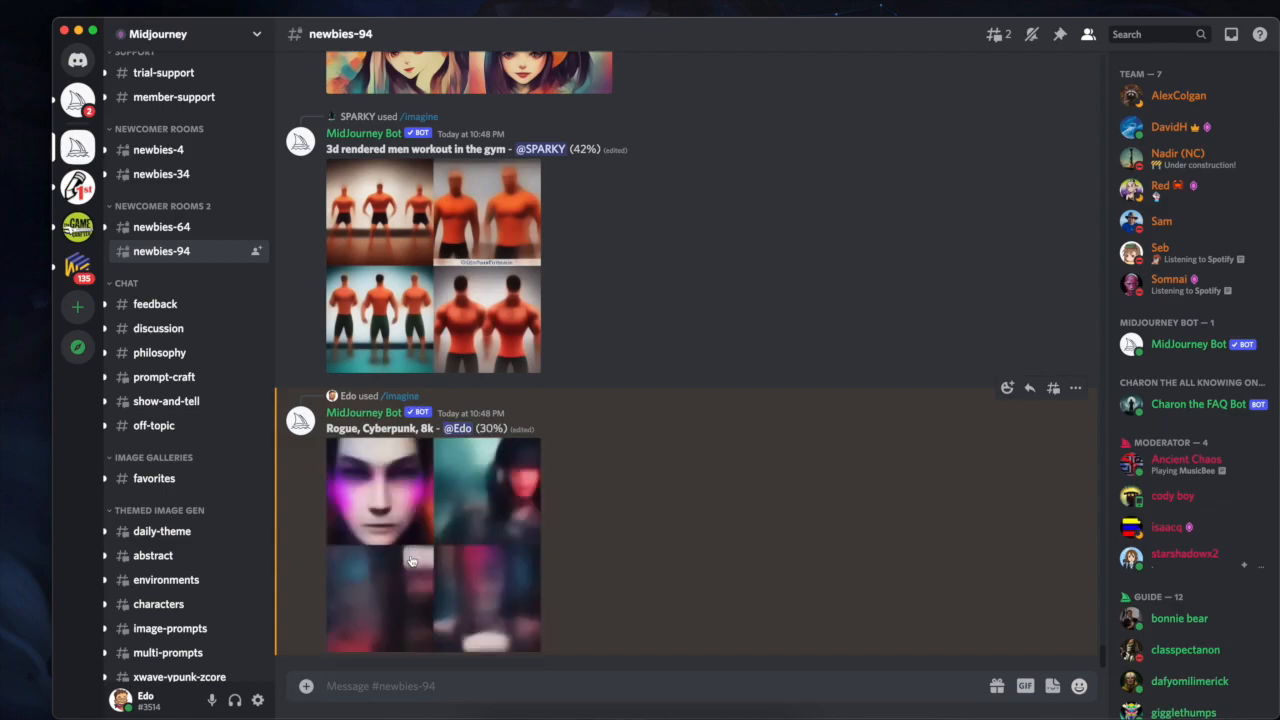
mouse_move(456, 498)
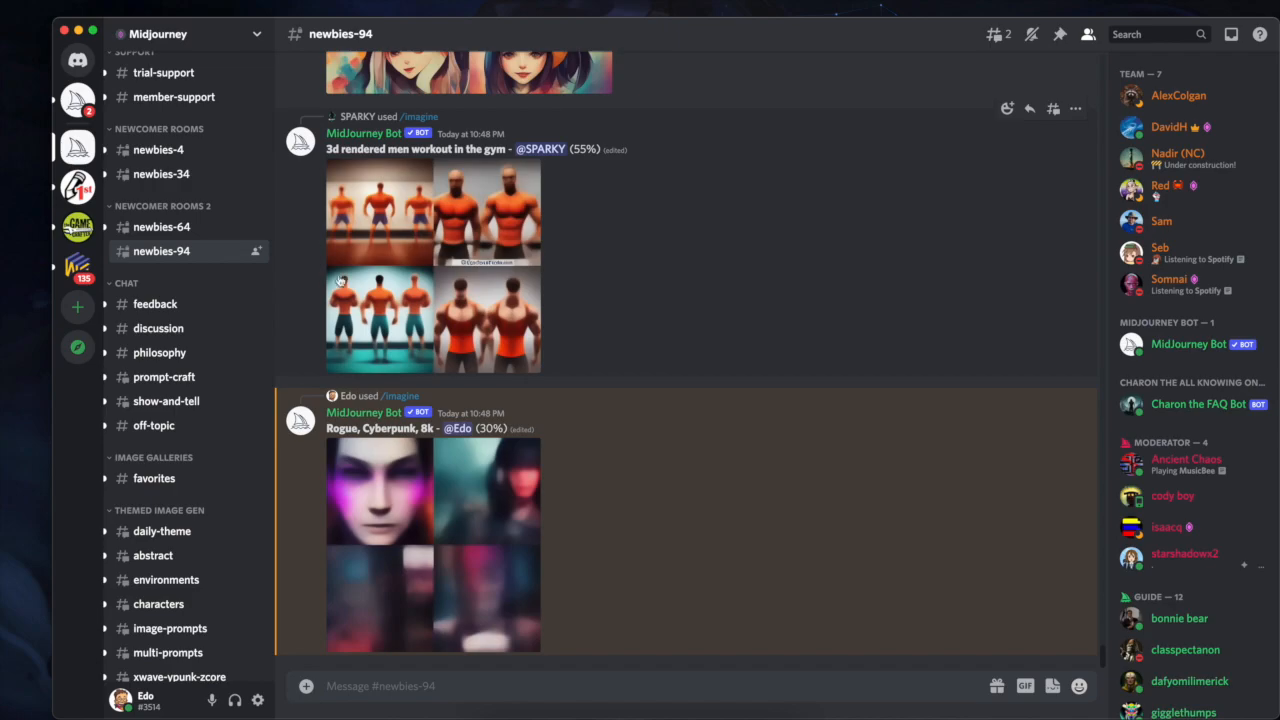
Scroll the channel while the Rogue, Cyberpunk, 8k grid renders to about 97%.
scroll(down, 3)
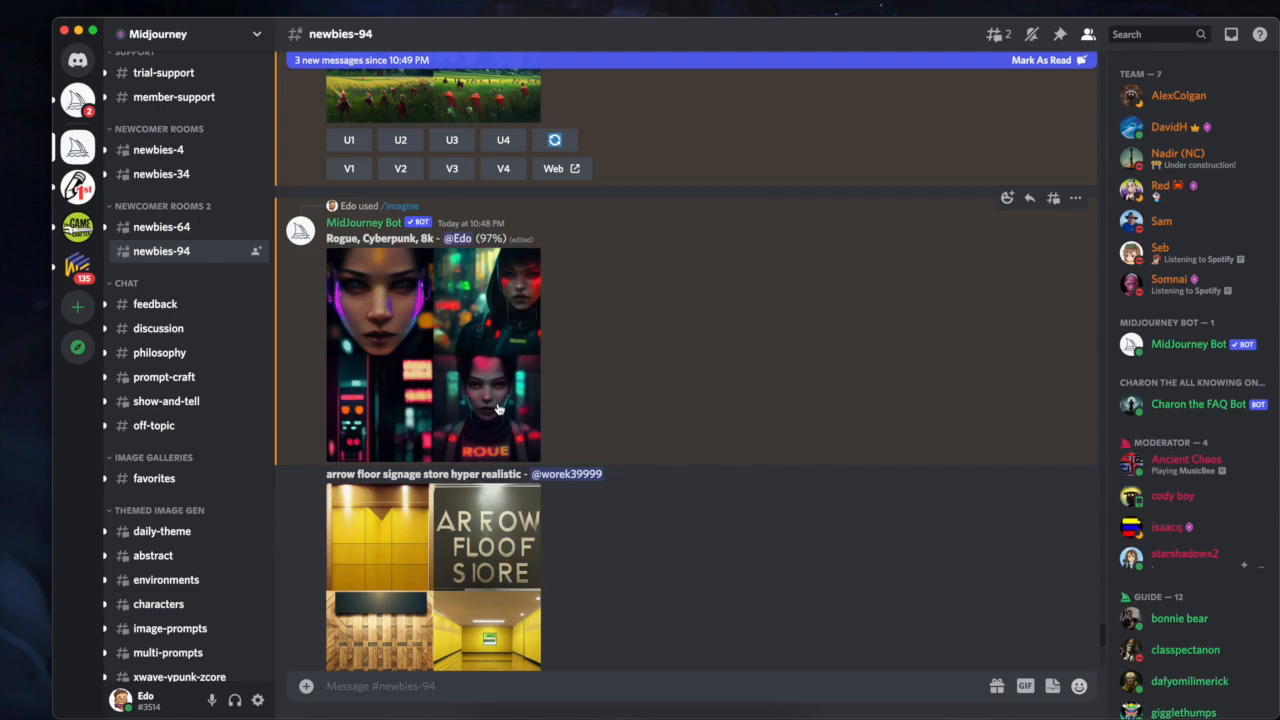
Scroll down to the anime girl grid and upscale the orange-hat image with U4.
scroll(down, 3)
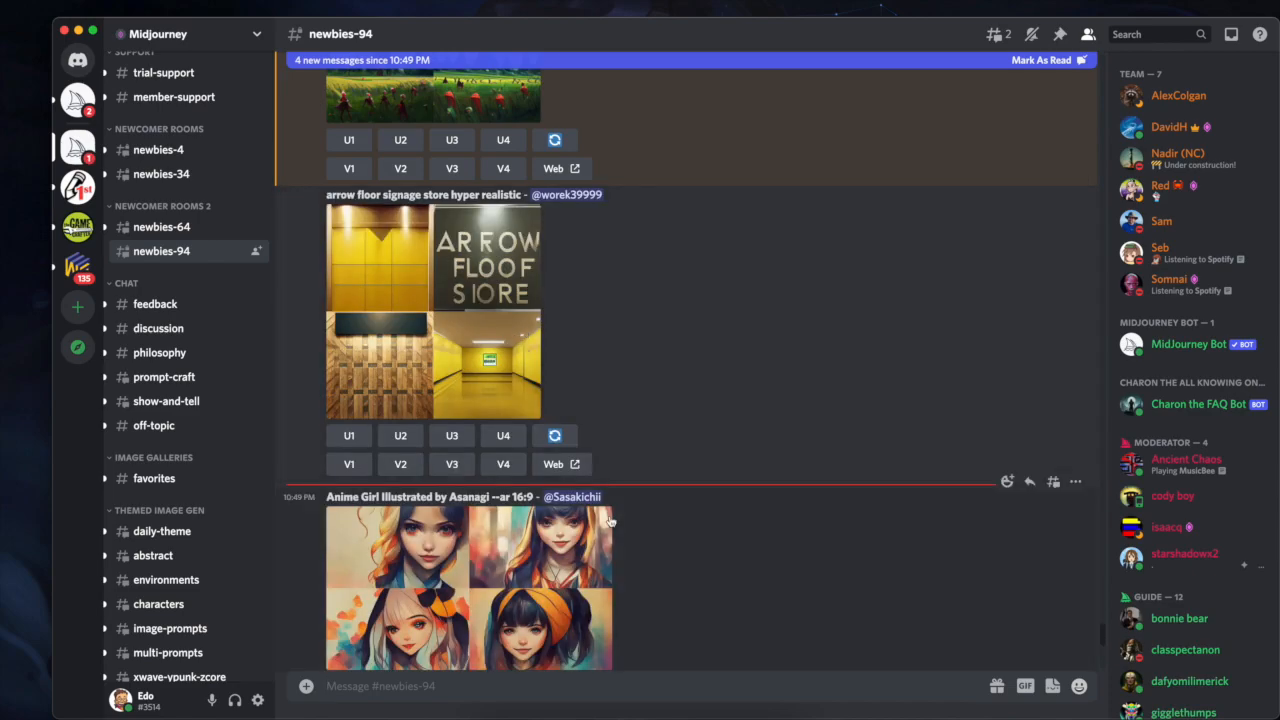
scroll(down, 3)
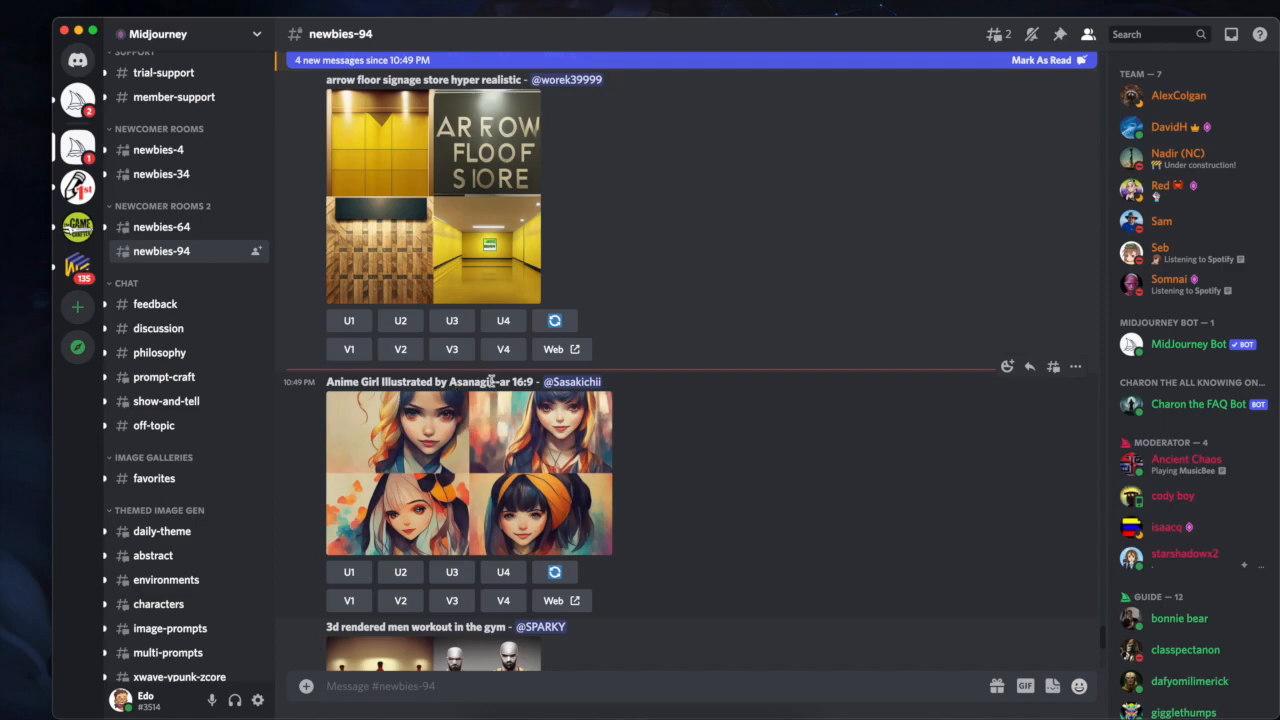
scroll(down, 3)
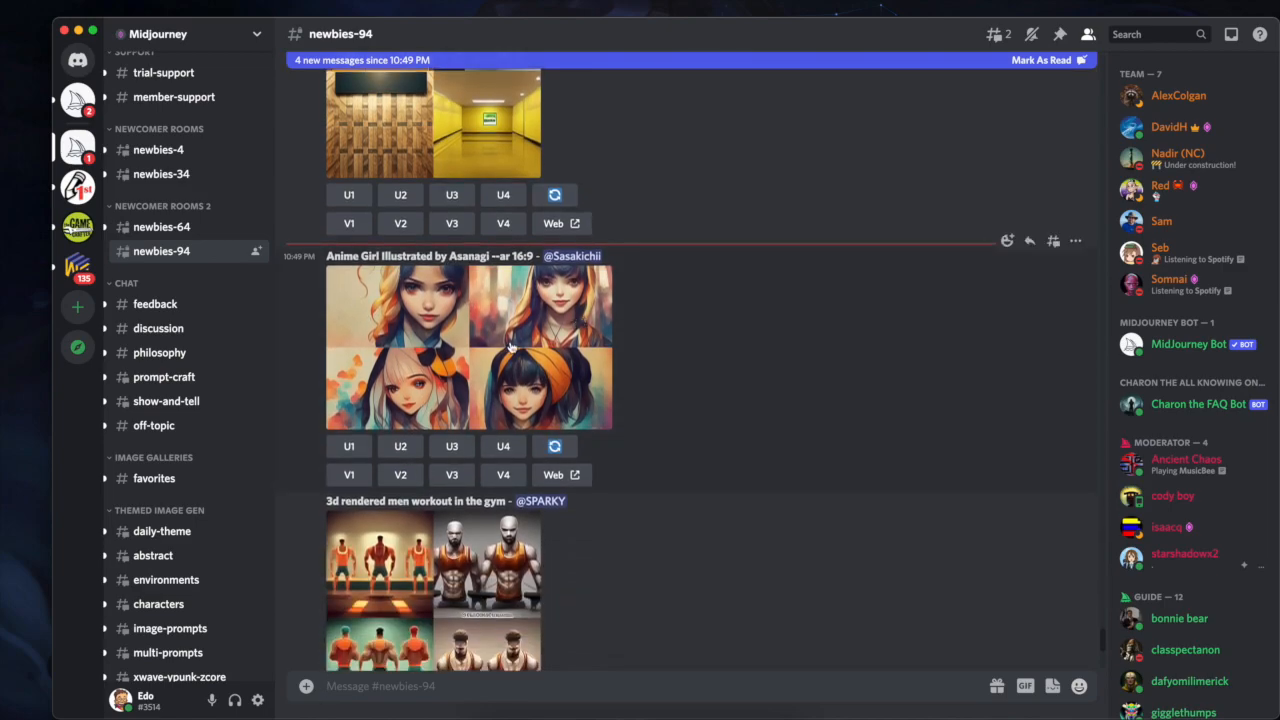
mouse_move(457, 307)
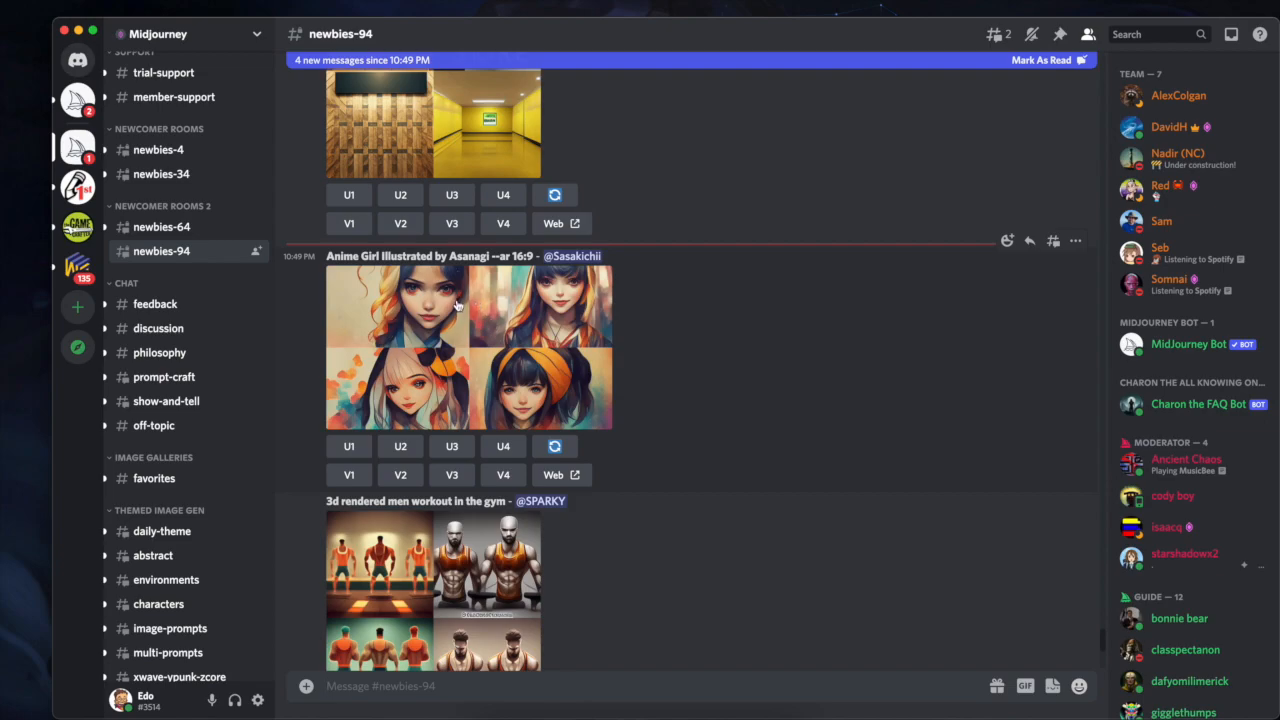
scroll(down, 3)
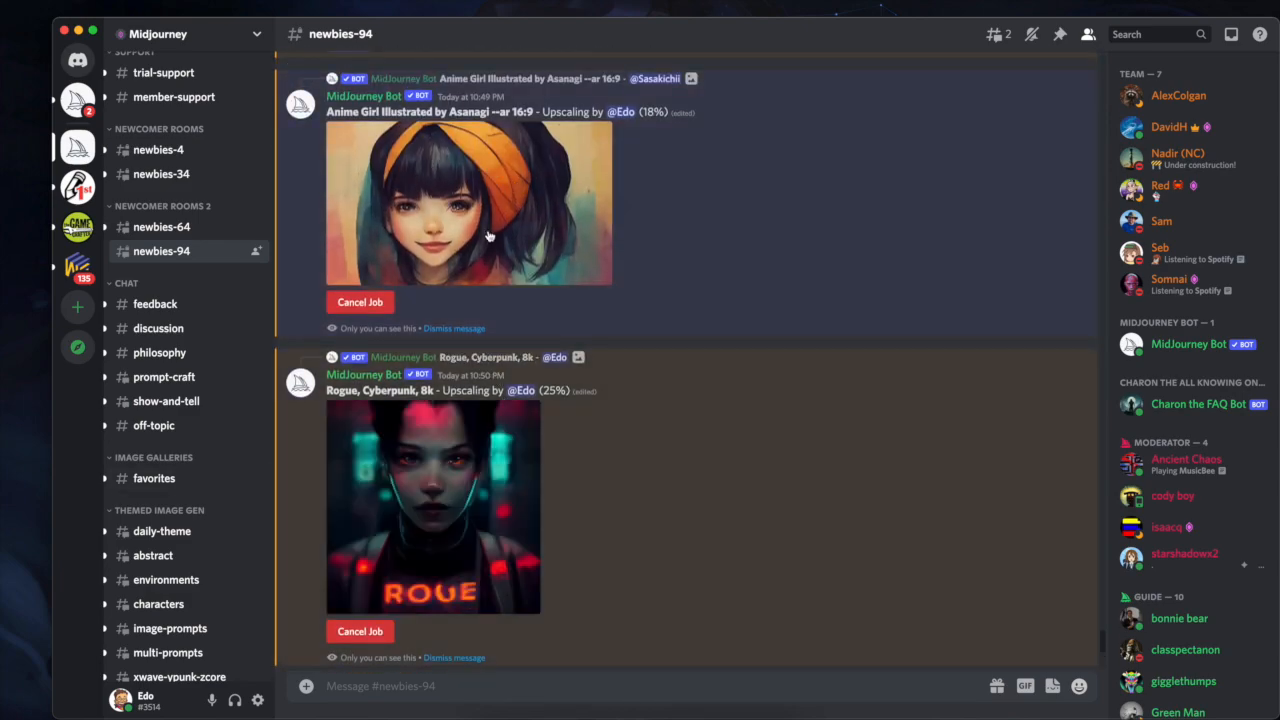
scroll(down, 3)
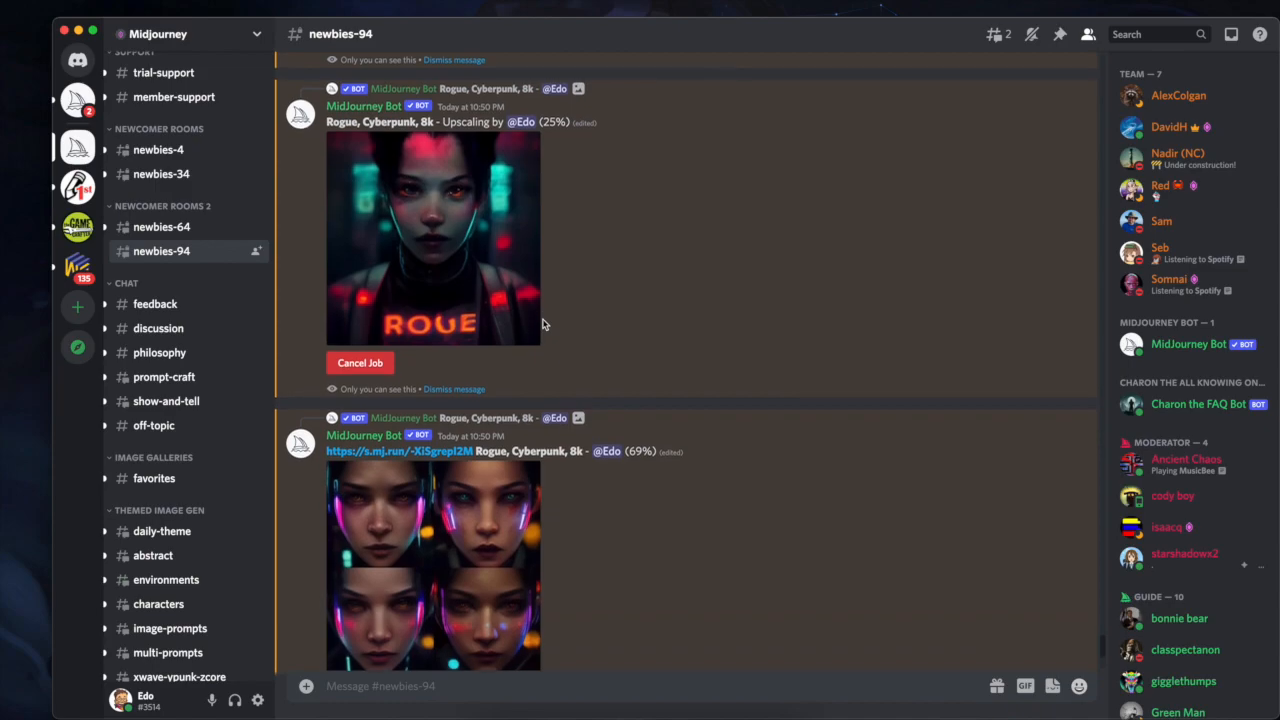
scroll(down, 3)
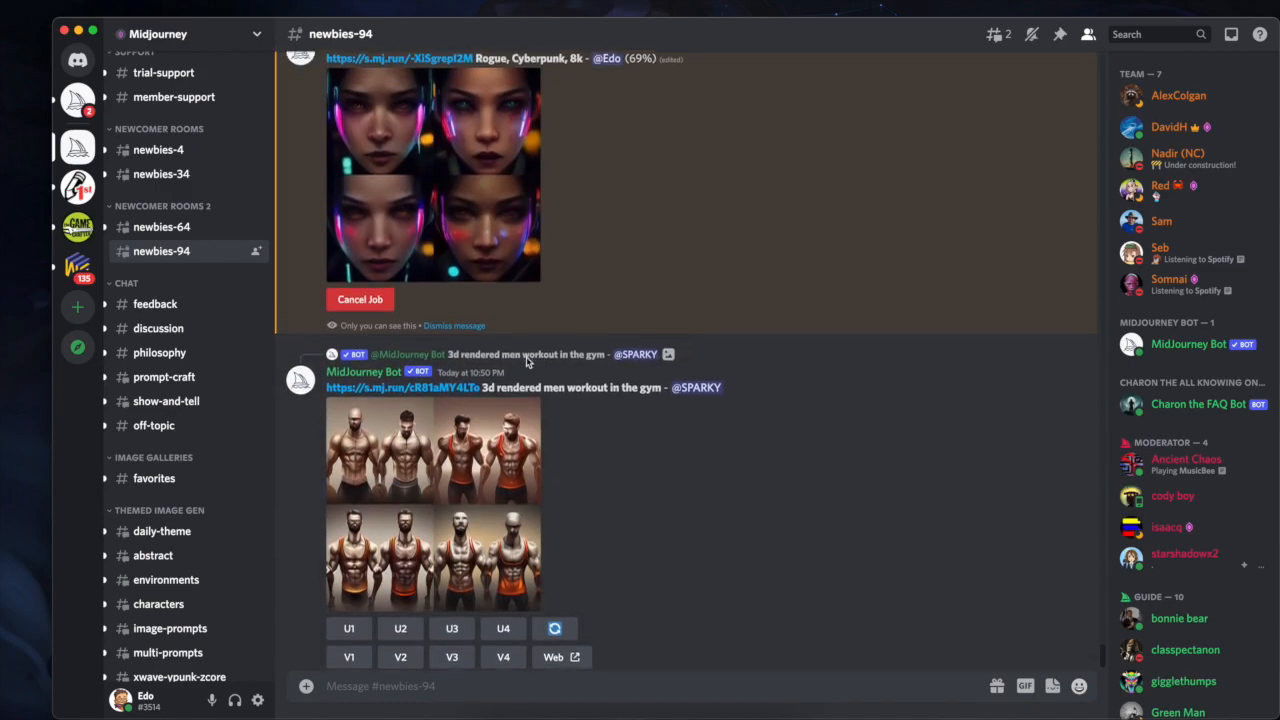
click(348, 637)
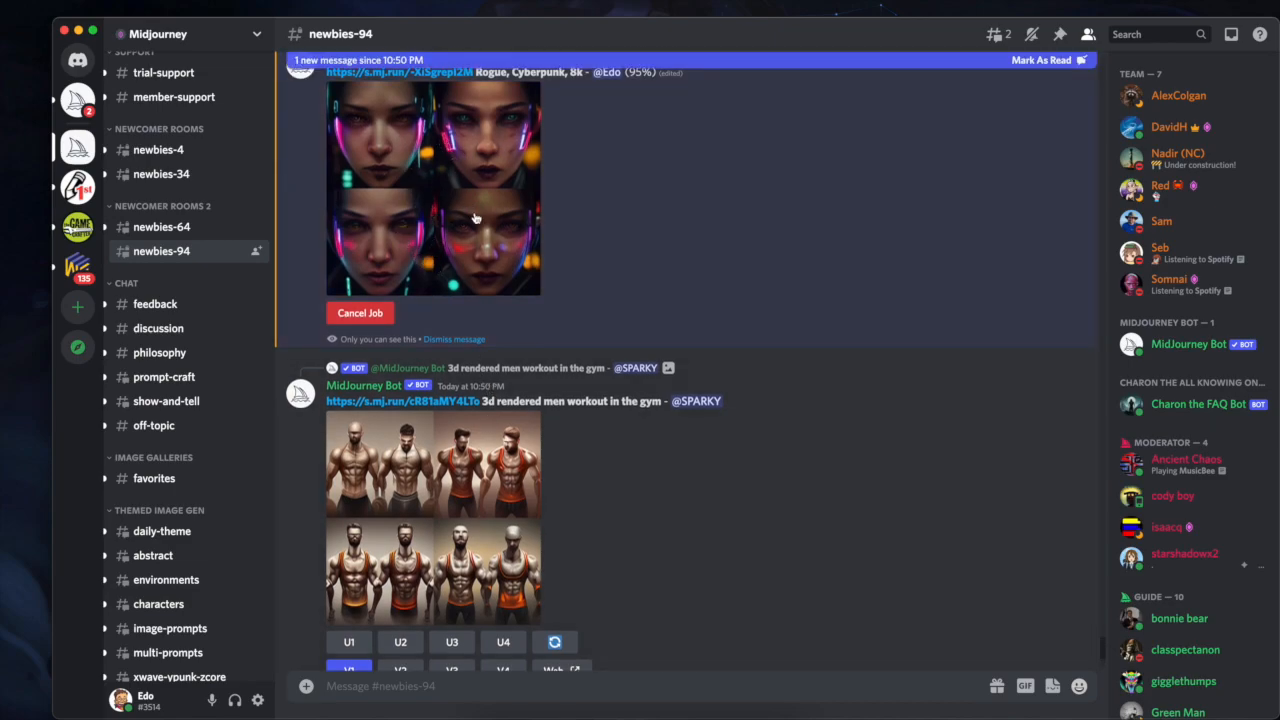
Upscale the ROGUE-lettered portrait from the Rogue, Cyberpunk, 8k grid.
scroll(down, 3)
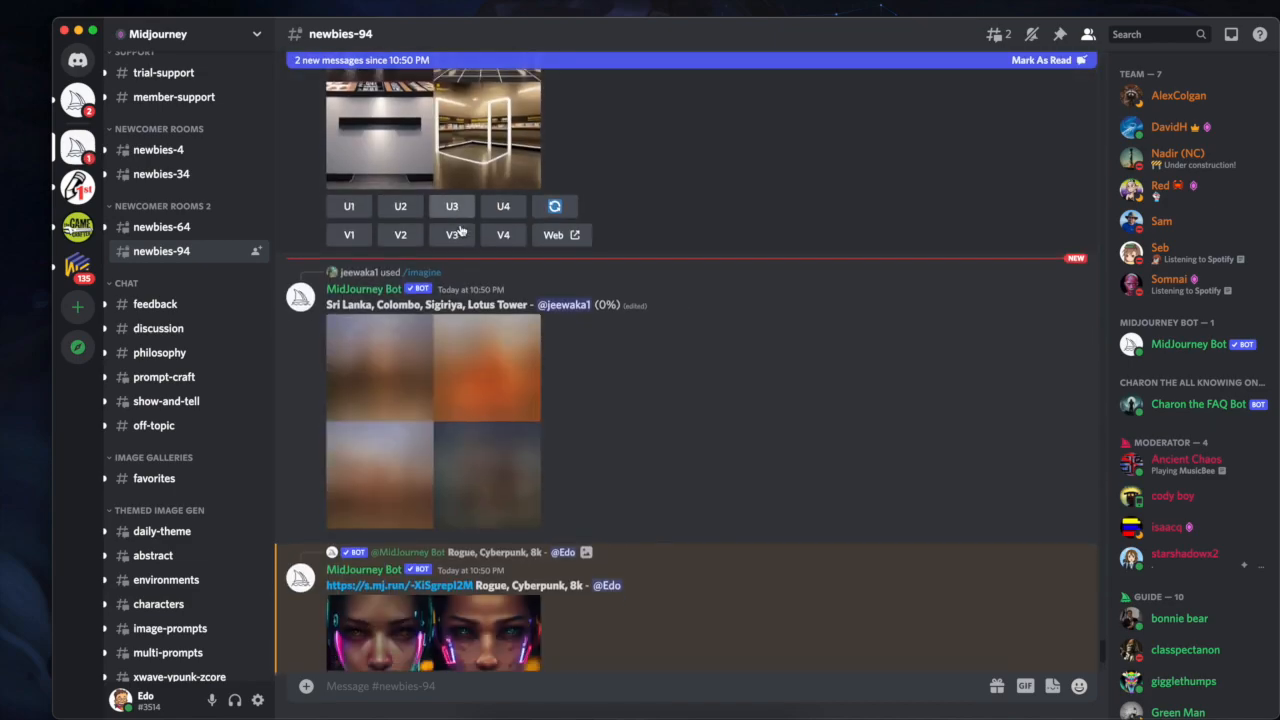
scroll(down, 3)
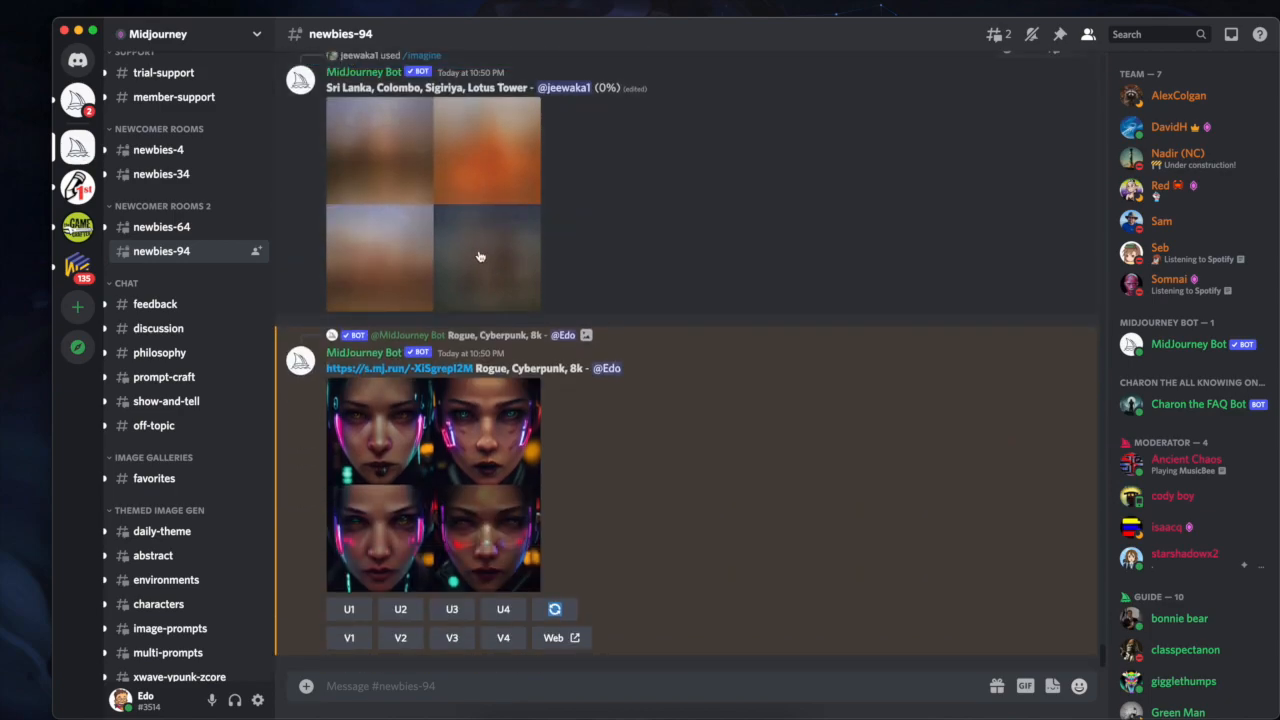
mouse_move(527, 431)
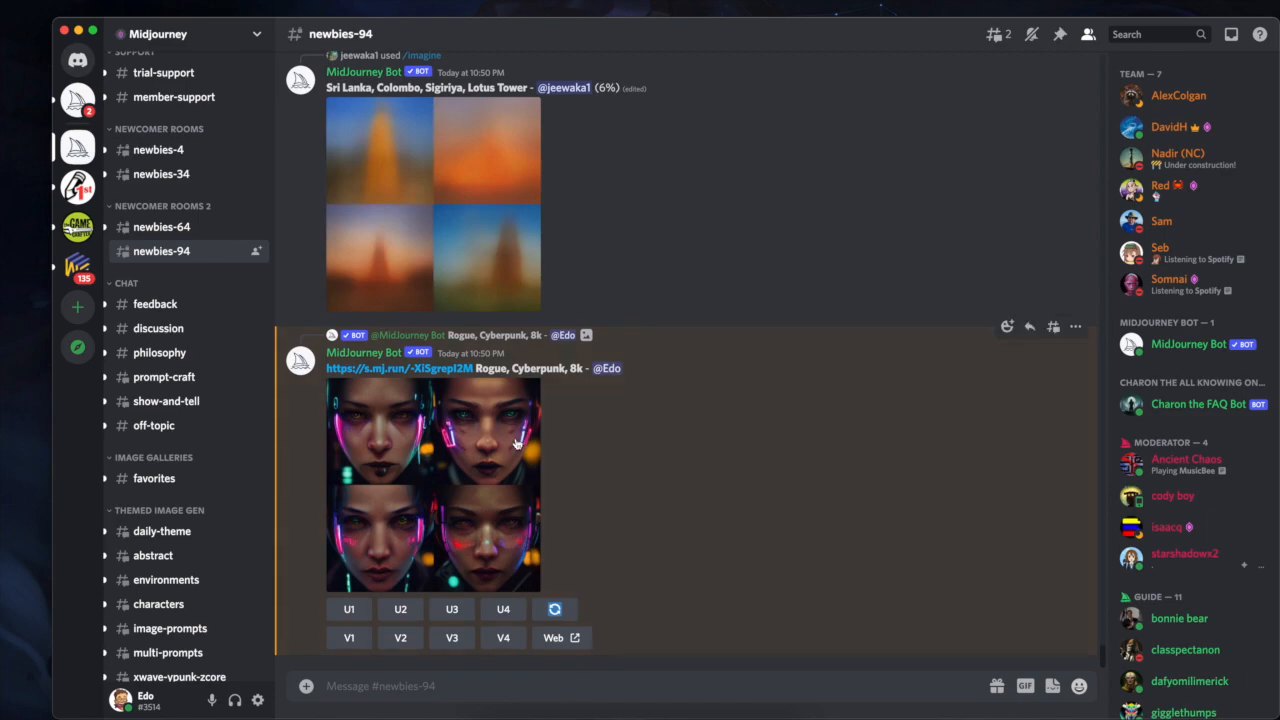
mouse_move(540, 461)
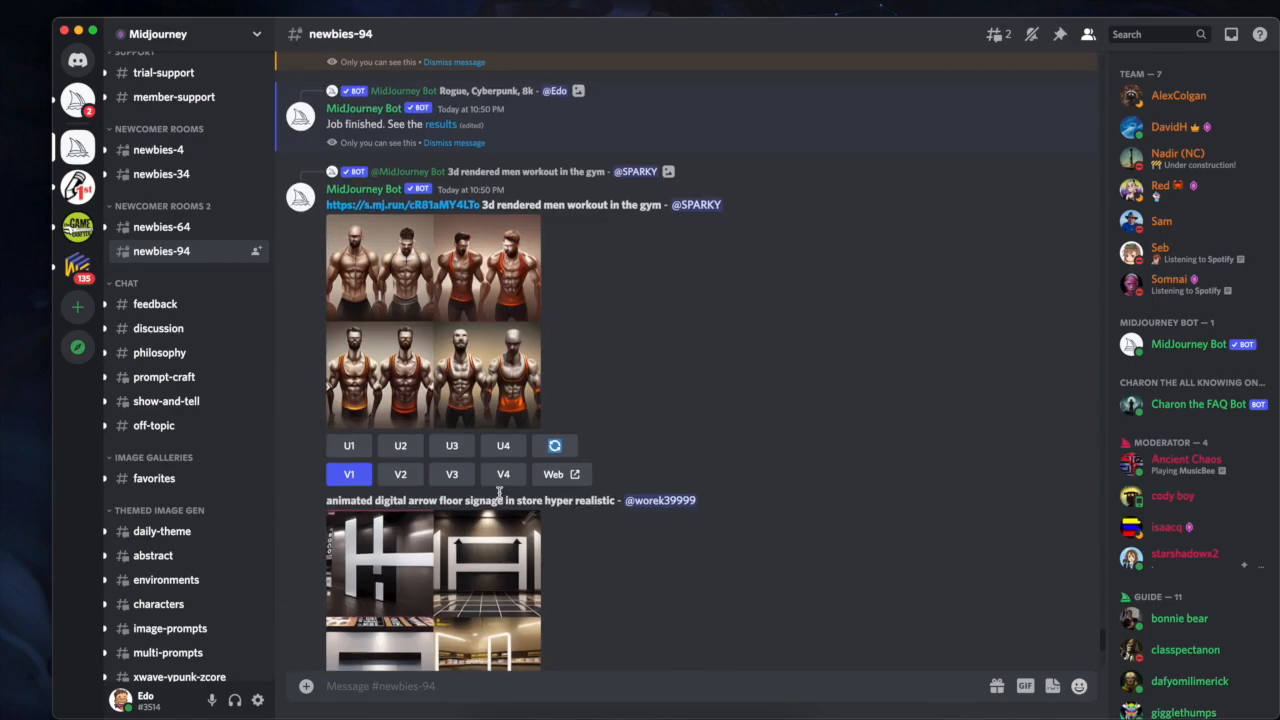
click(348, 474)
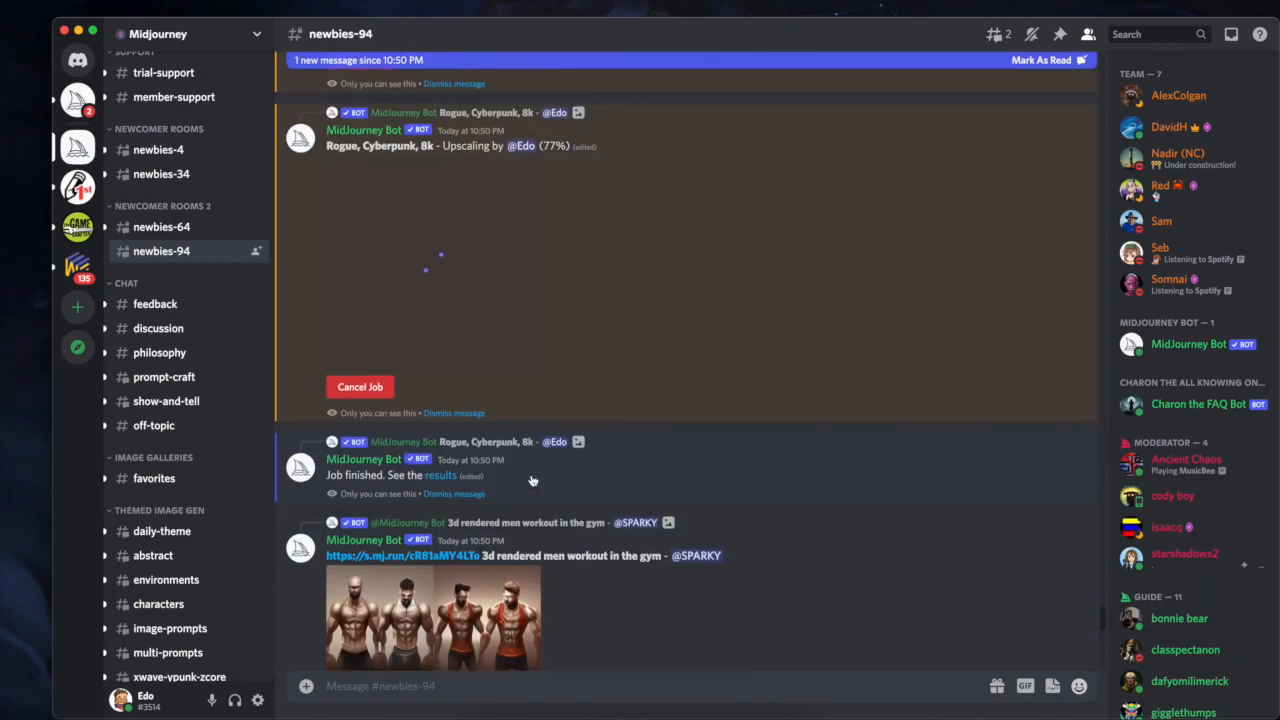
scroll(down, 3)
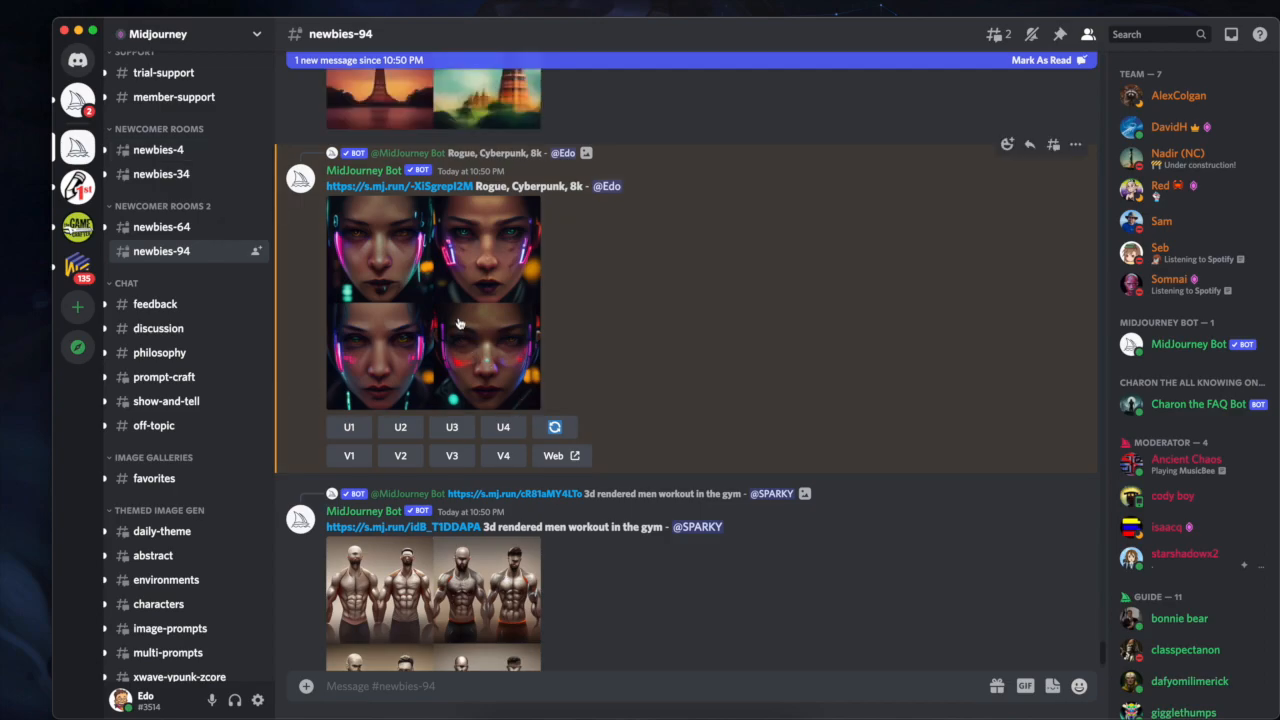
mouse_move(460, 249)
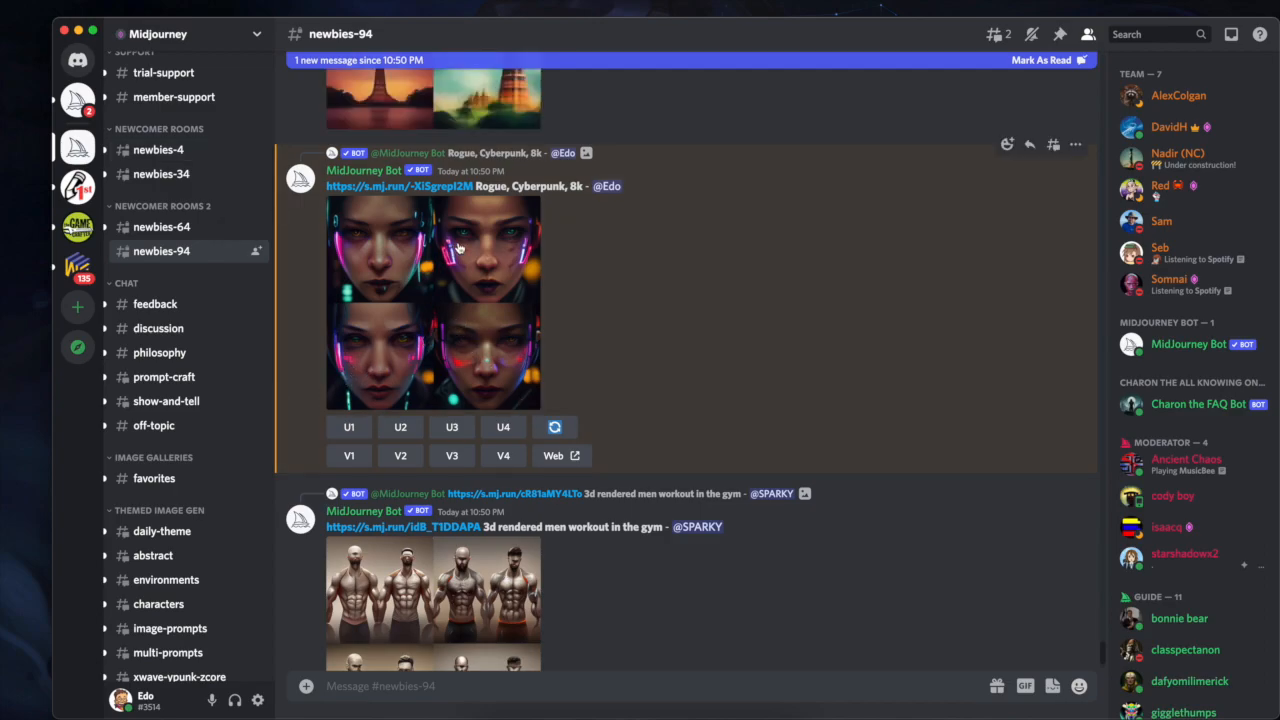
mouse_move(489, 334)
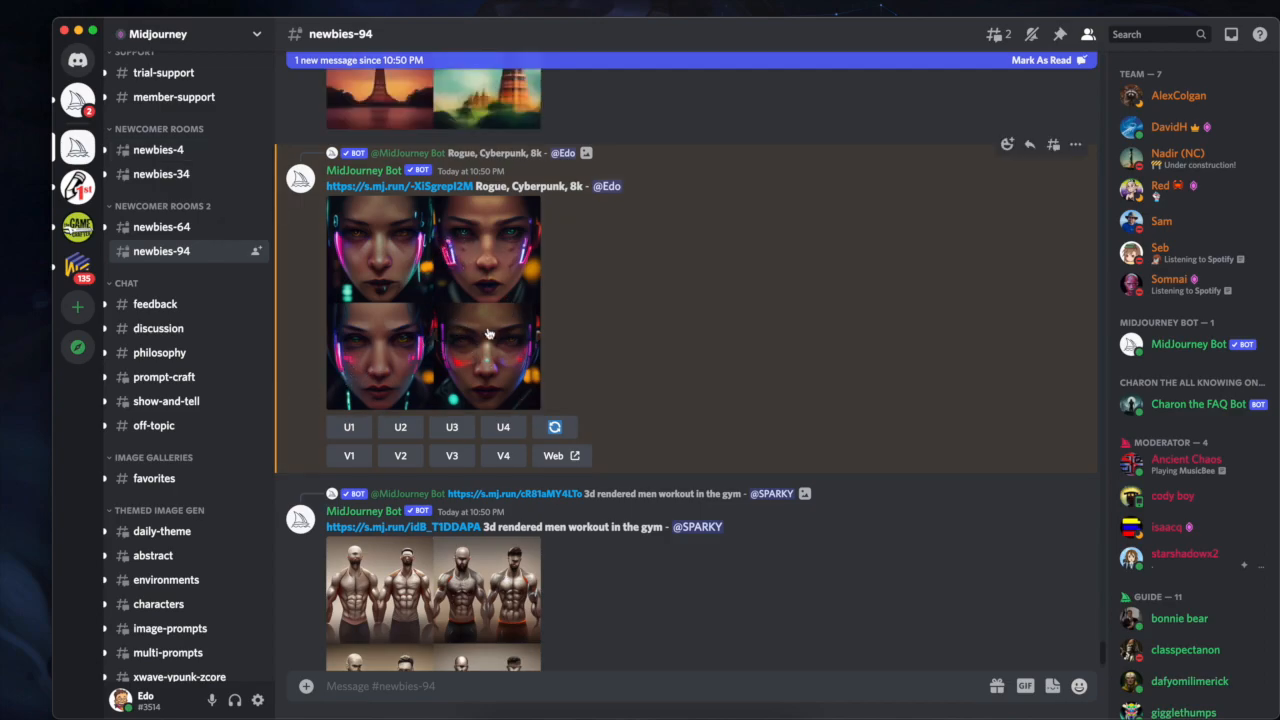
Scroll newbies-94 until the finished ROGUE cyberpunk portrait upscale appears.
scroll(down, 3)
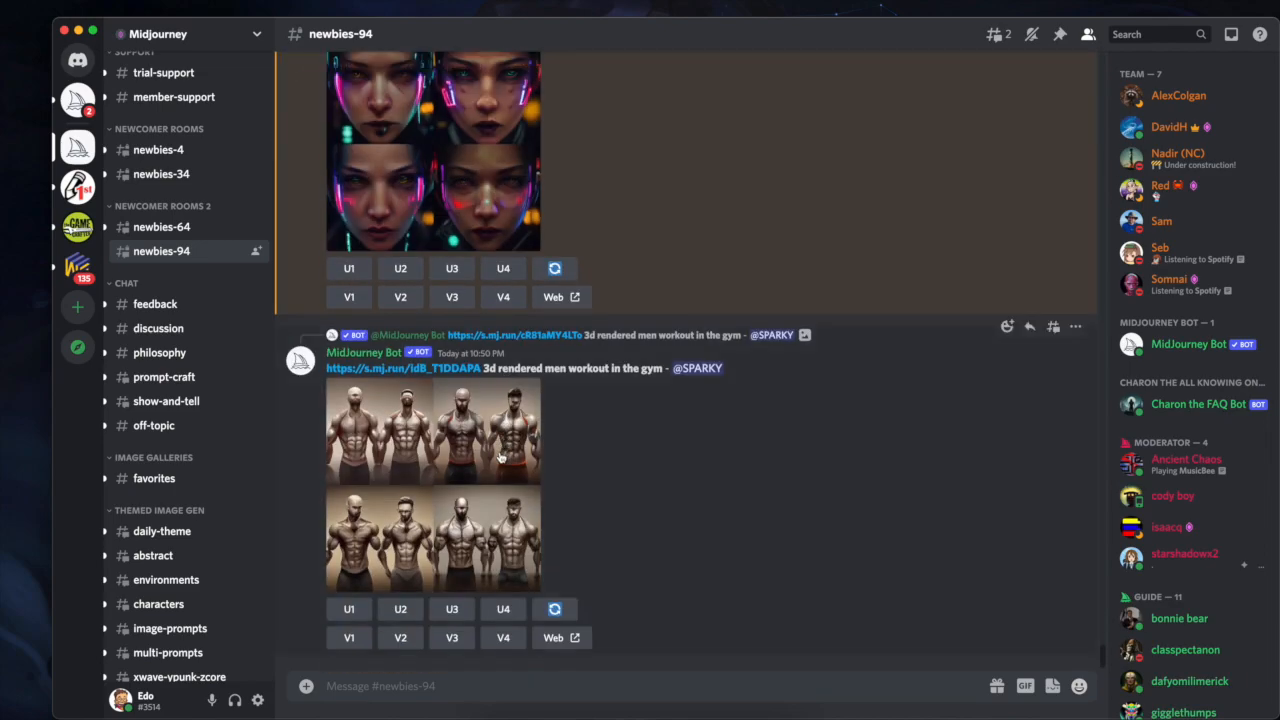
scroll(down, 3)
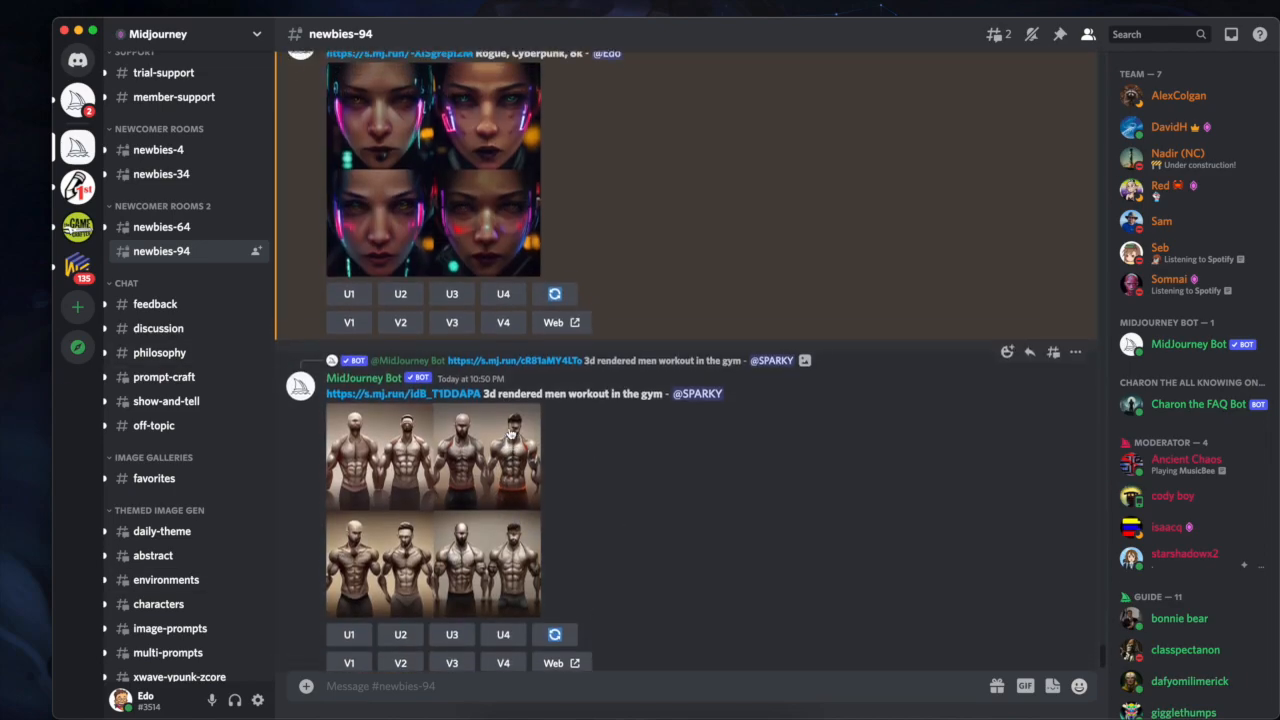
scroll(down, 3)
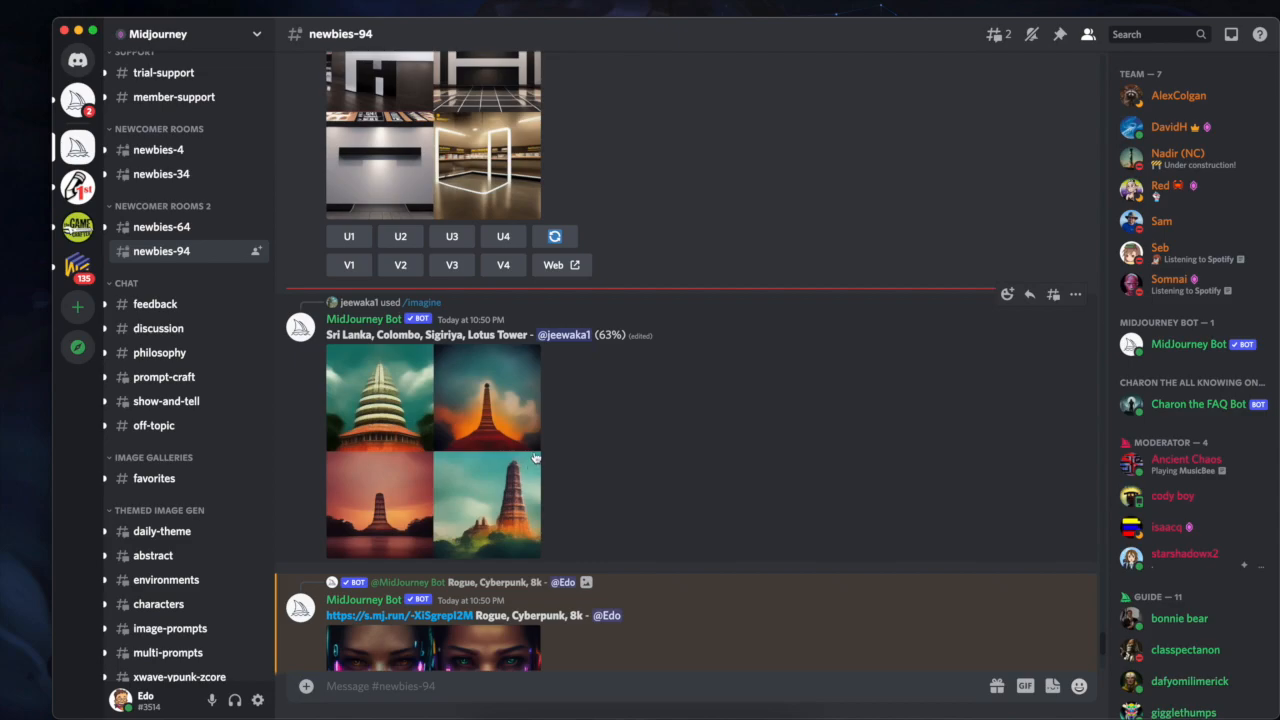
scroll(down, 3)
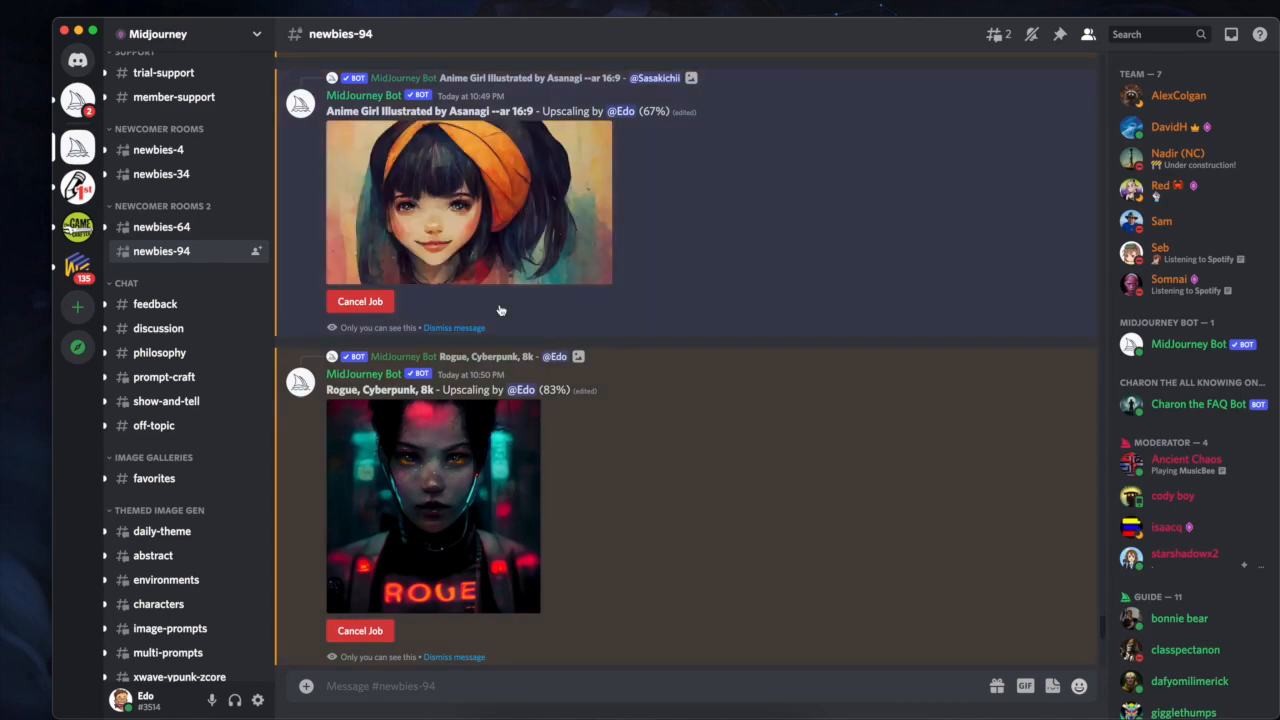
mouse_move(610, 168)
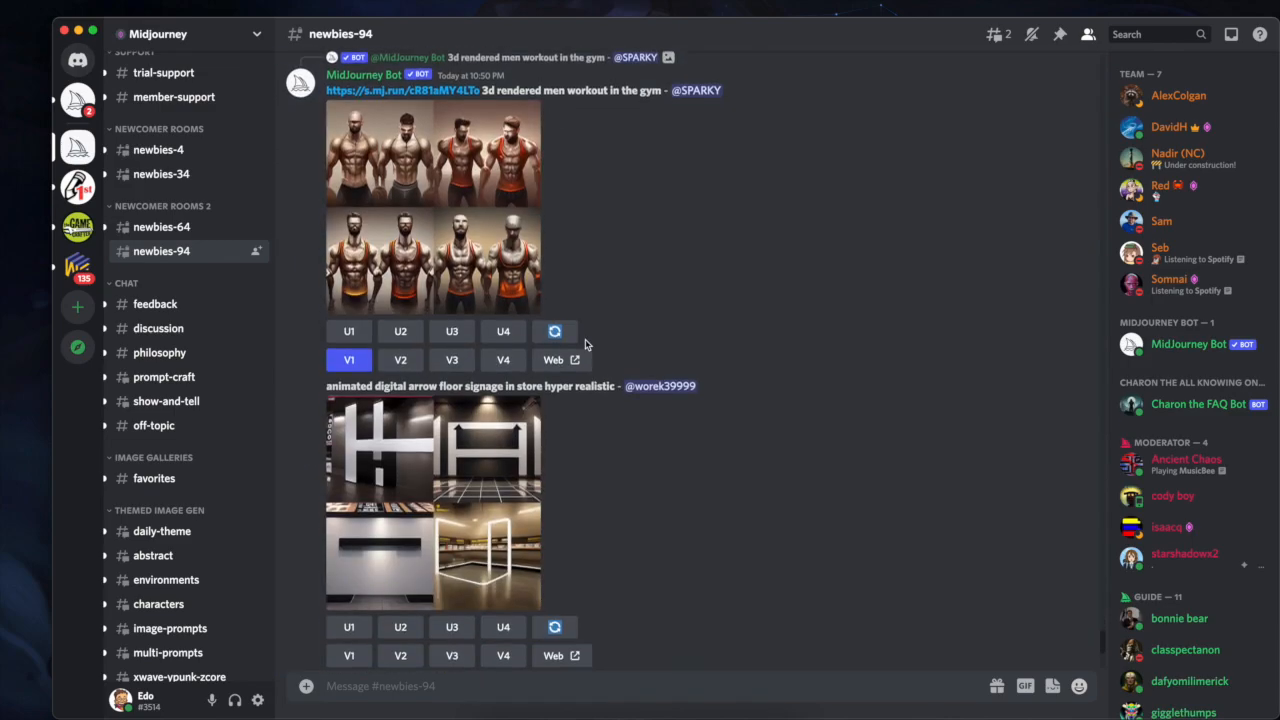
scroll(down, 3)
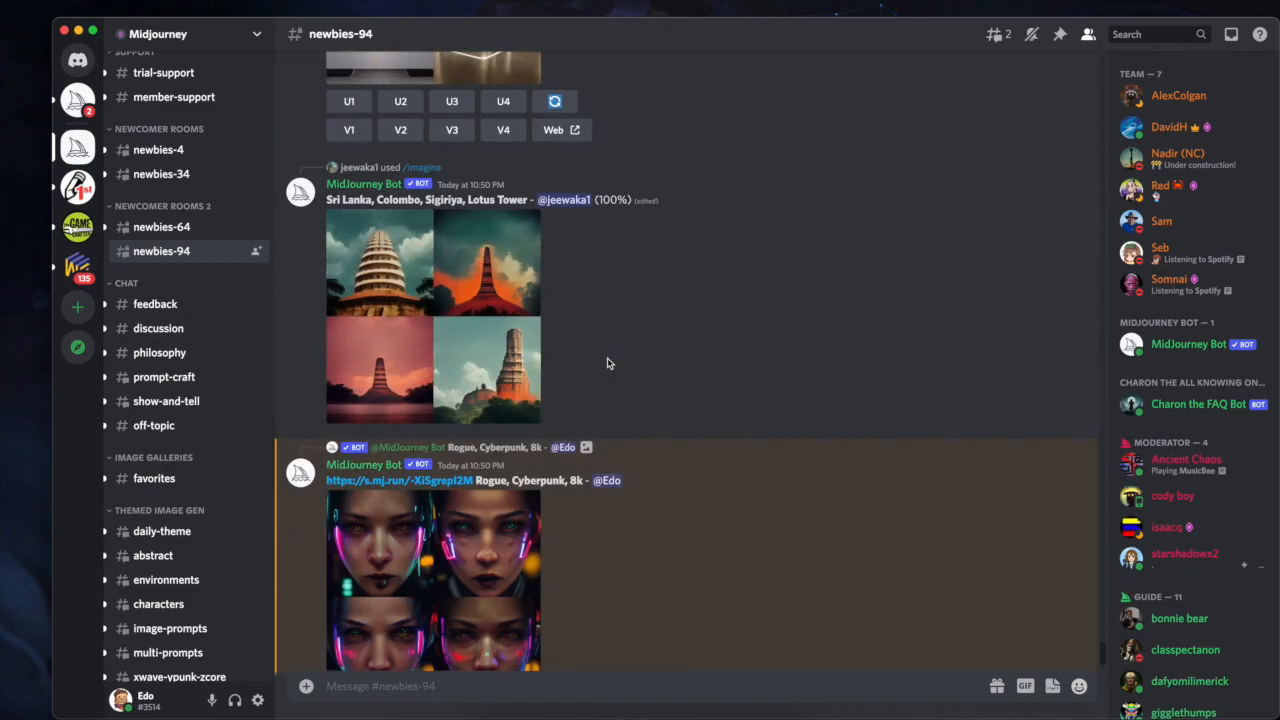
scroll(down, 3)
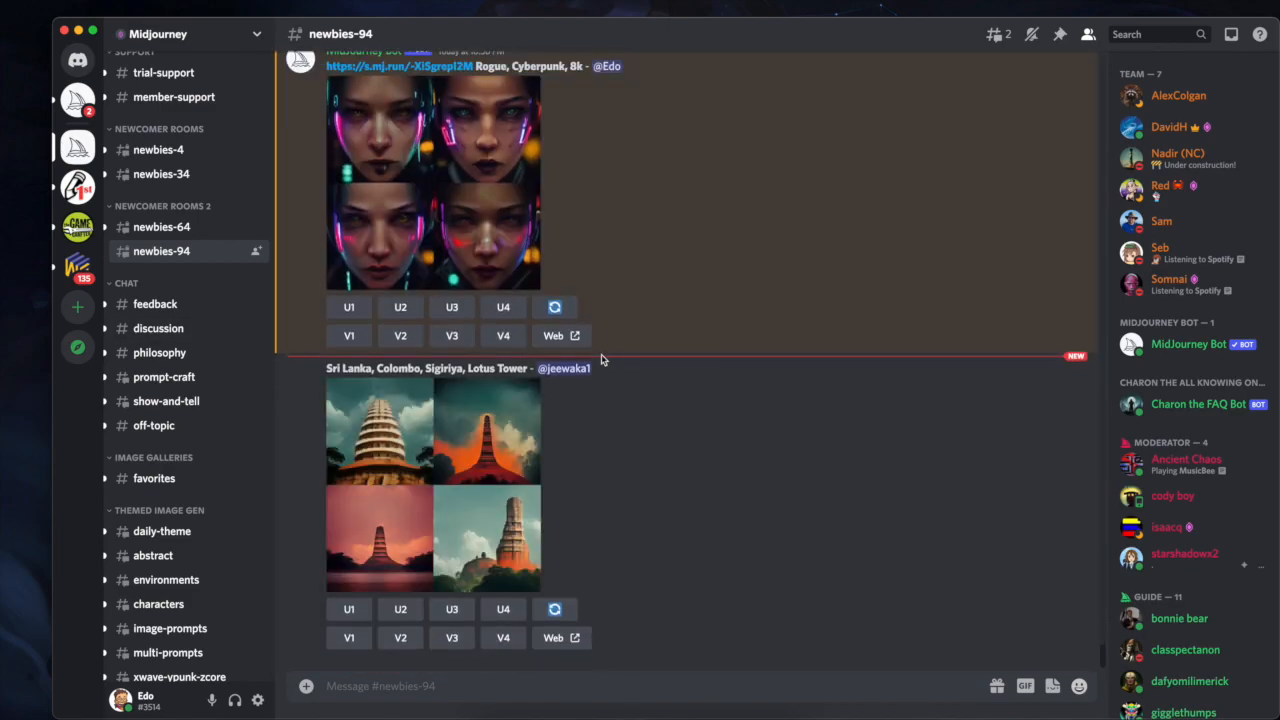
scroll(down, 3)
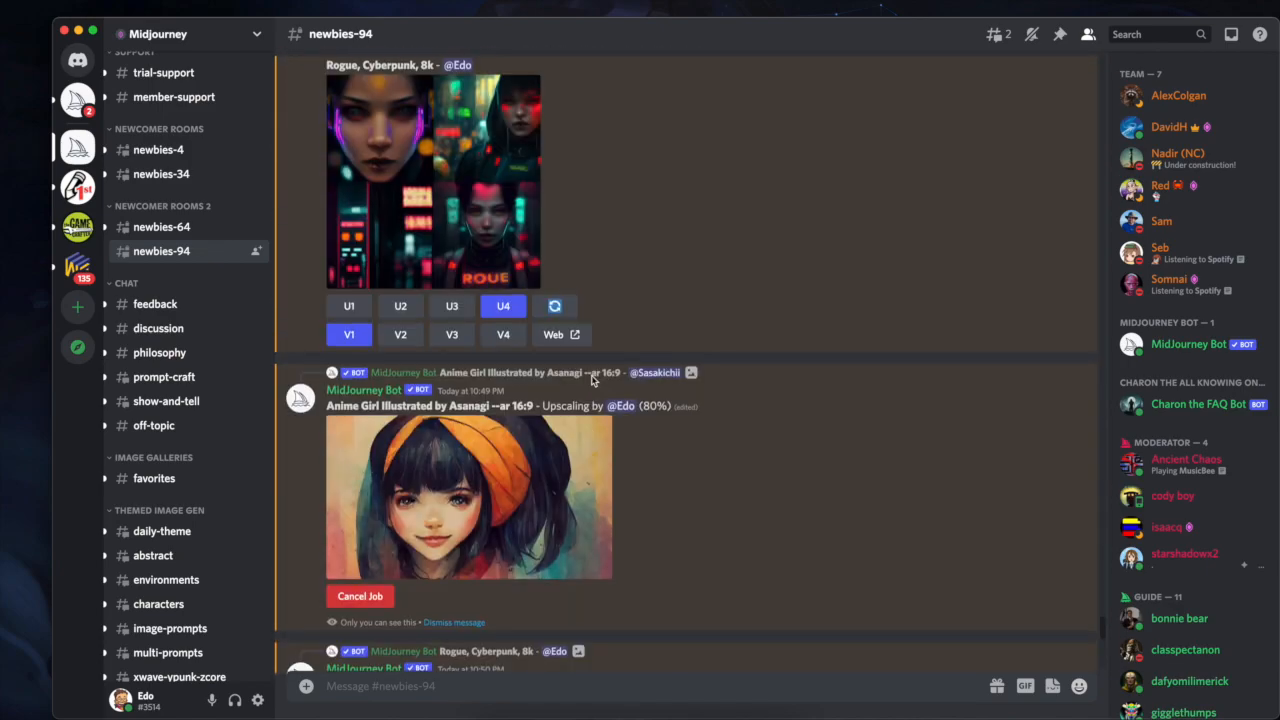
scroll(down, 3)
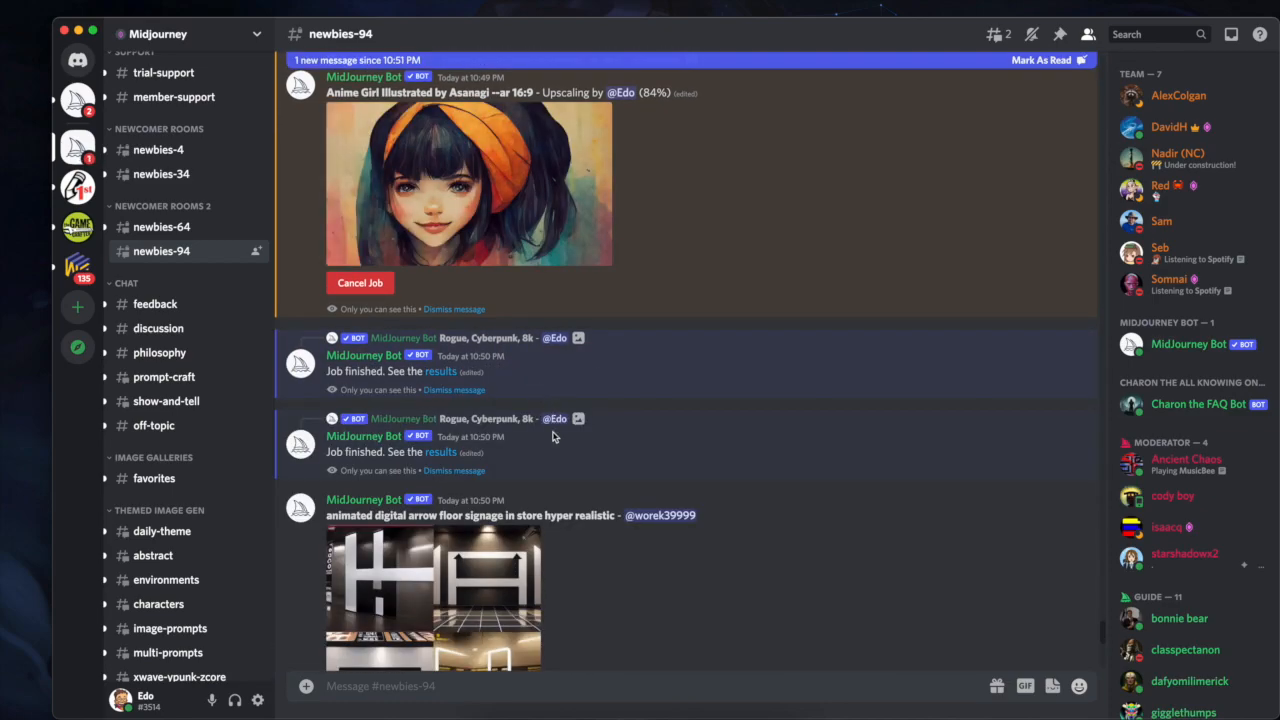
scroll(down, 3)
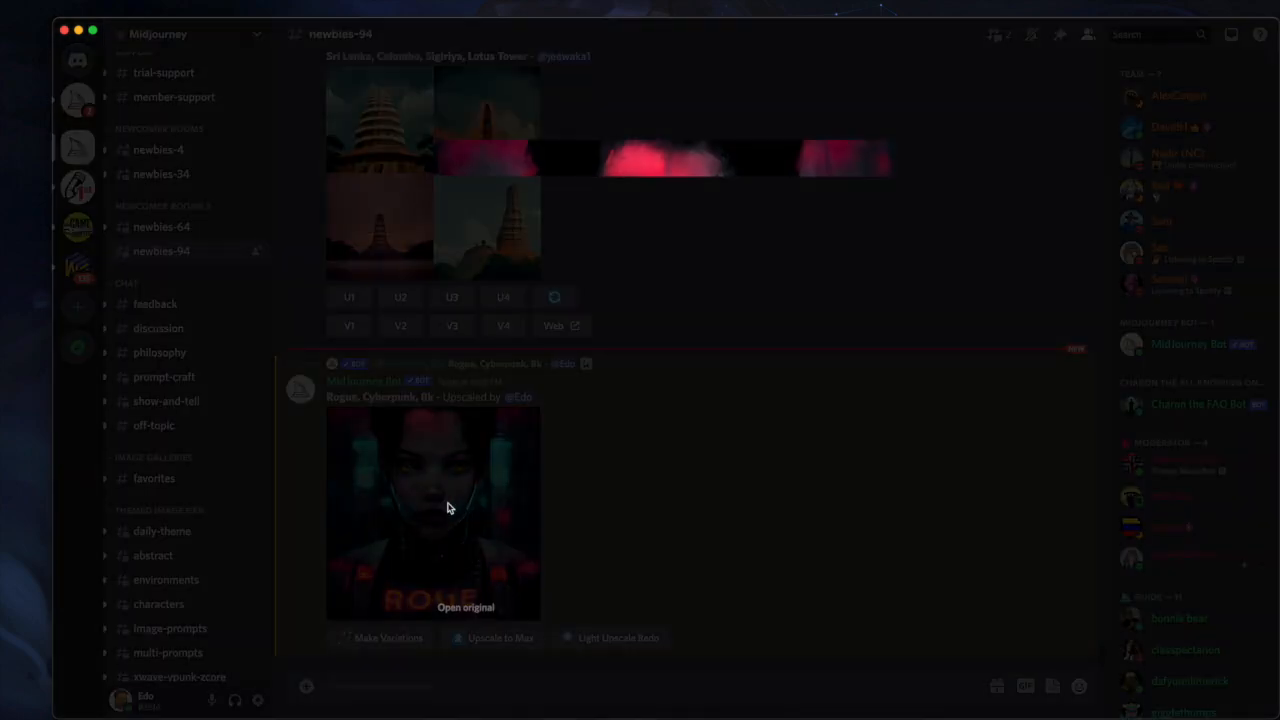
click(432, 510)
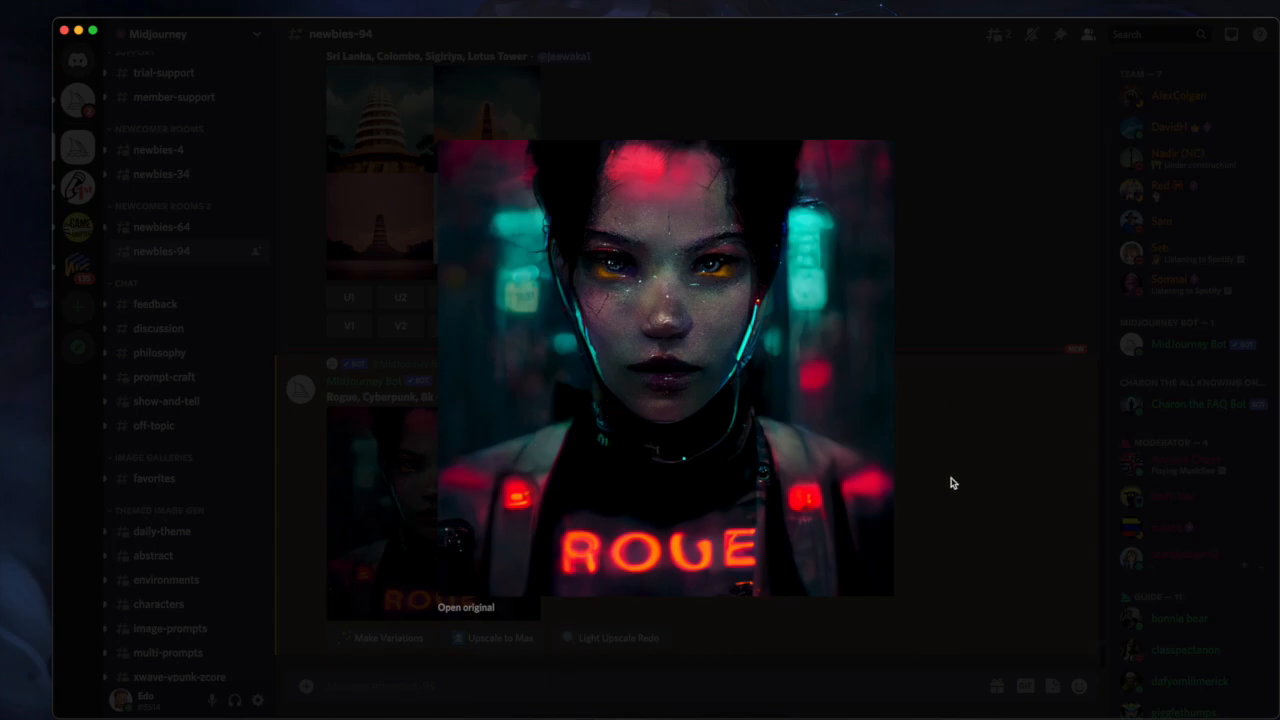
click(952, 483)
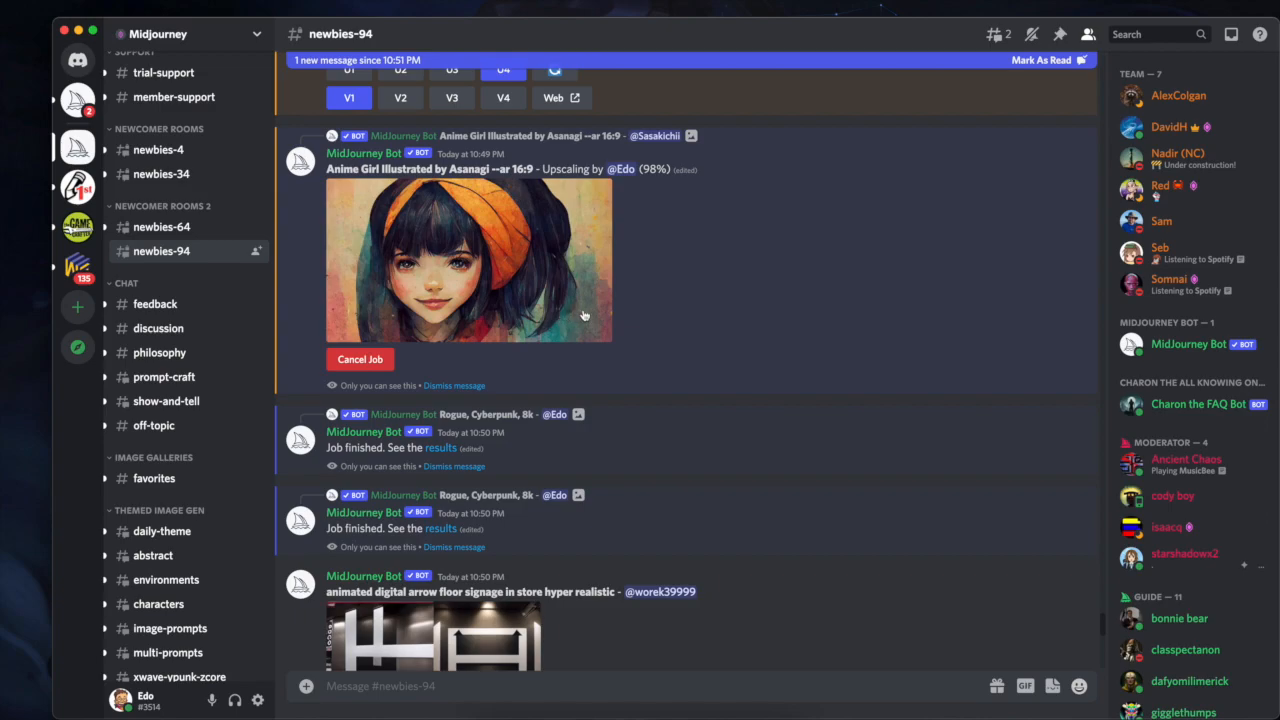
mouse_move(572, 308)
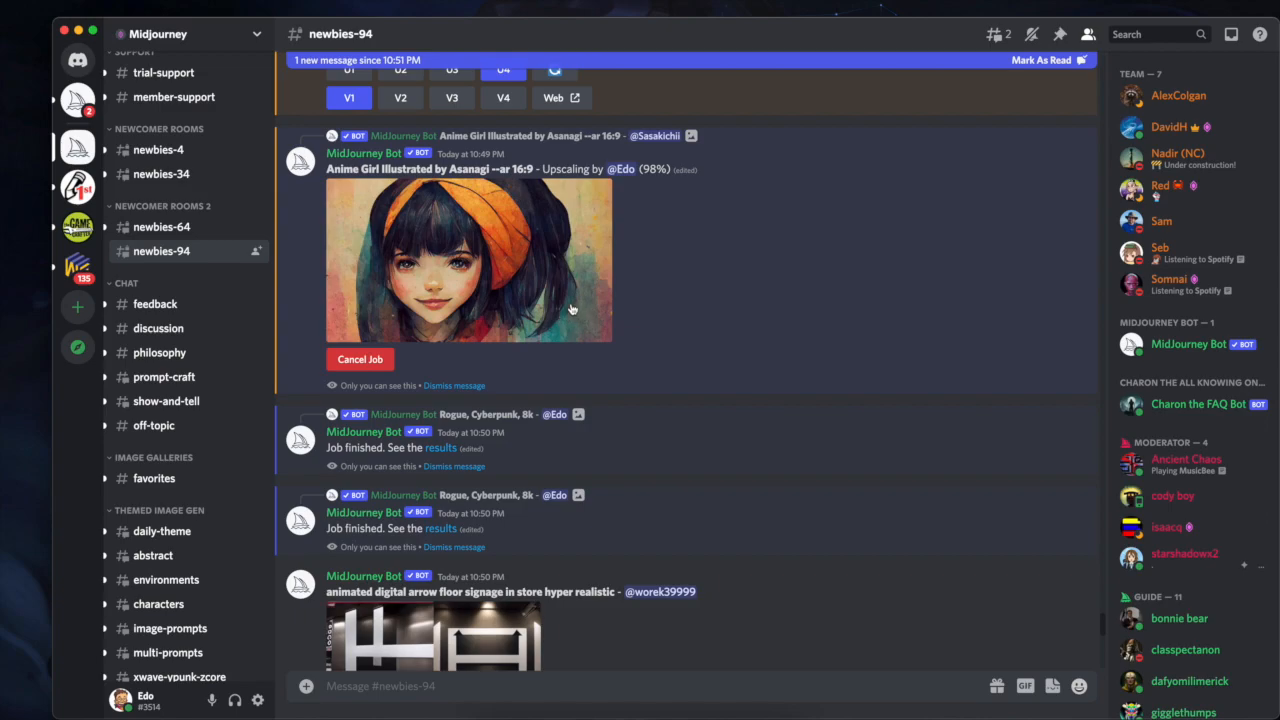
mouse_move(525, 294)
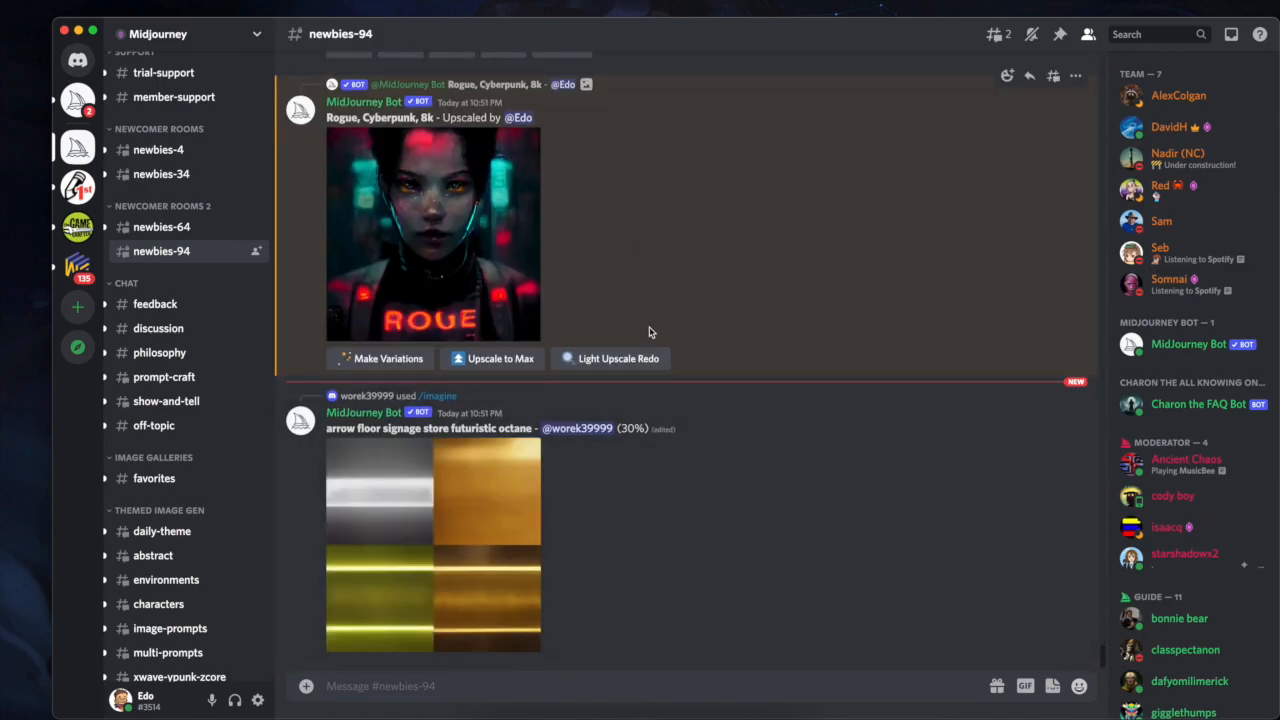
mouse_move(618, 358)
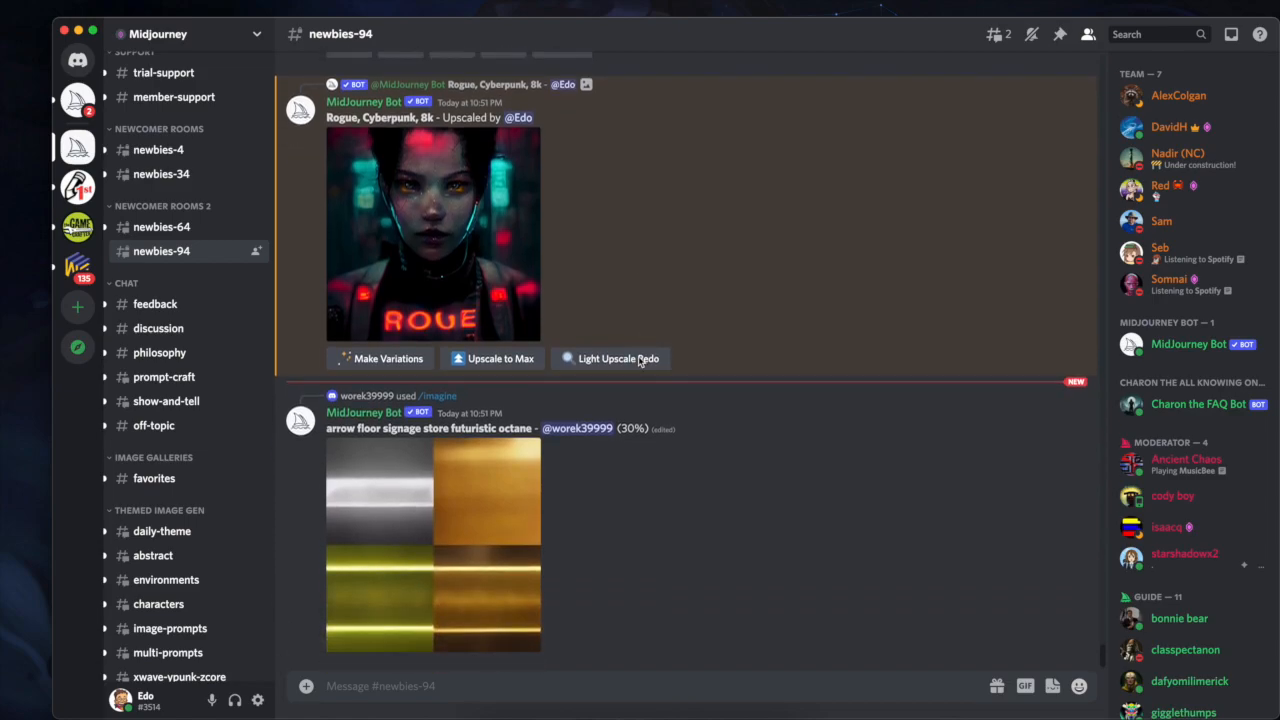
Scroll down to the finished Anime Girl Illustrated upscale and click it.
scroll(down, 3)
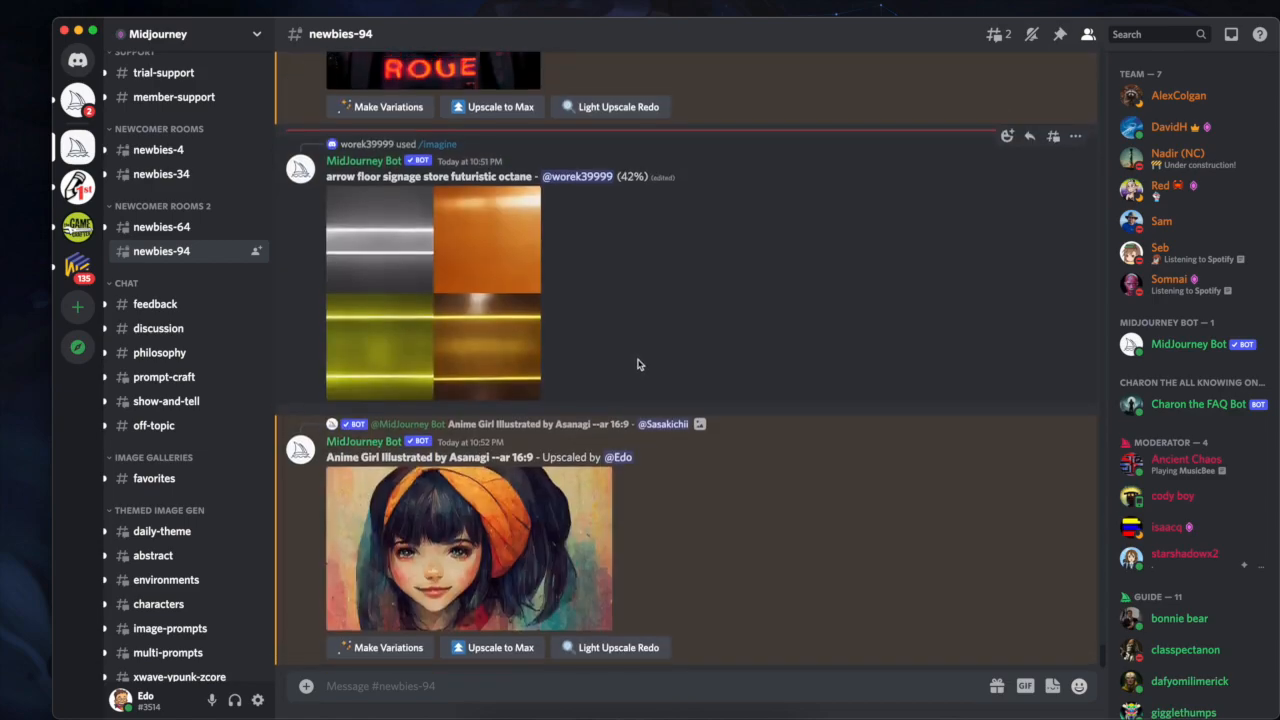
click(469, 548)
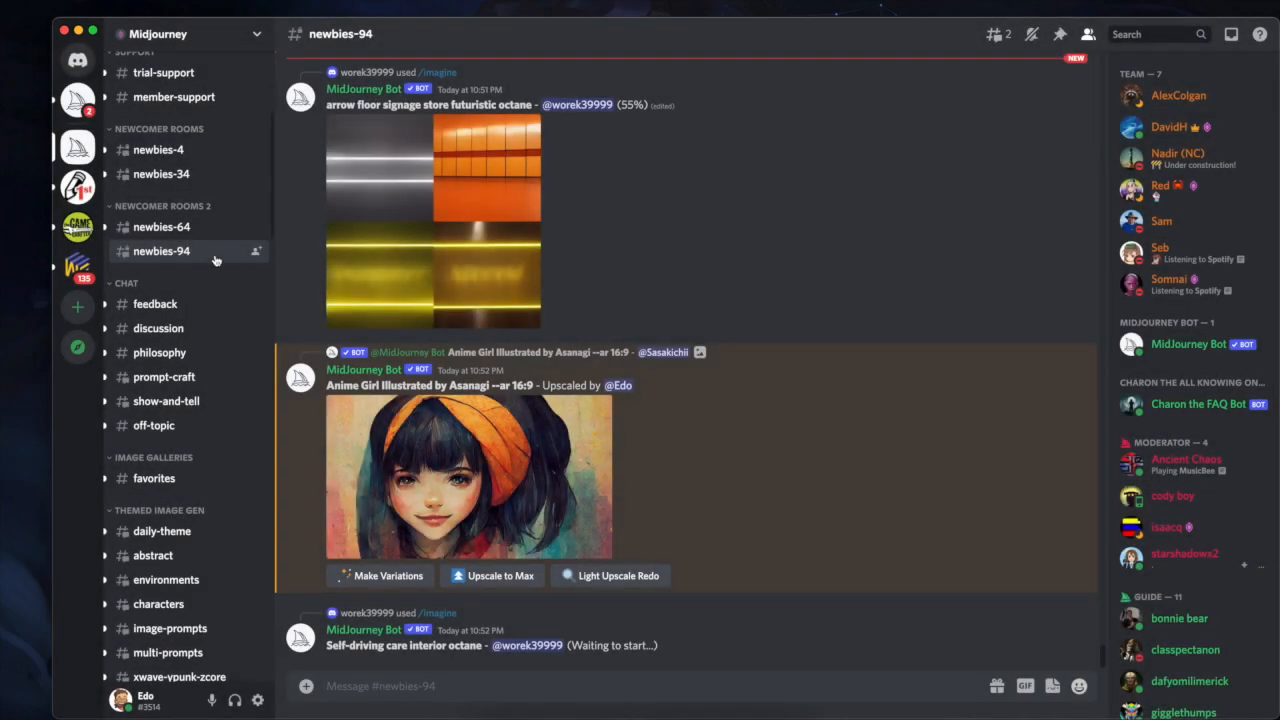
Switch to the newbies-34 channel and click two items in its feed.
click(161, 174)
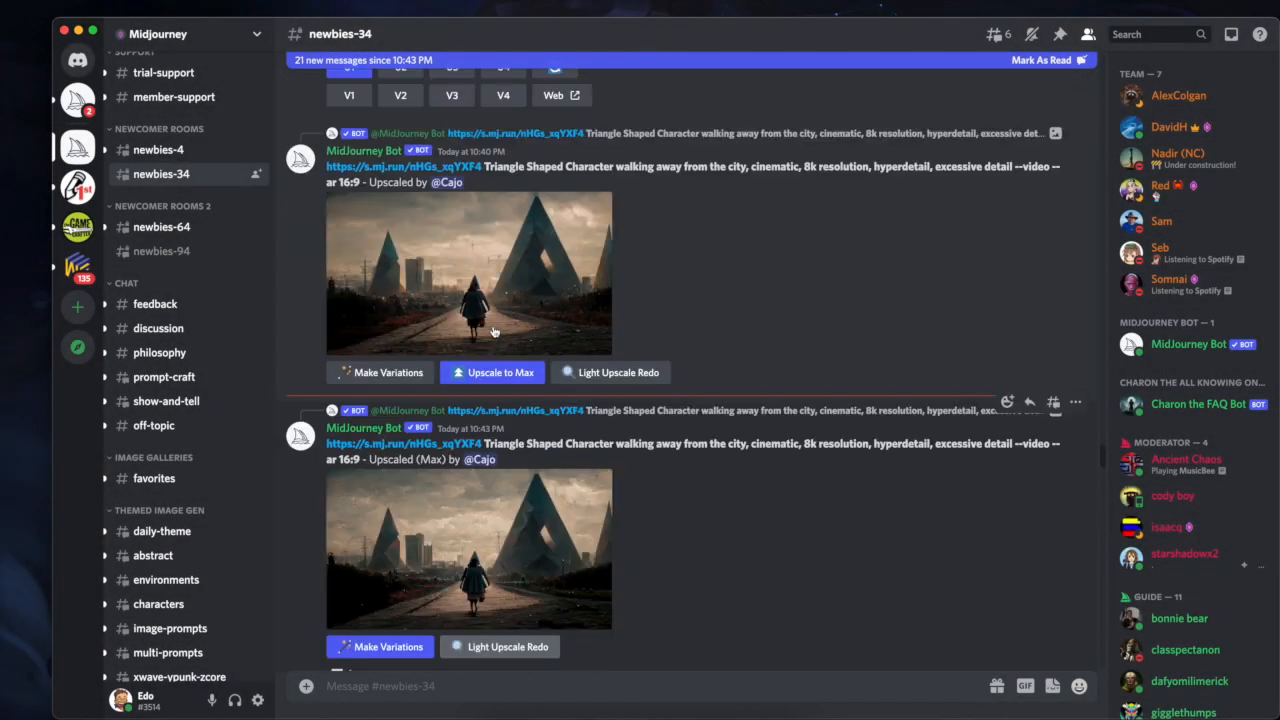
scroll(down, 3)
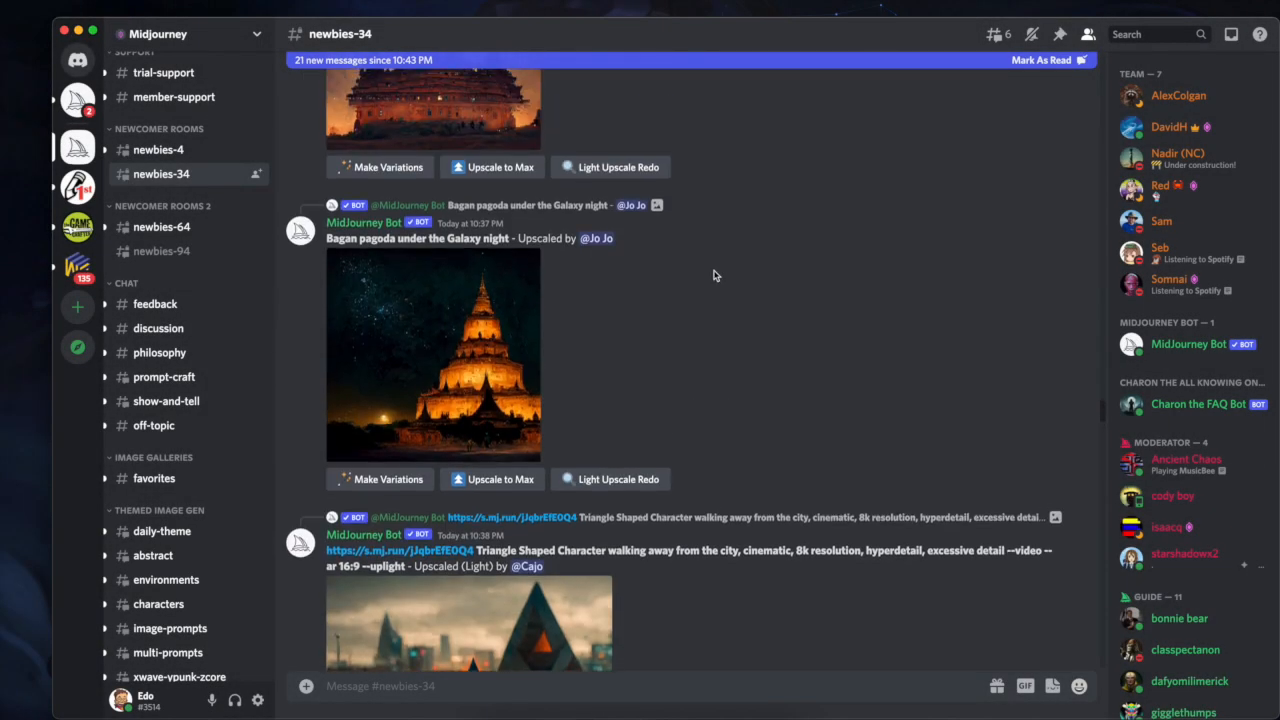
click(432, 355)
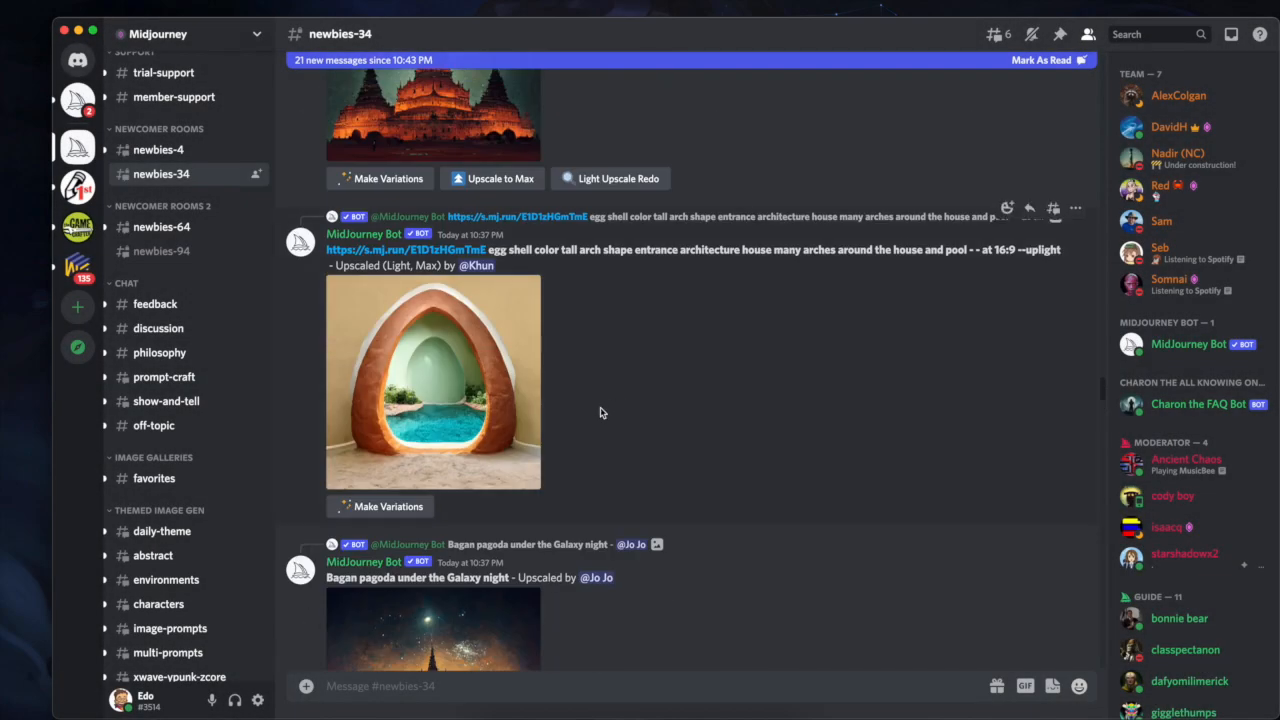
click(432, 382)
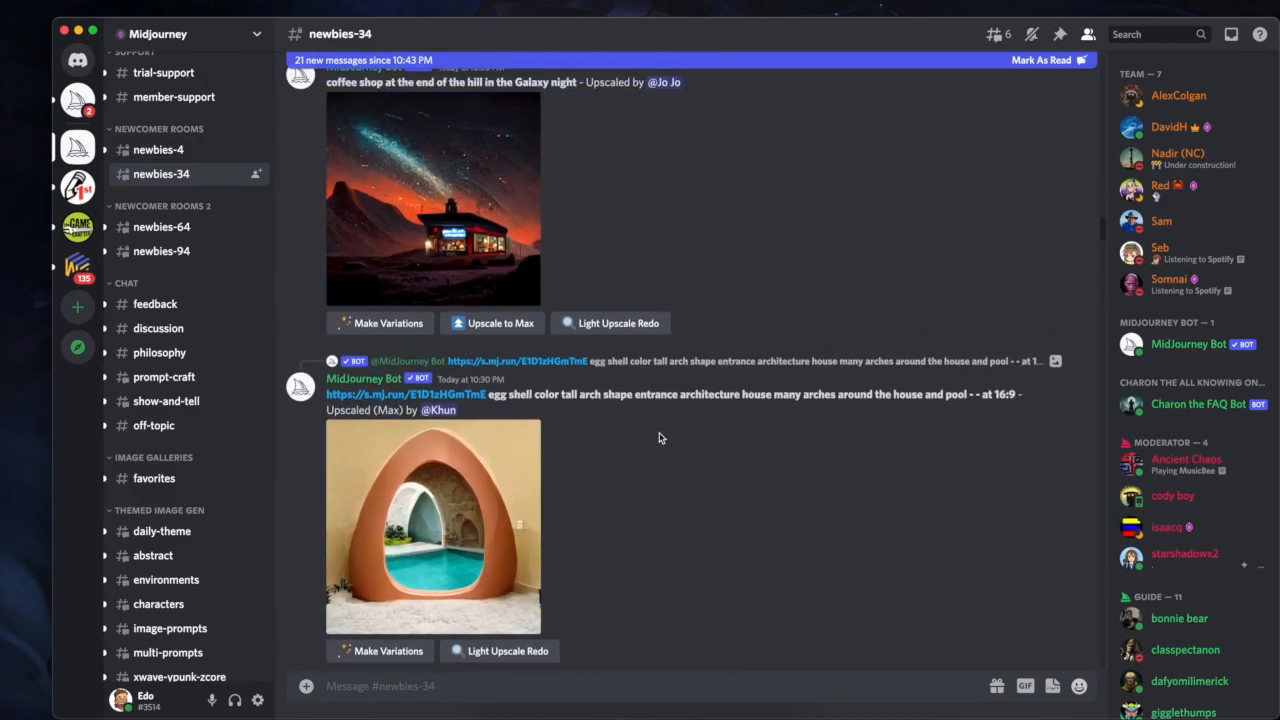
Scroll through upscales like egg-shell arches, rainbow waterfalls and pale-rider nebulas.
scroll(down, 3)
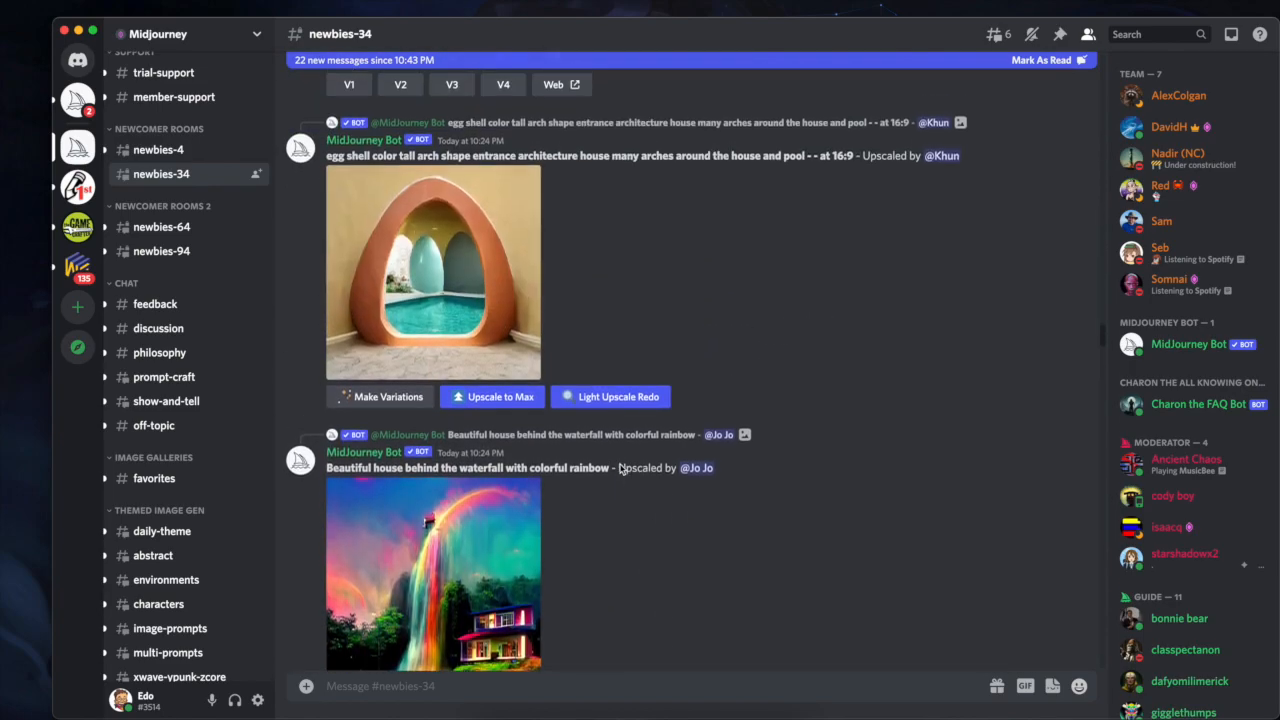
scroll(down, 3)
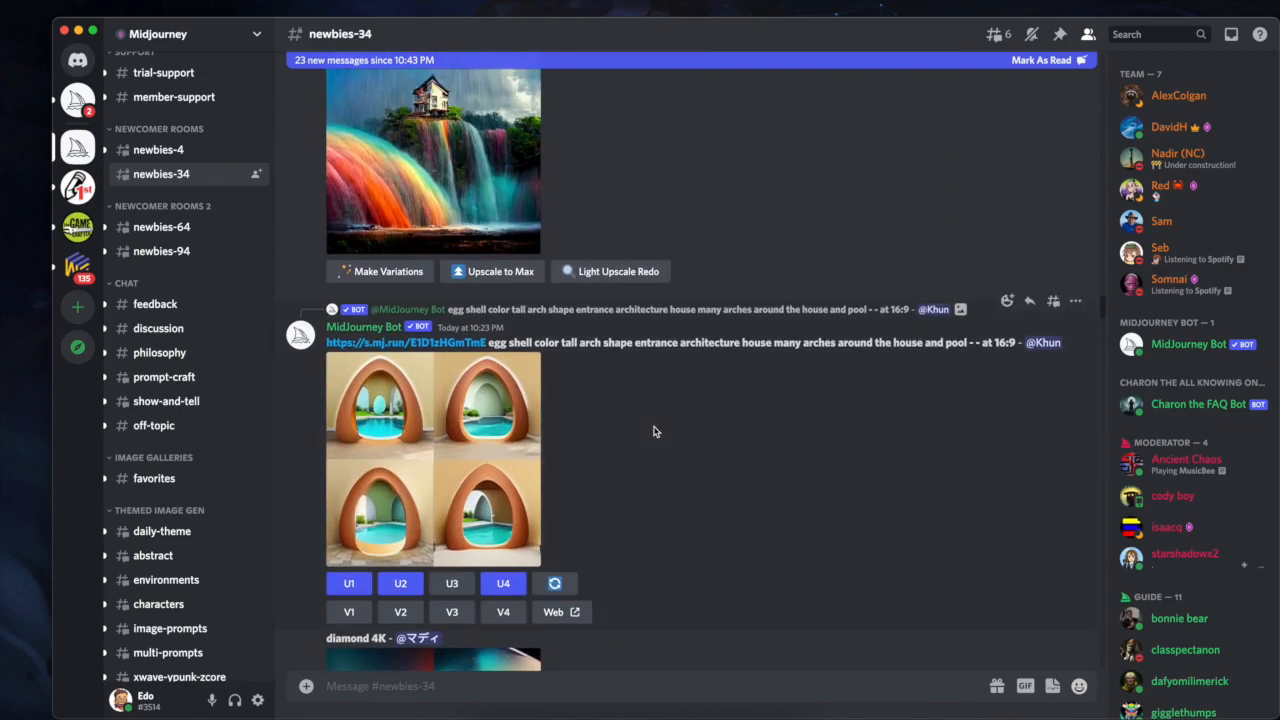
scroll(down, 3)
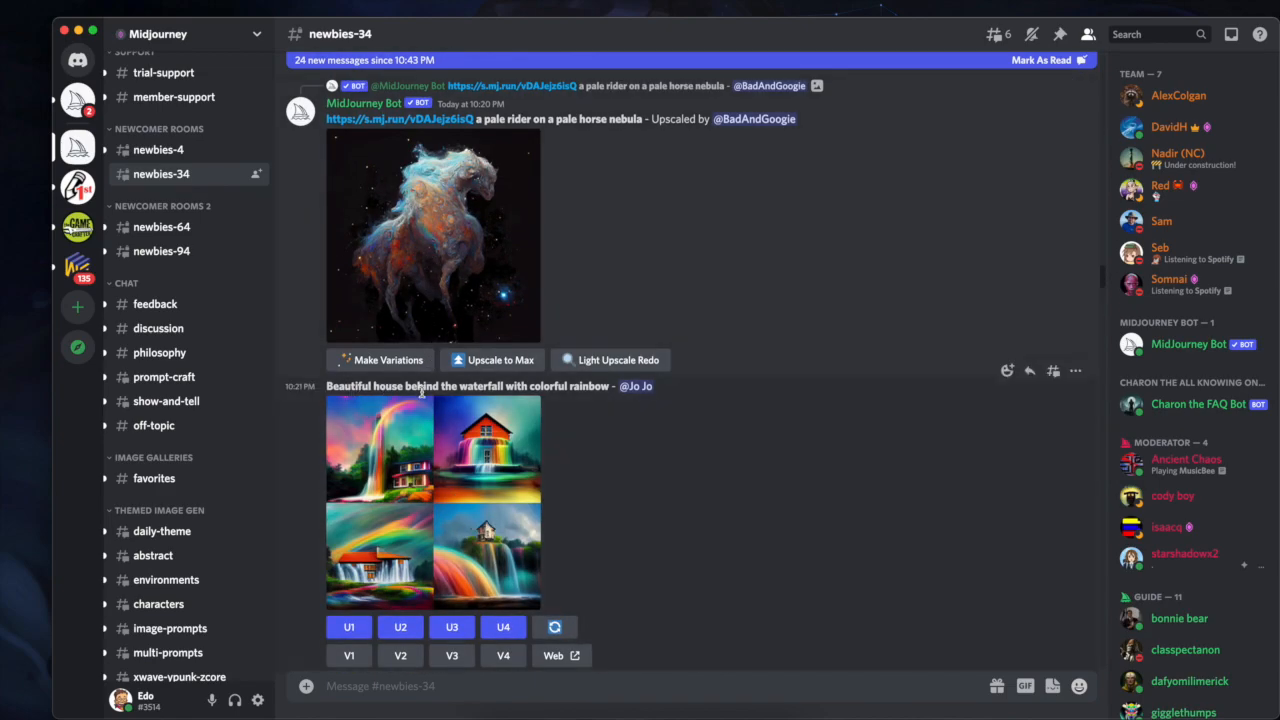
scroll(down, 3)
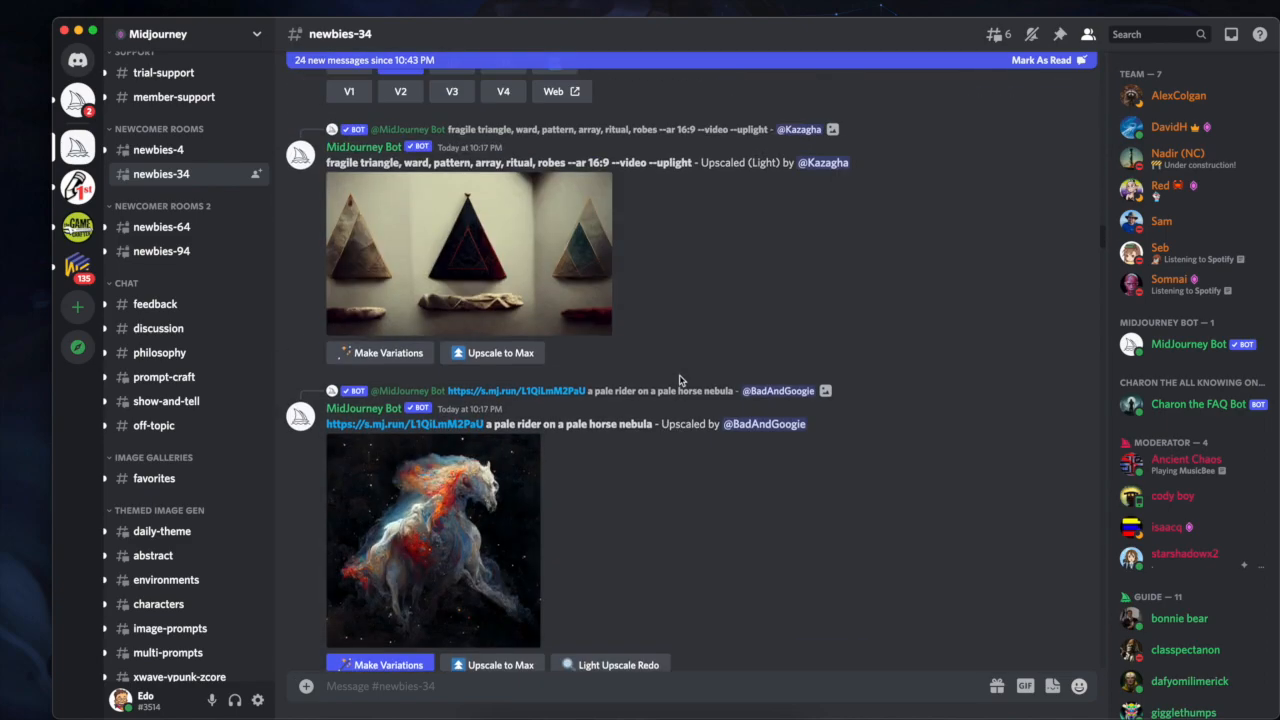
scroll(down, 3)
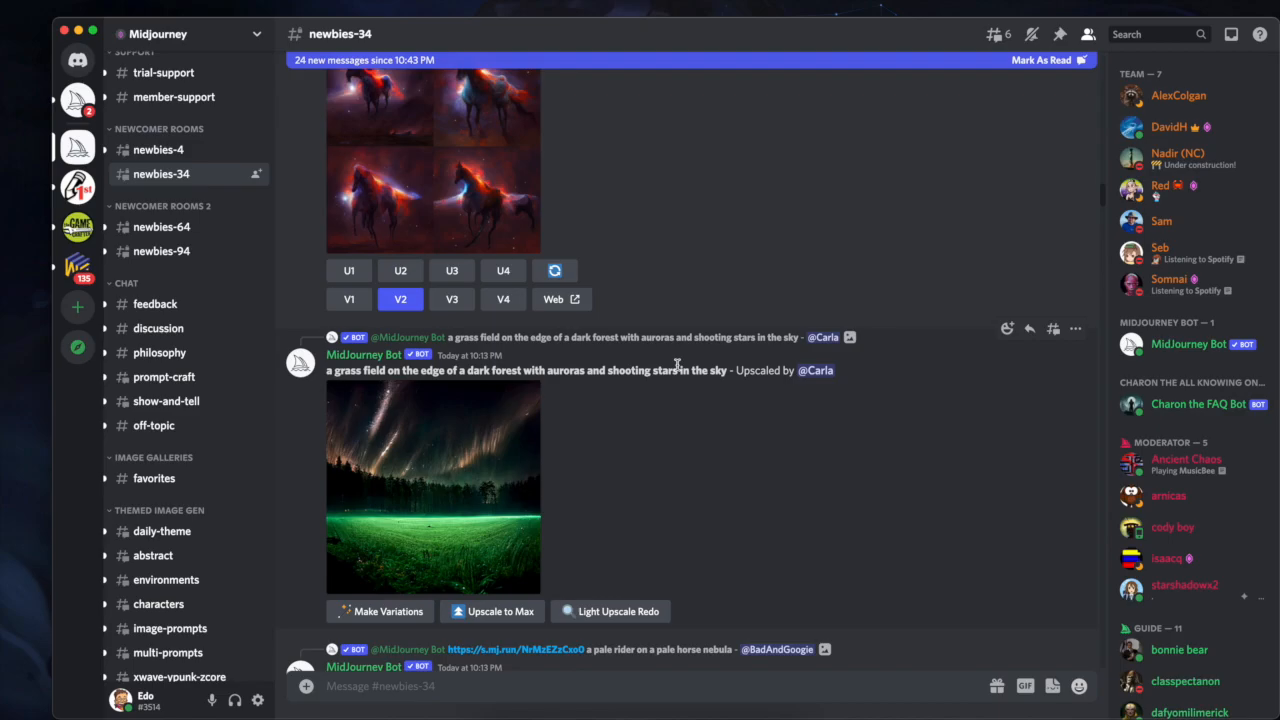
mouse_move(615, 245)
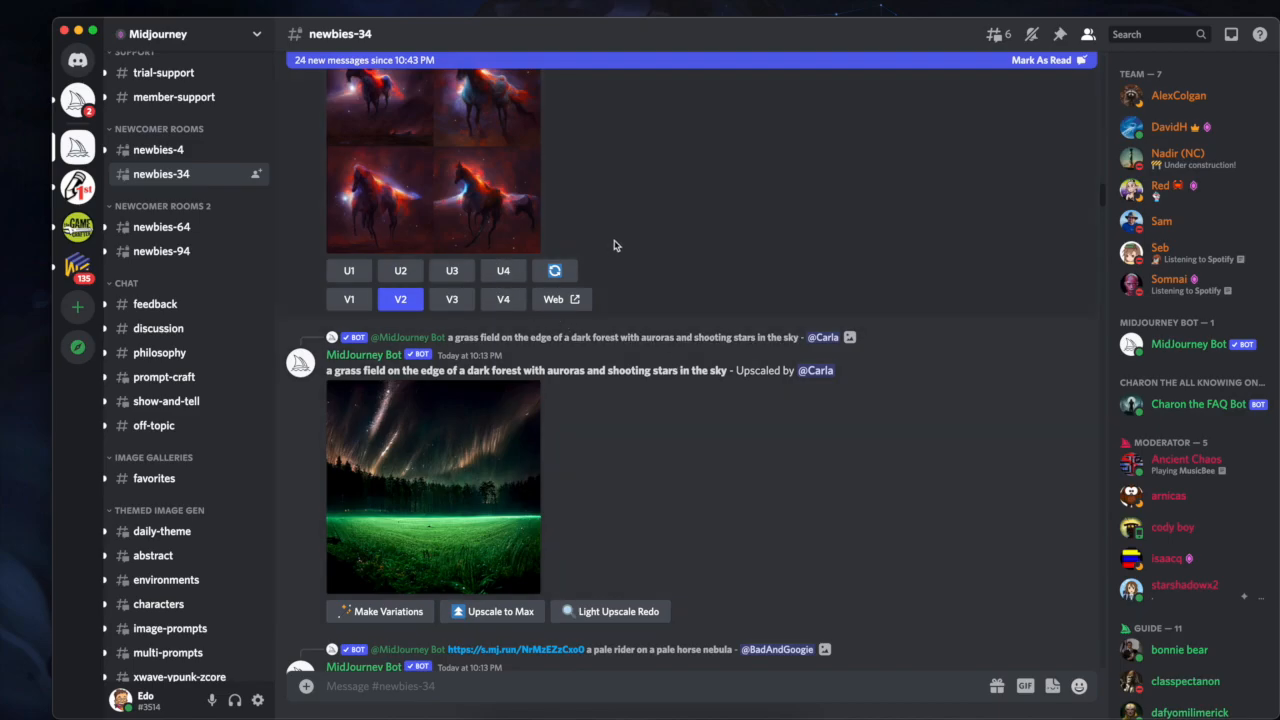